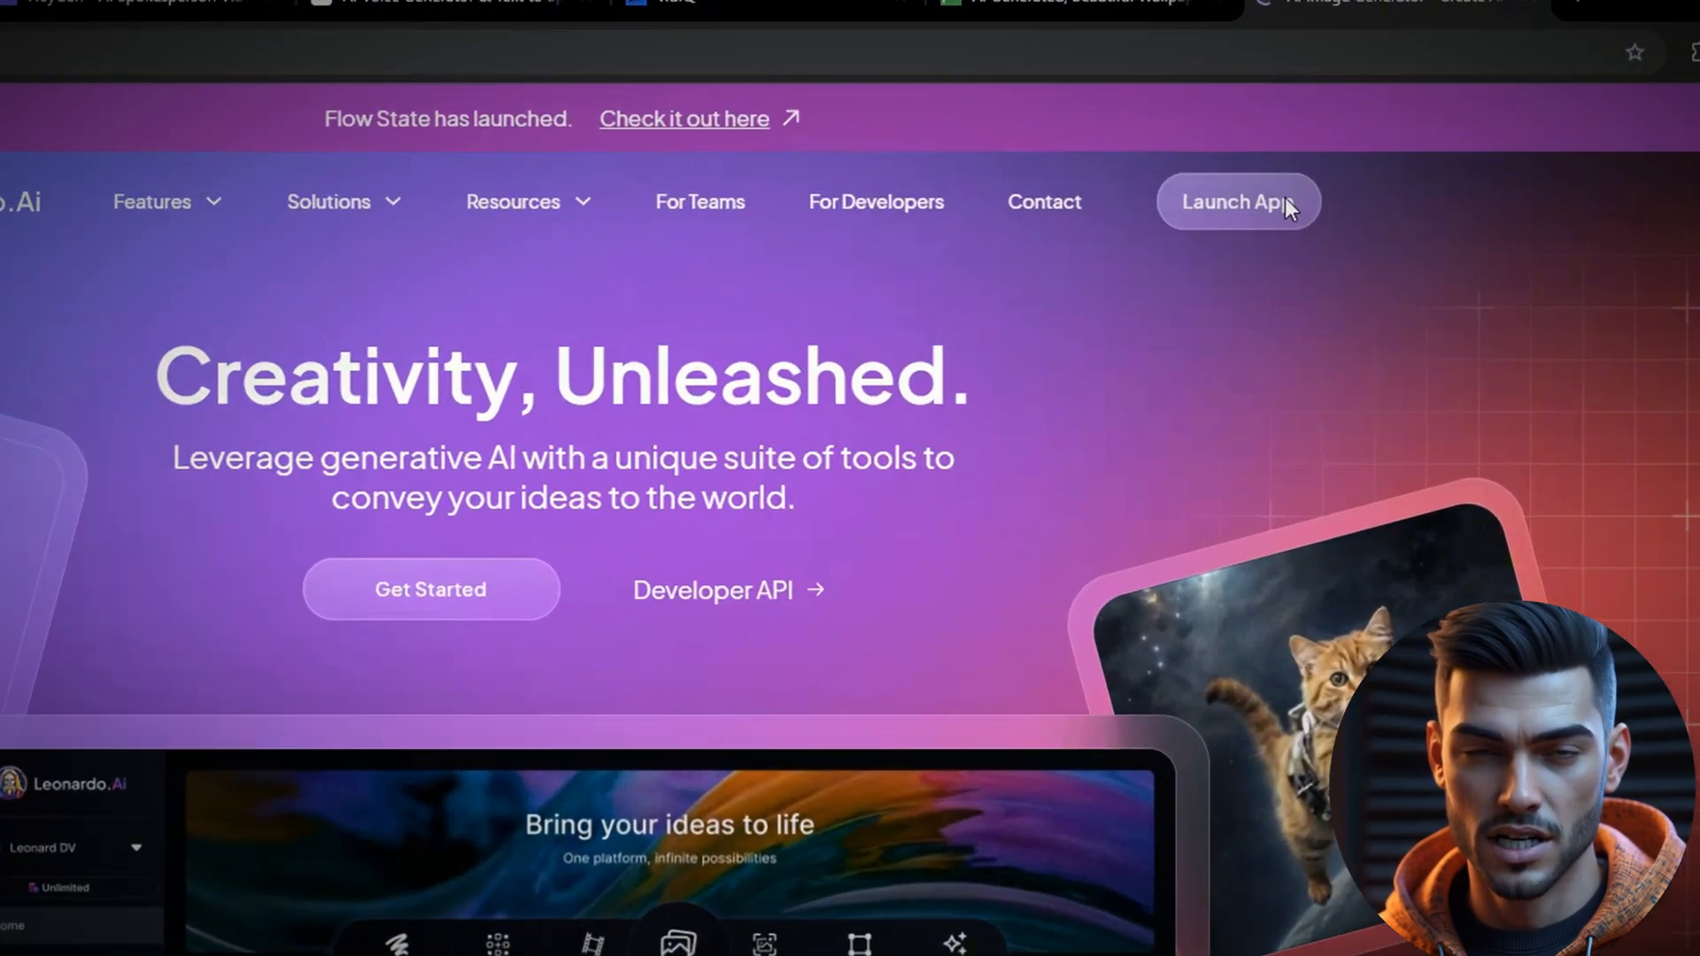
Launch the Leonardo app, enter Image Creation and paste the young-man portrait prompt
left_click(1238, 201)
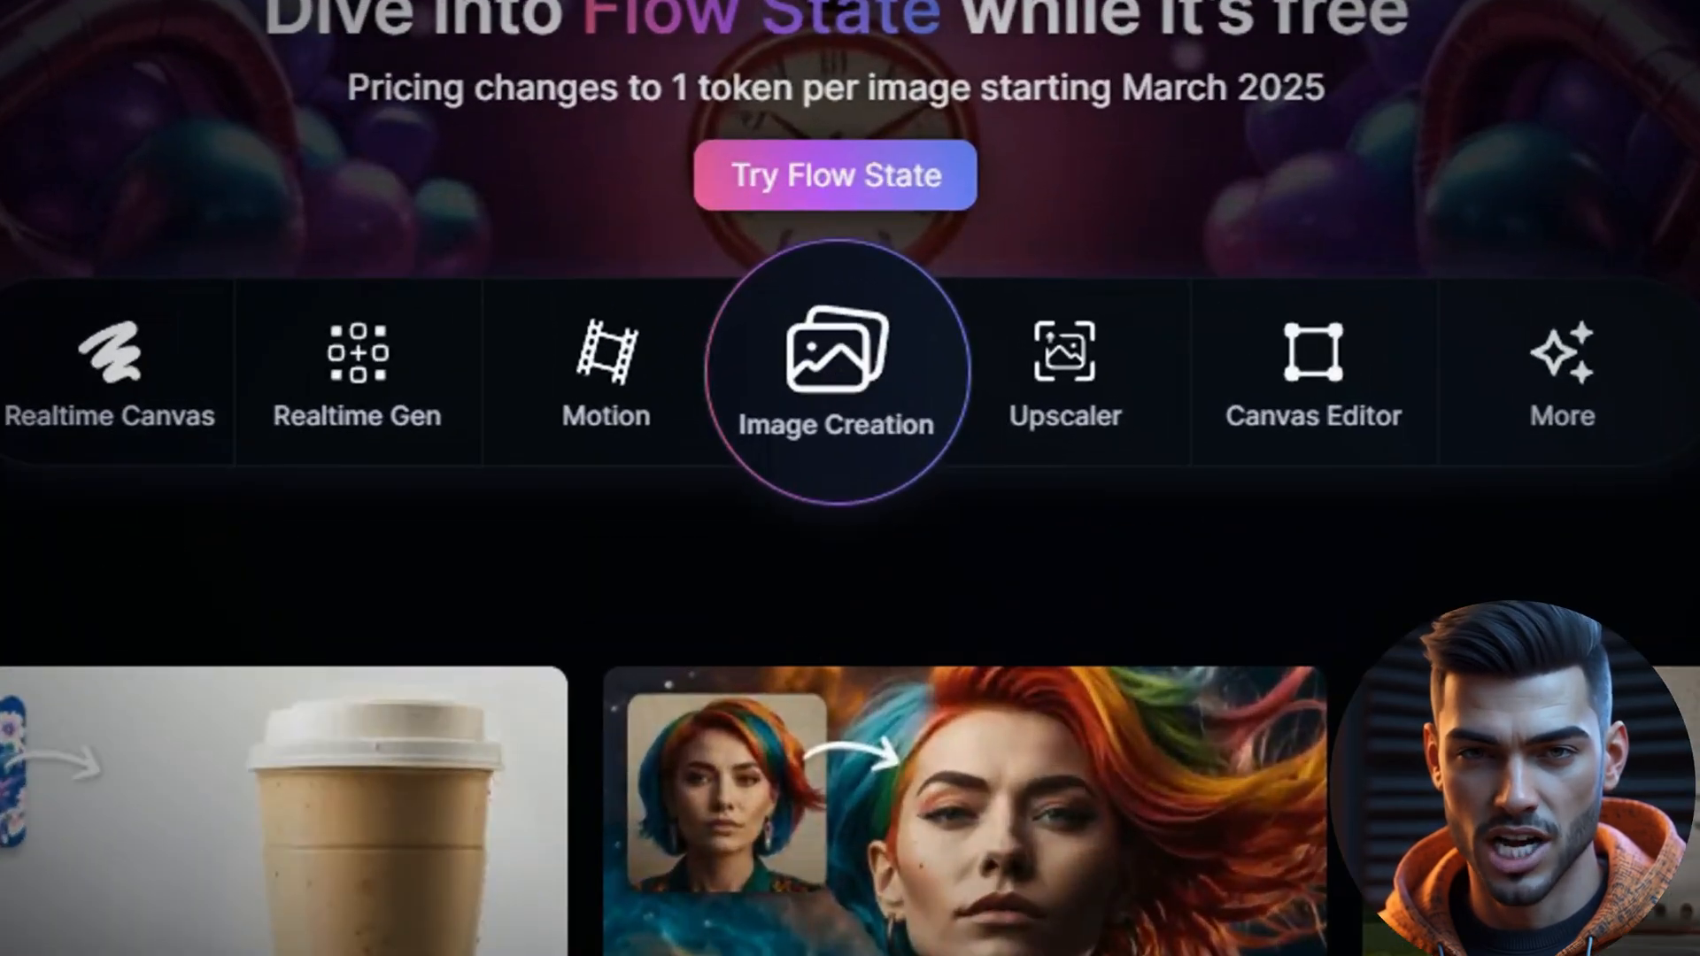
left_click(834, 368)
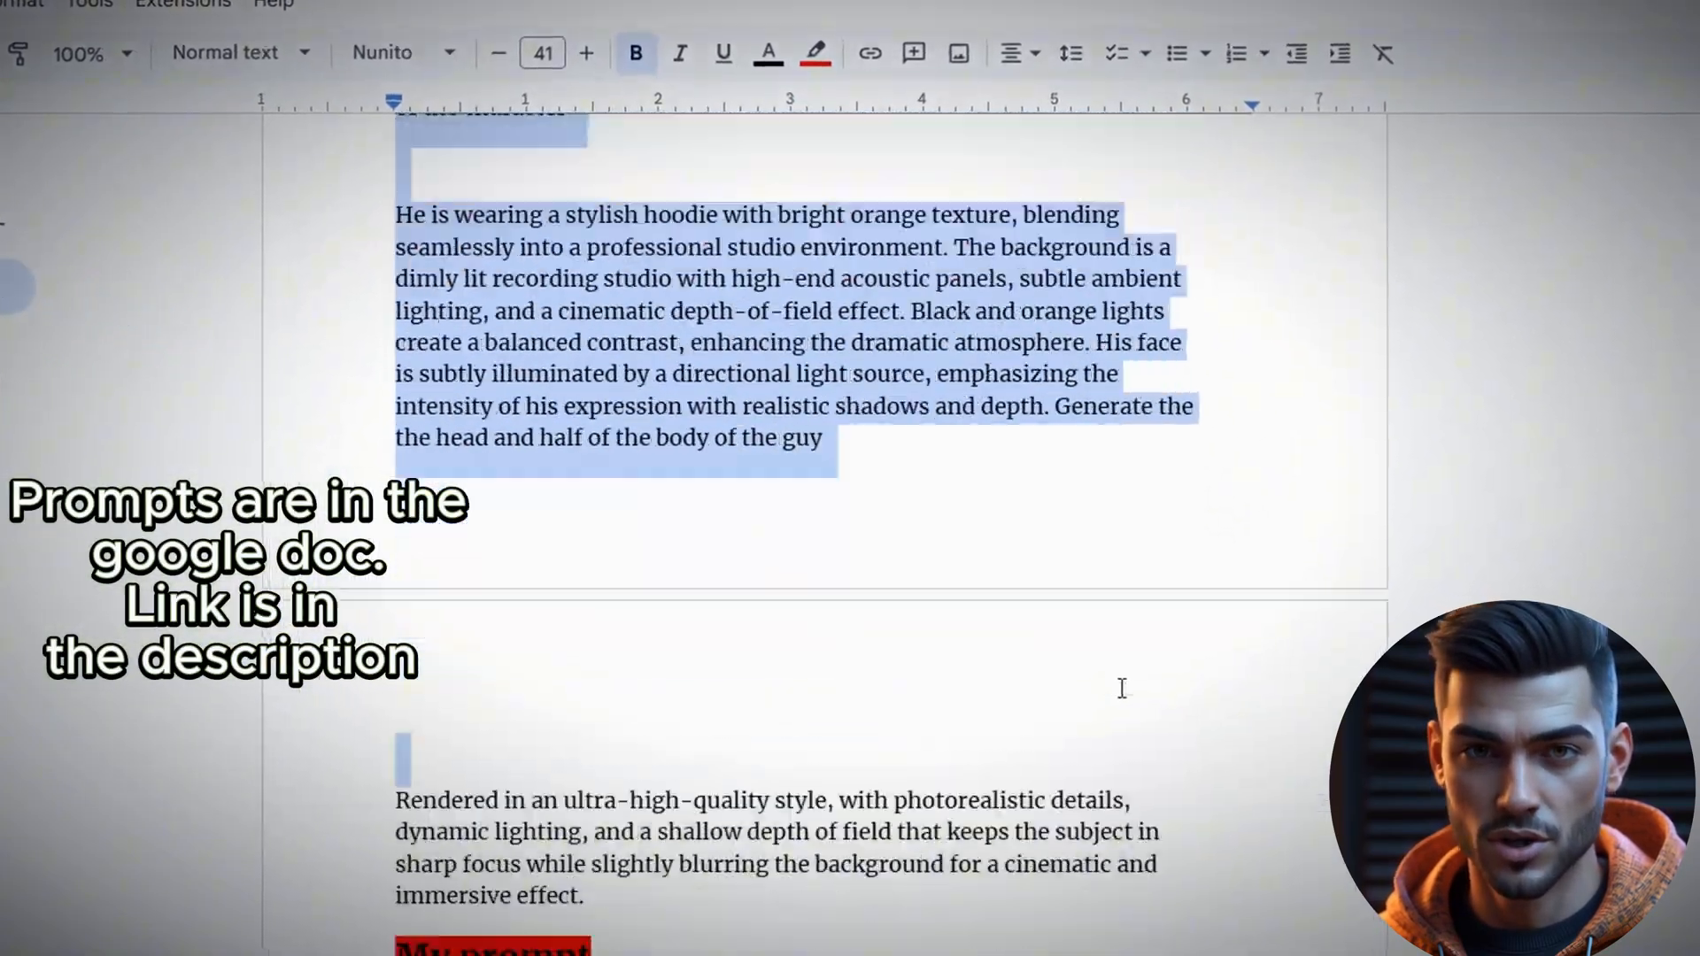
left_click(1234, 9)
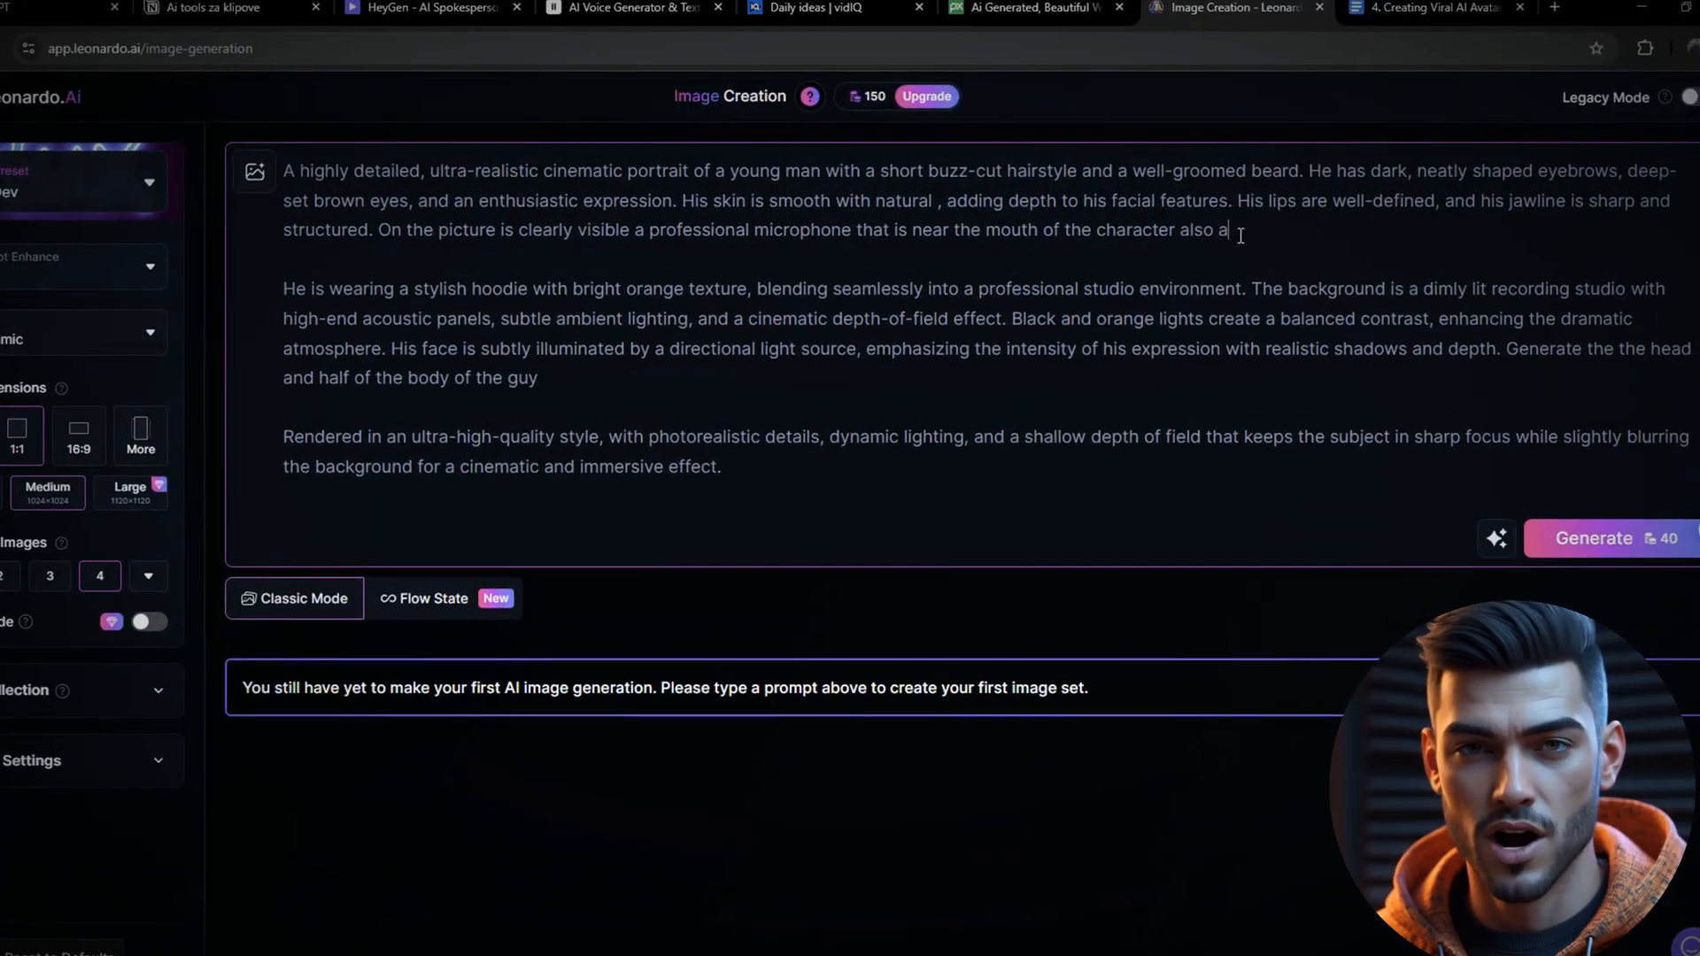
Add a laptop and documents to the prompt, choose Phoenix 1.0 and 16:9 dimensions
type("dd a laptop and co")
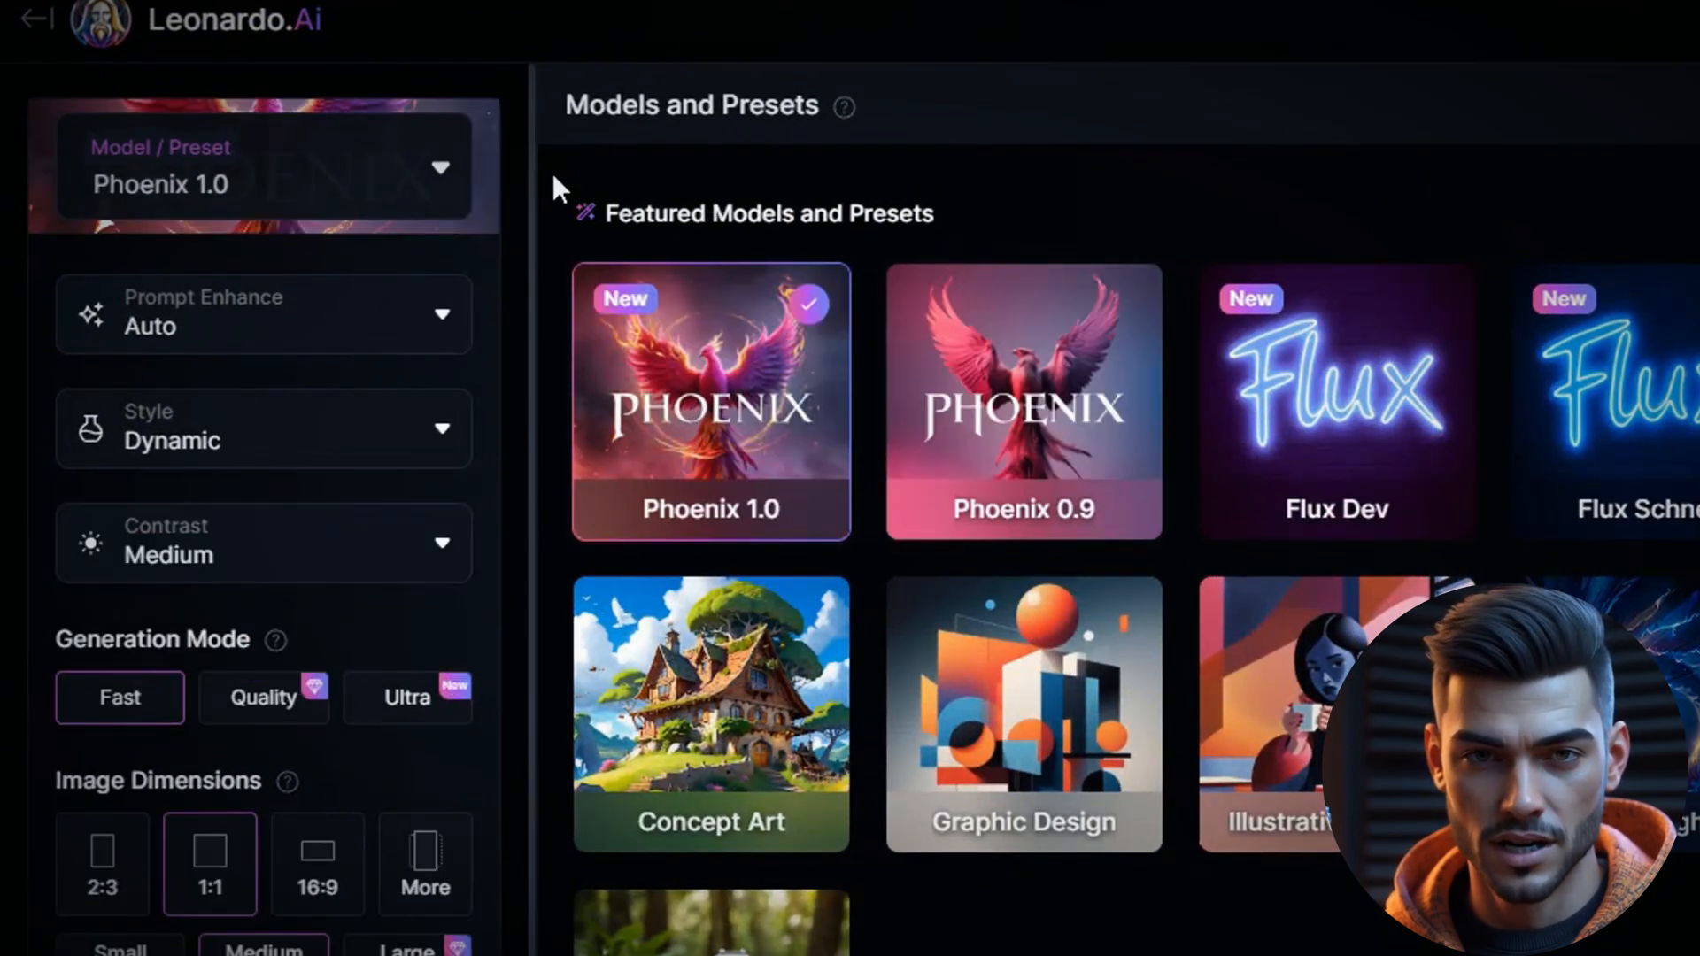
left_click(260, 428)
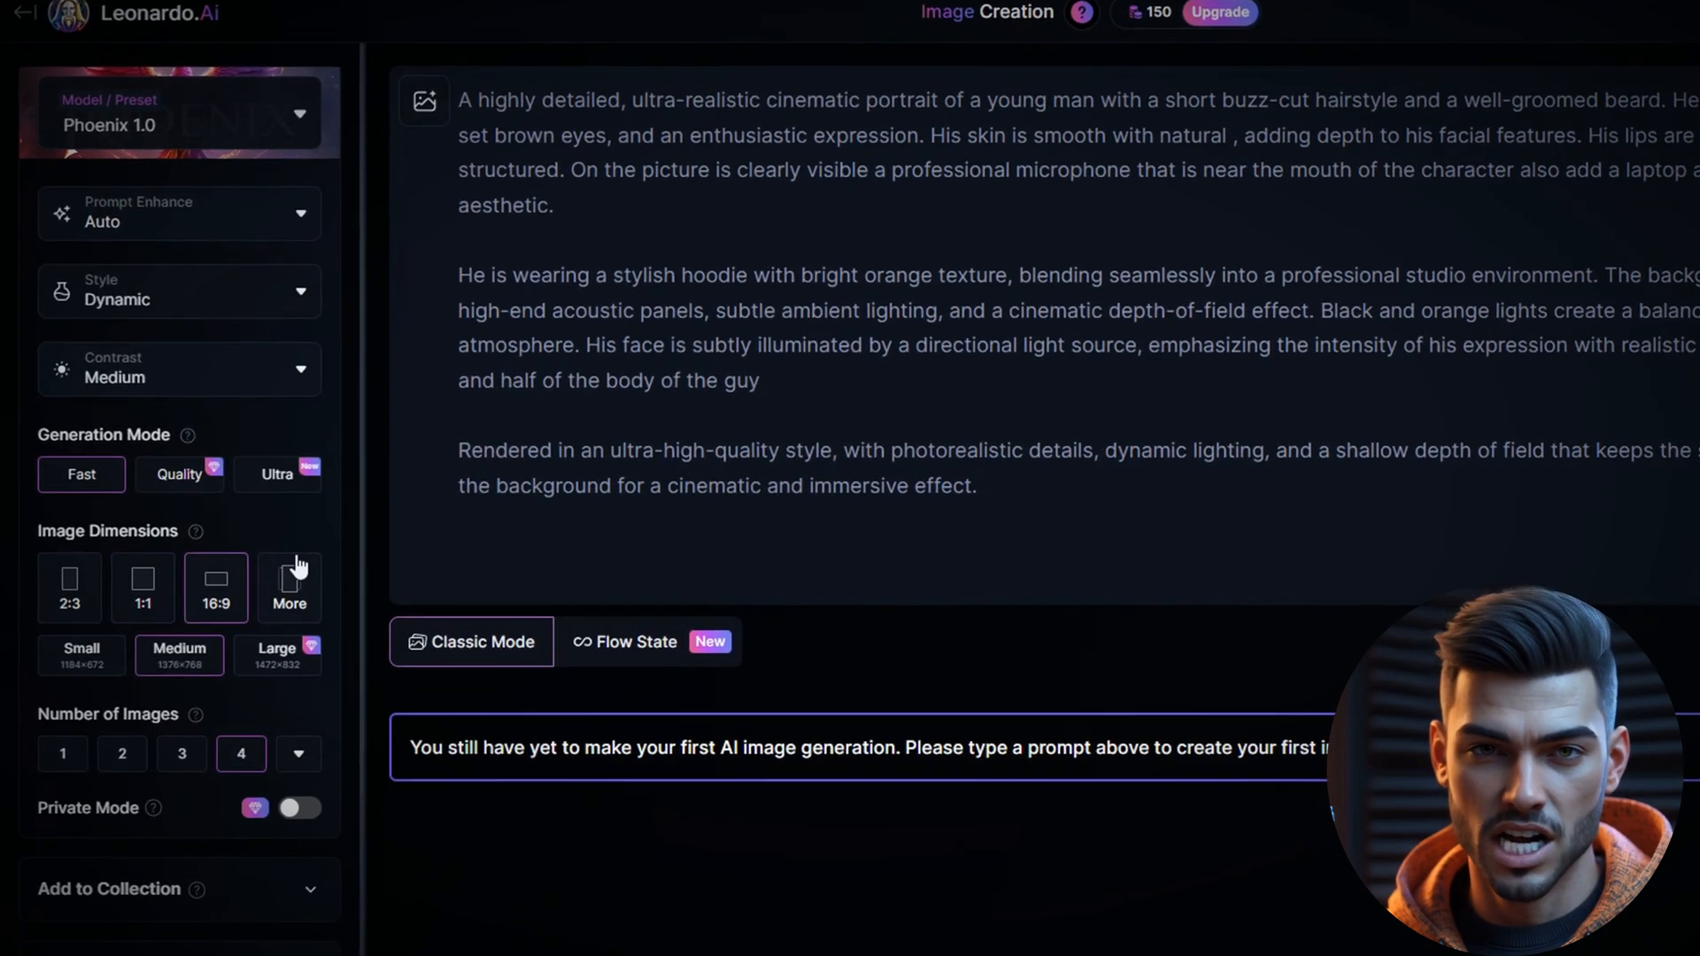
left_click(289, 586)
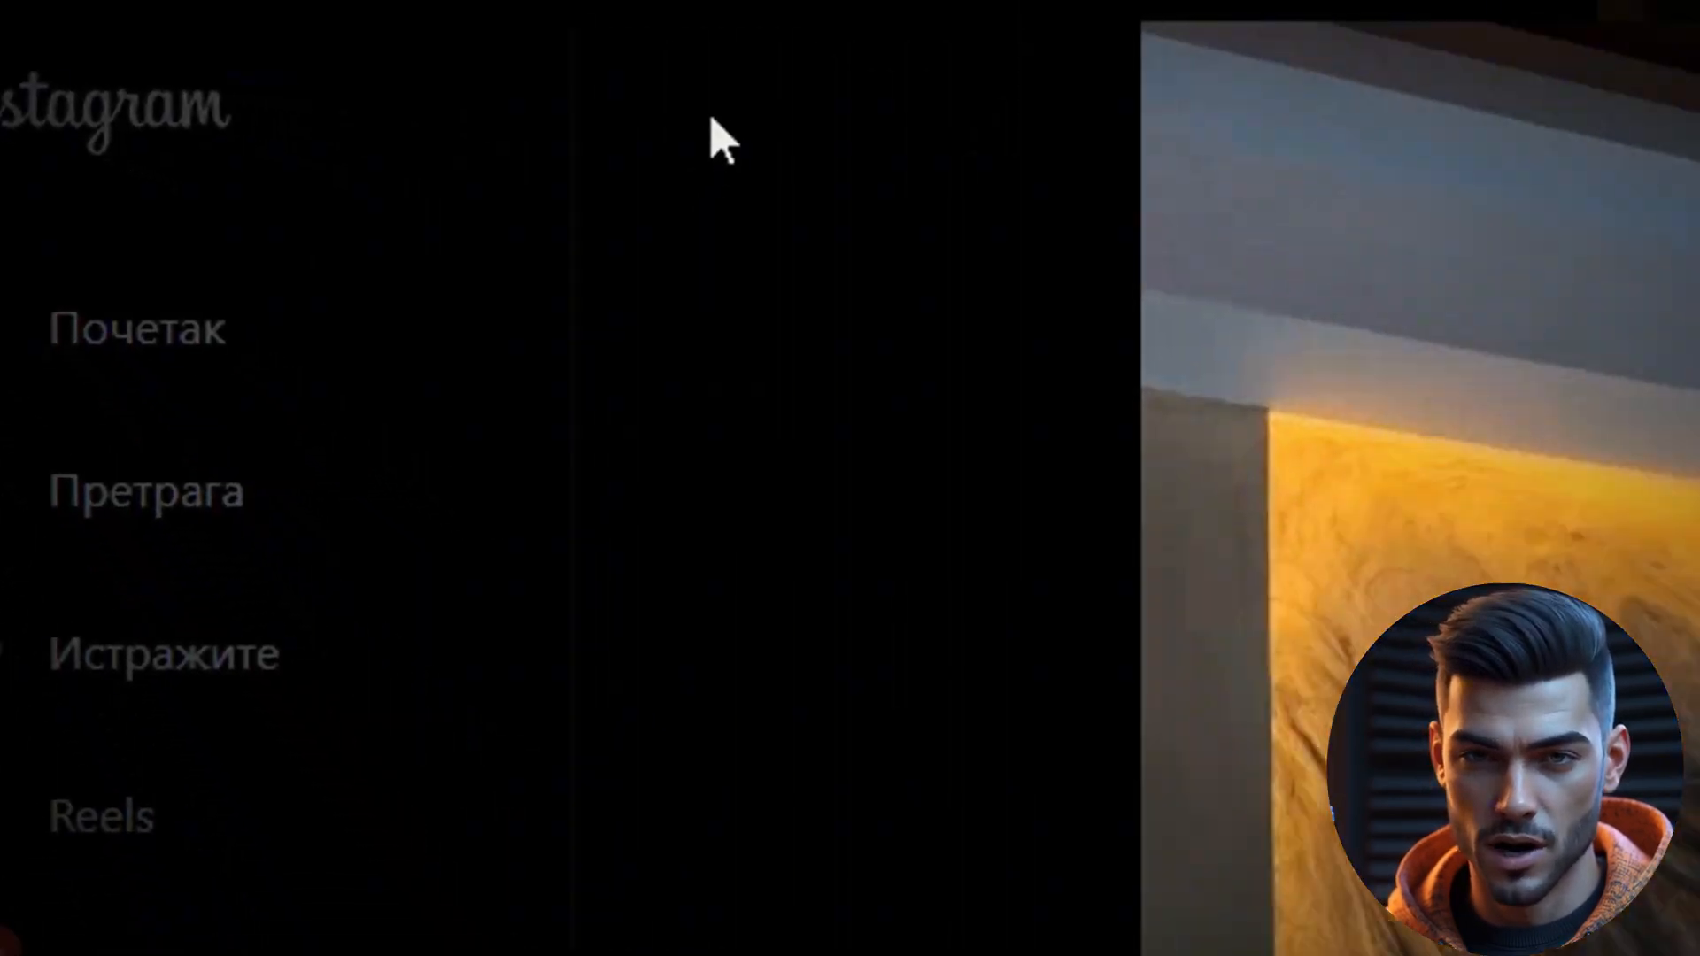
left_click(1159, 11)
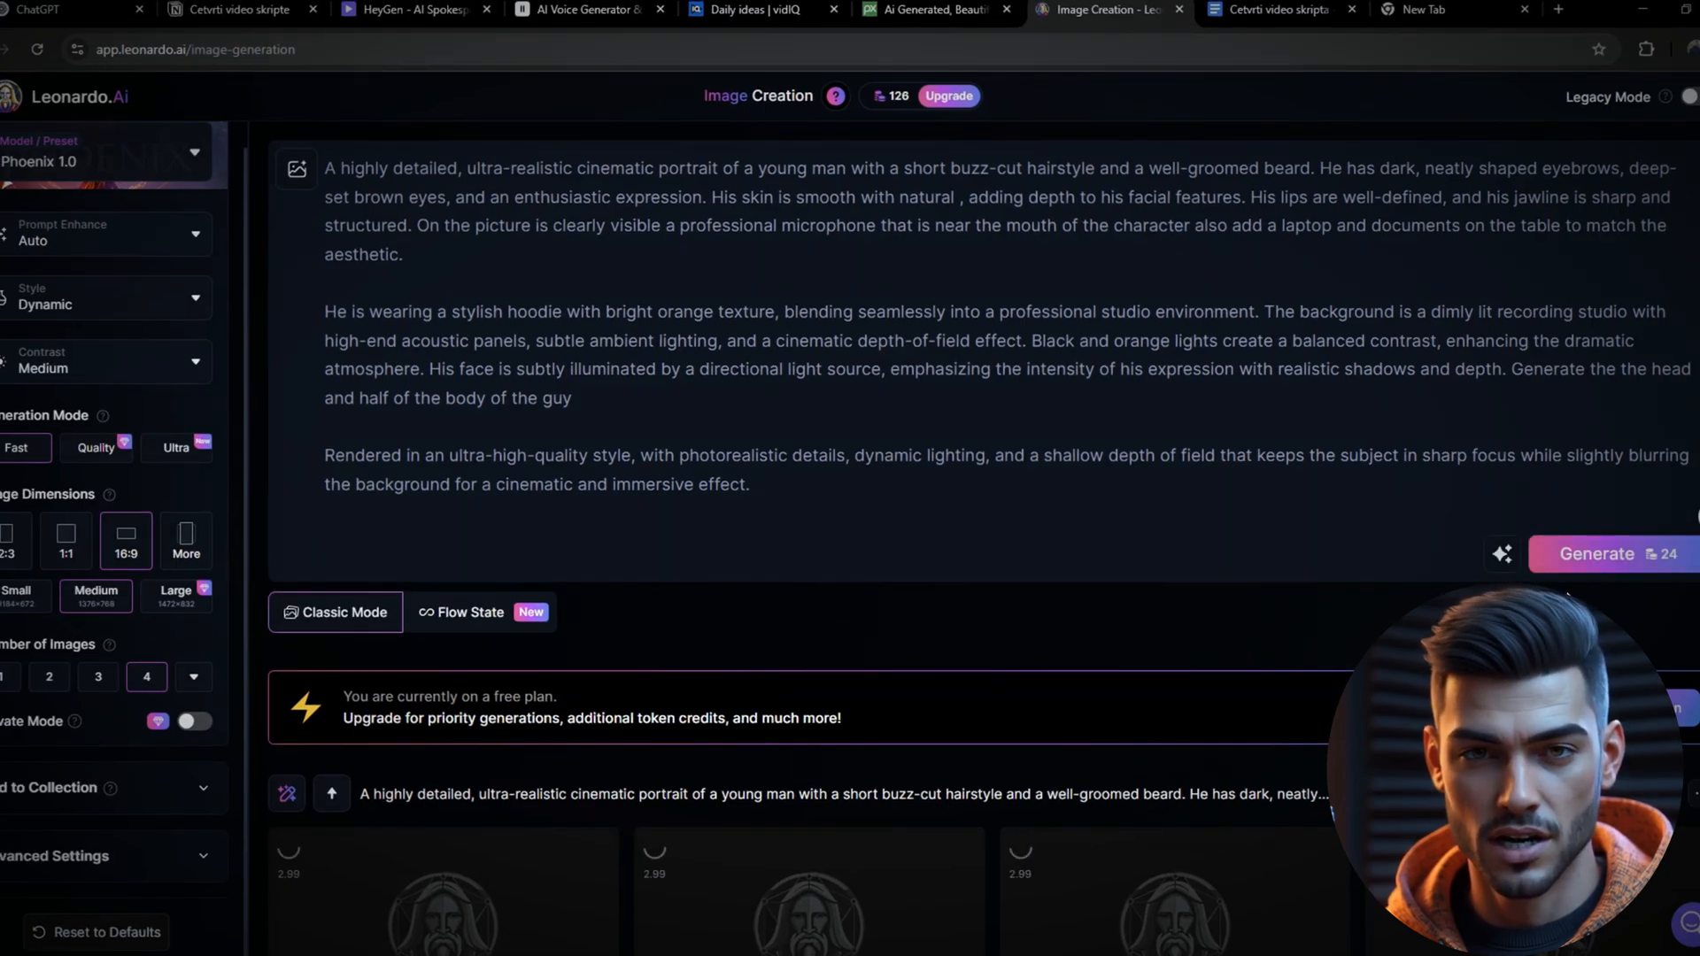
Download two of the generated orange-hoodie studio portraits and start another batch
scroll("down", 3)
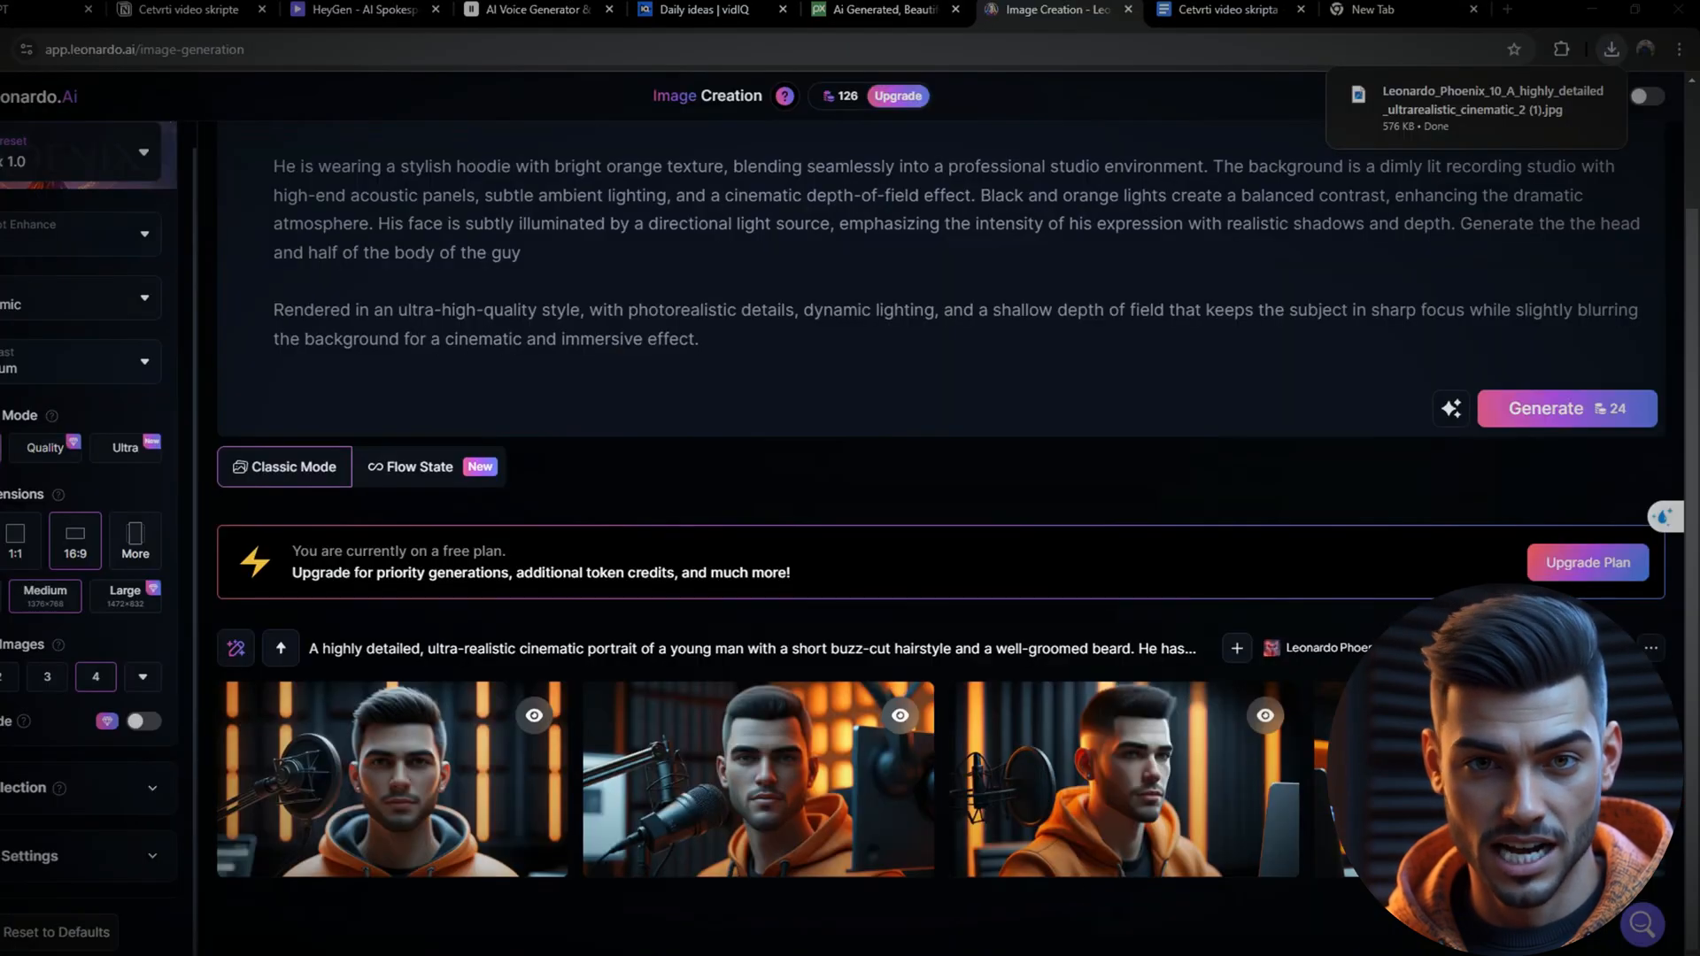
left_click(1565, 408)
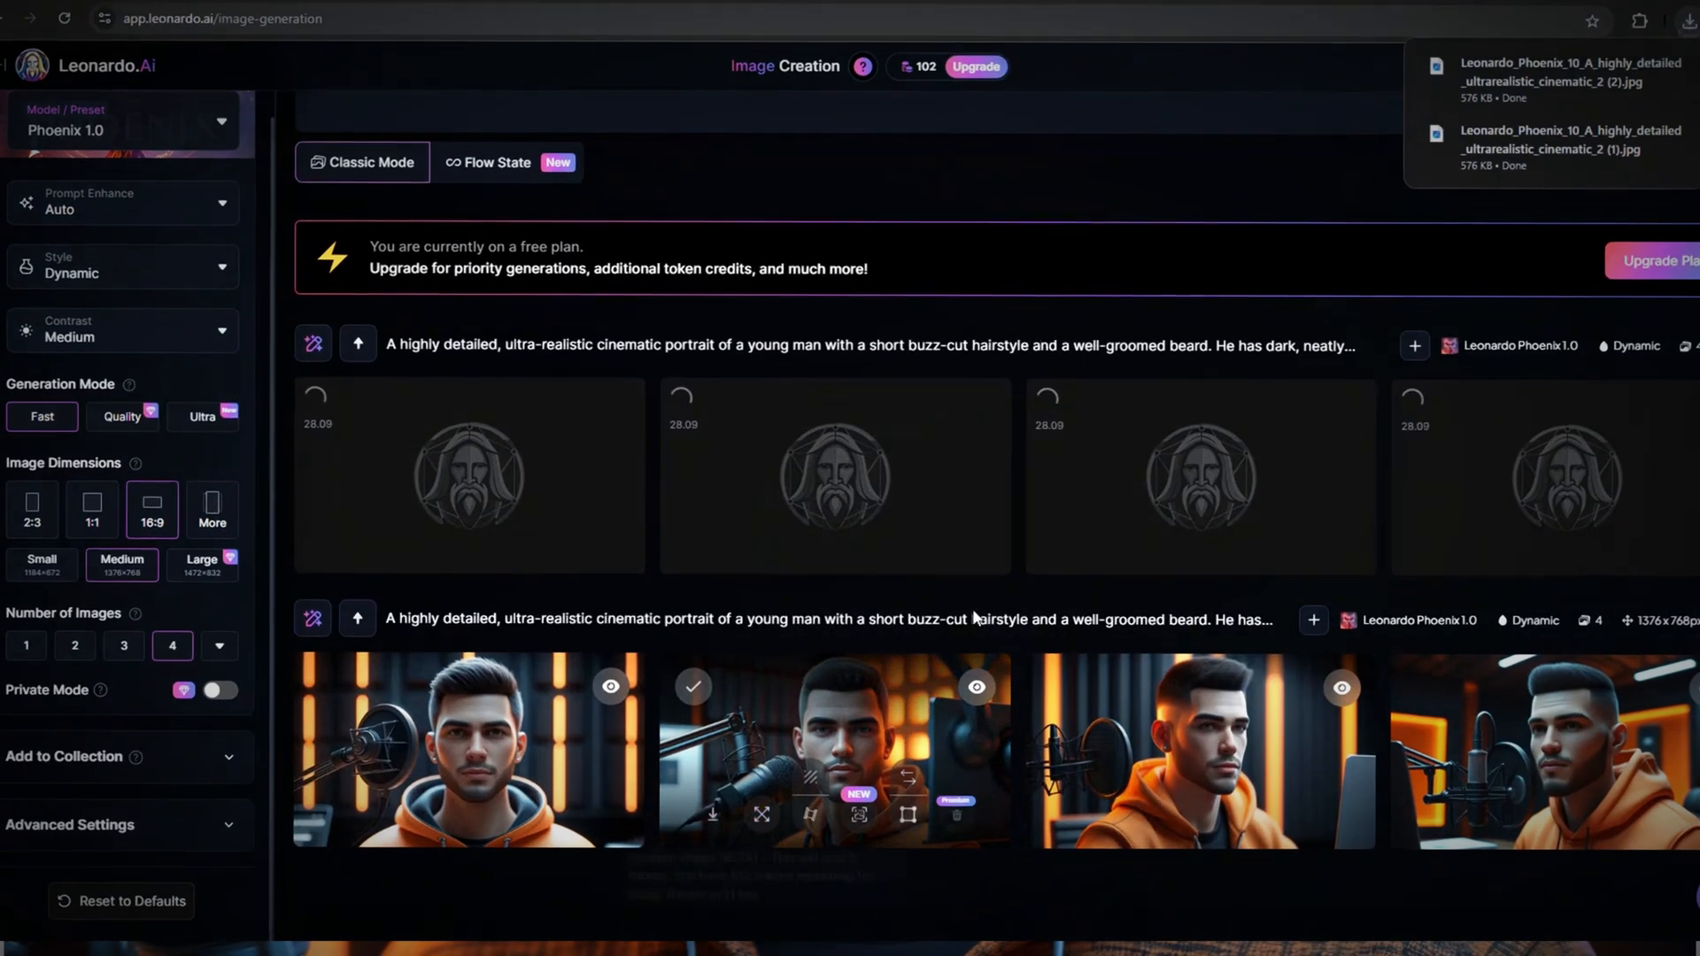
left_click(1342, 9)
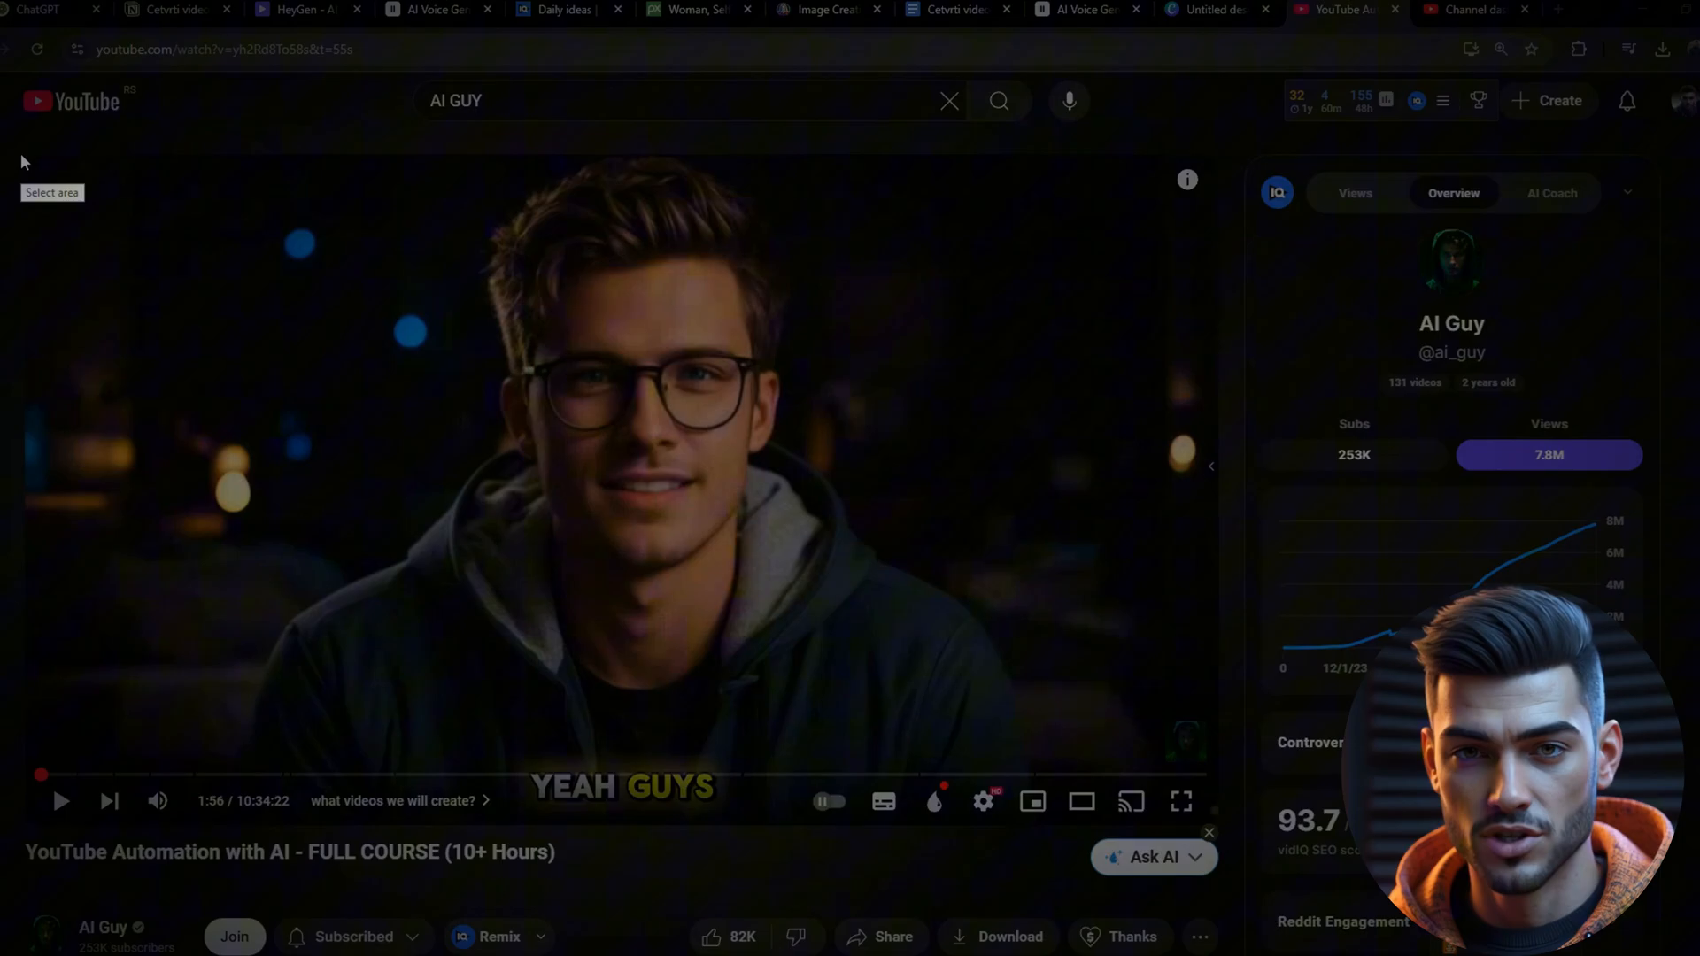
left_click(55, 11)
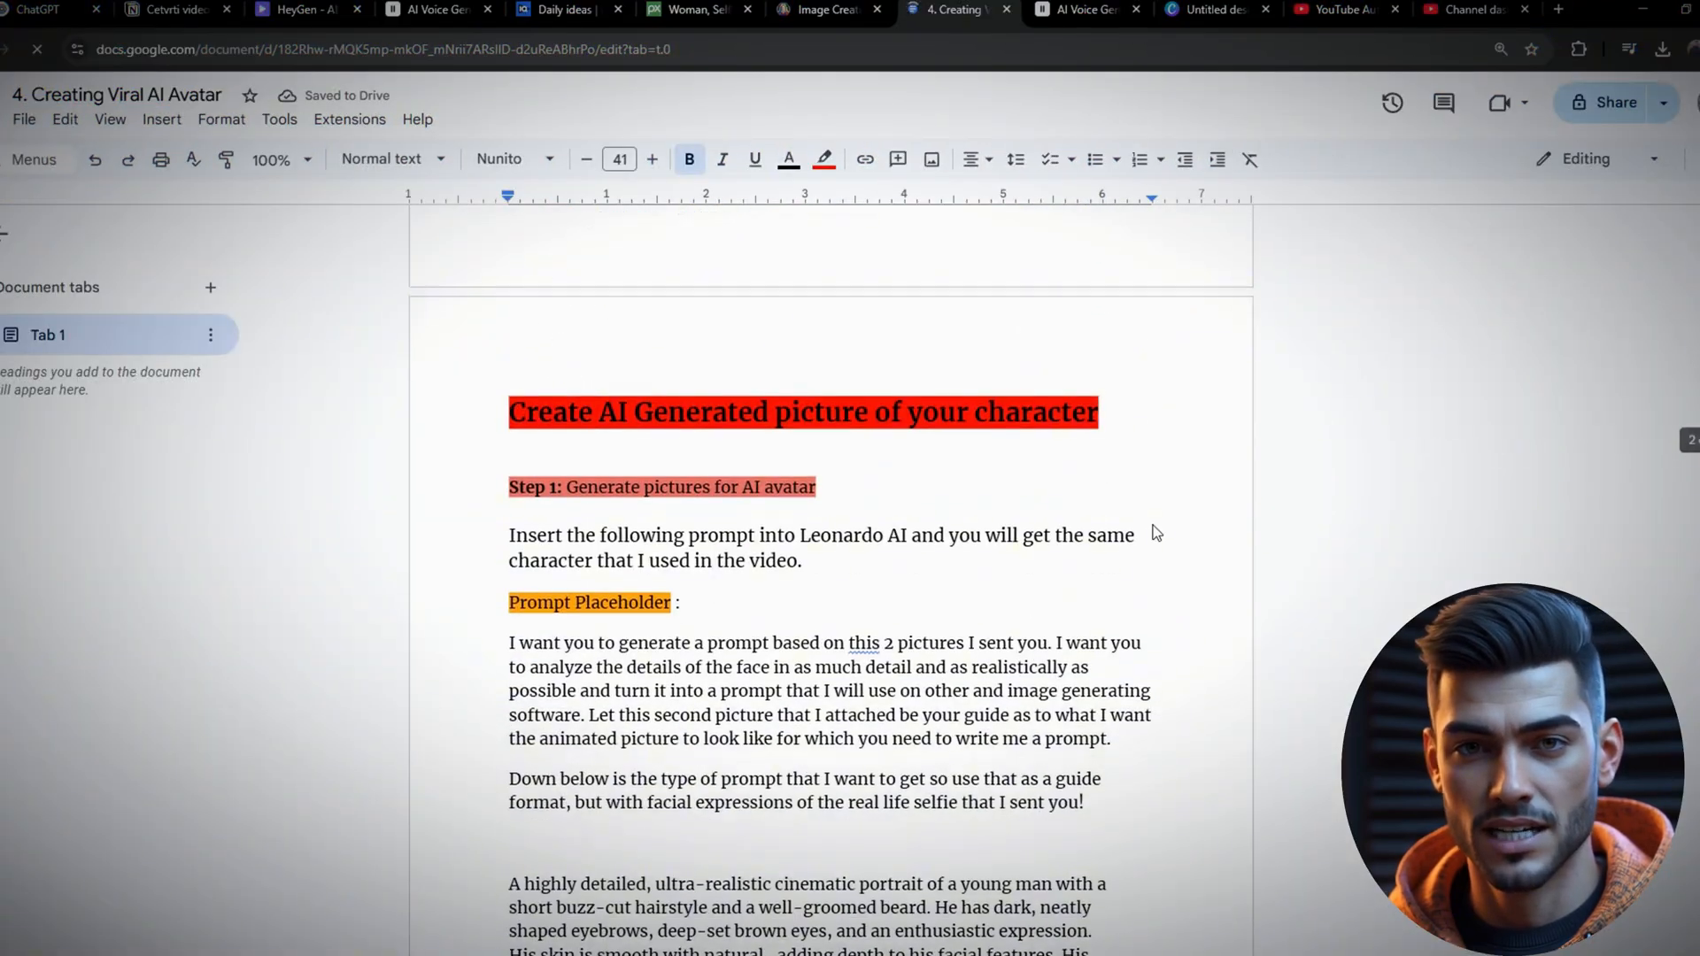
Scroll to the Leonardo prompt text in the guide and select it for copying
scroll("down", 3)
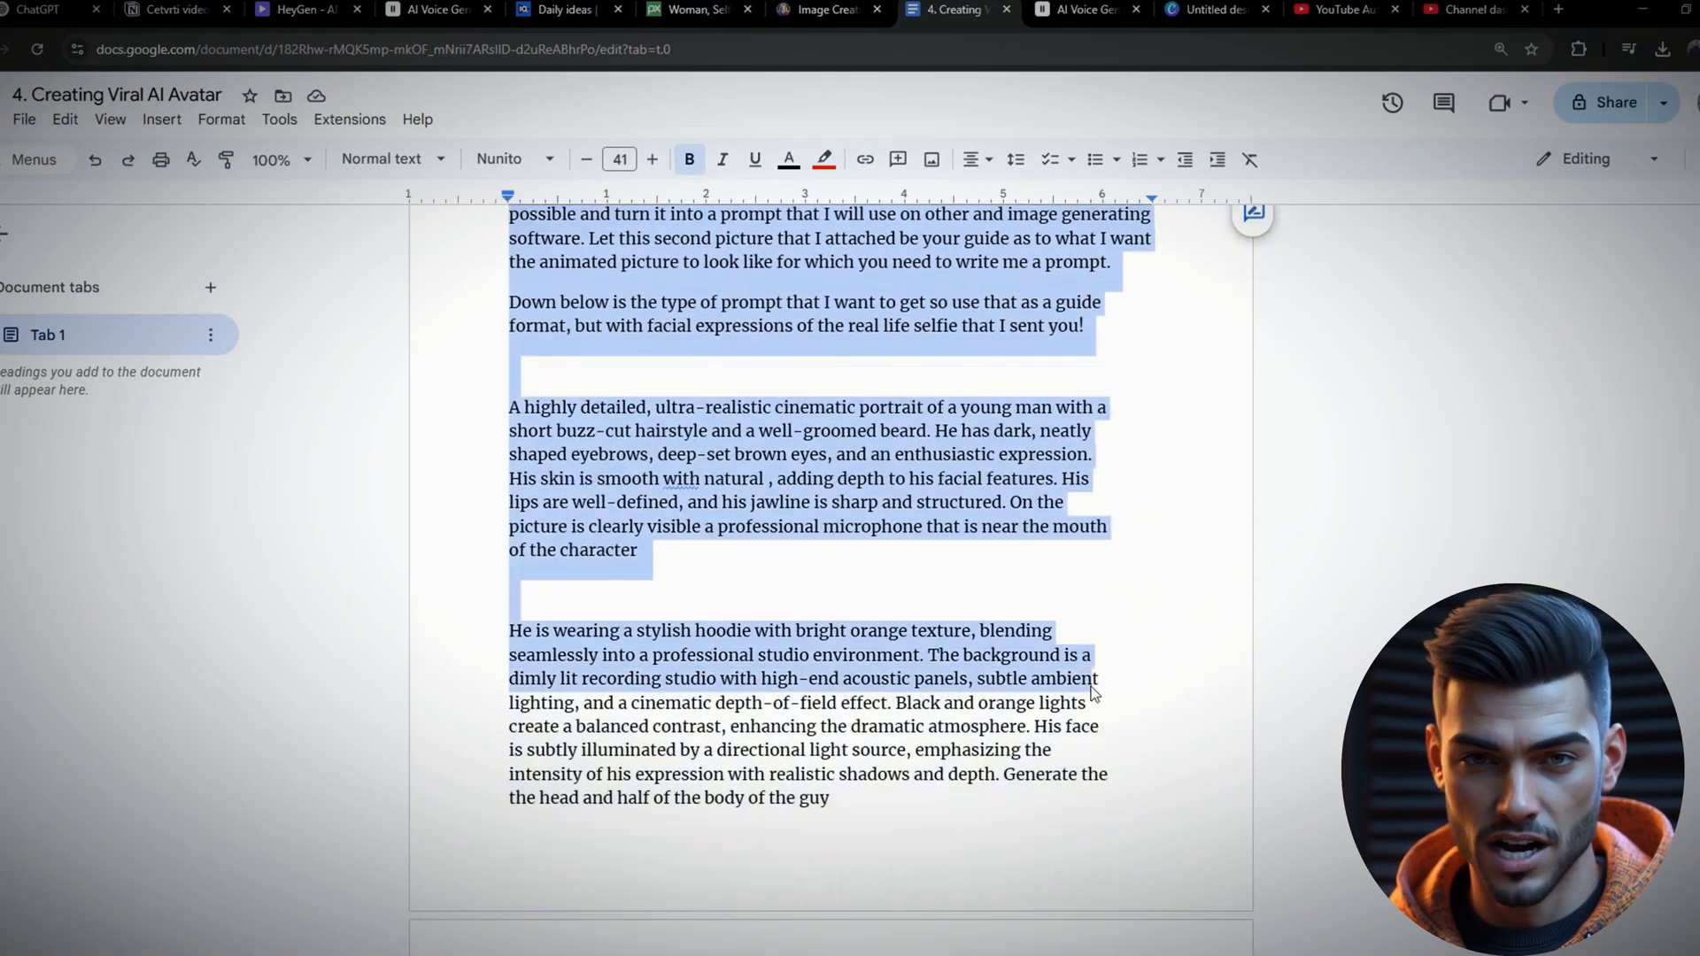
left_click(49, 11)
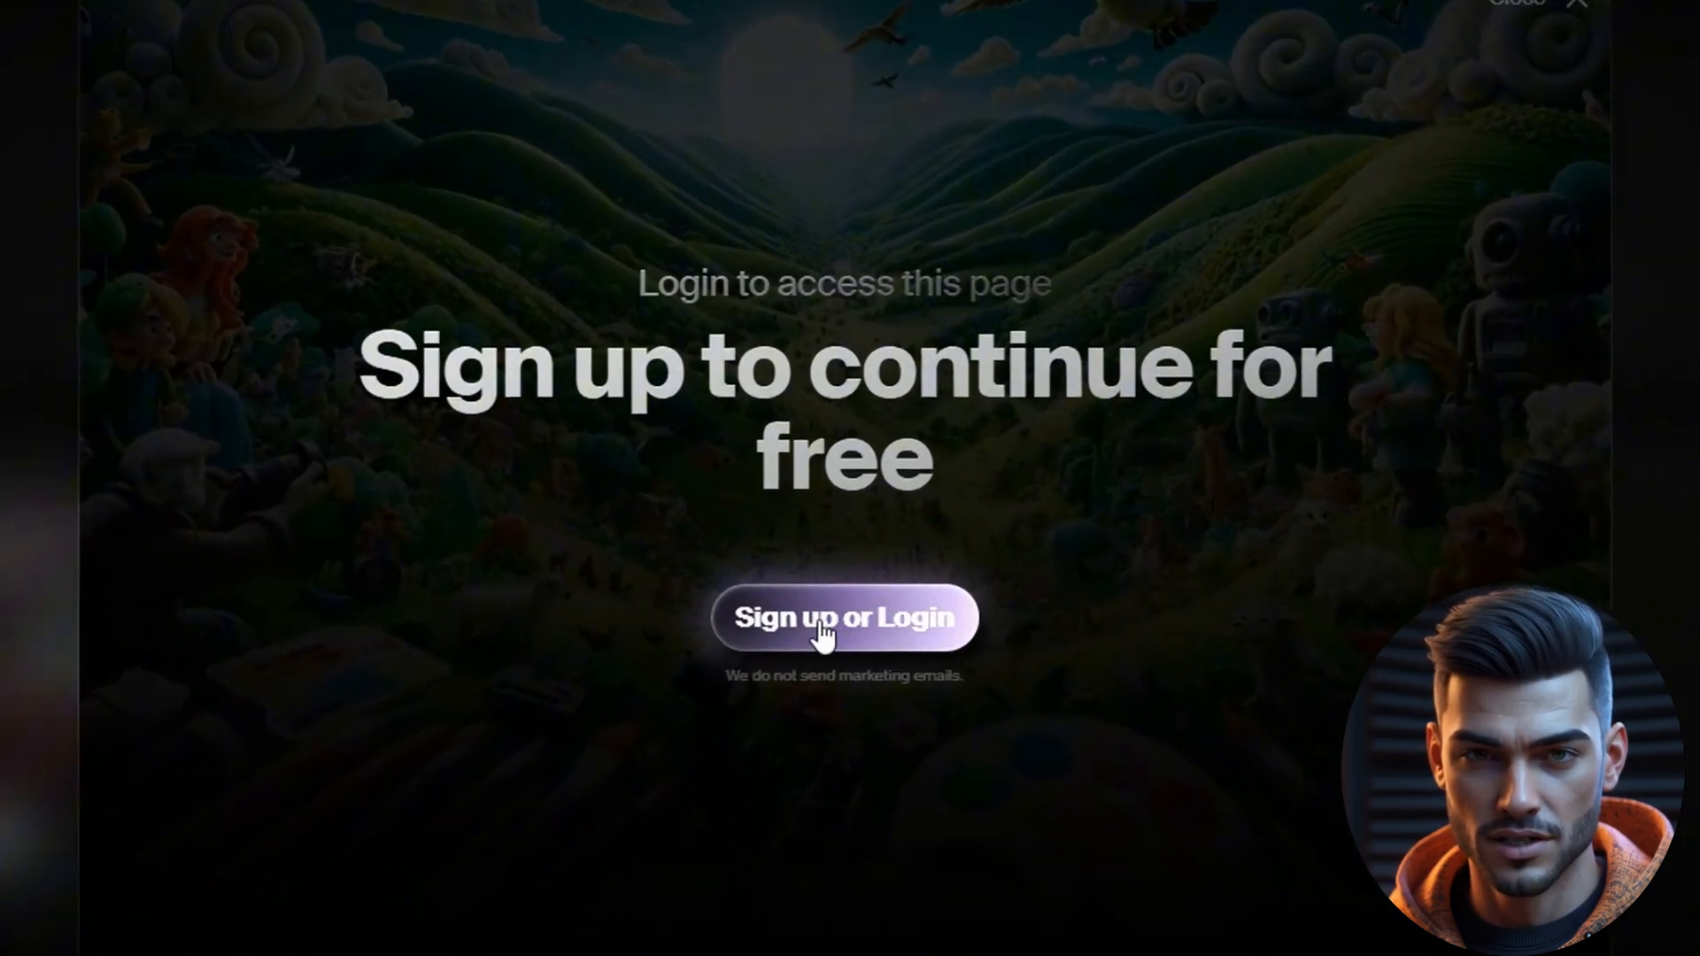
Log in to Krea with Google and compare the portrait before and after 2x upscaling
left_click(843, 617)
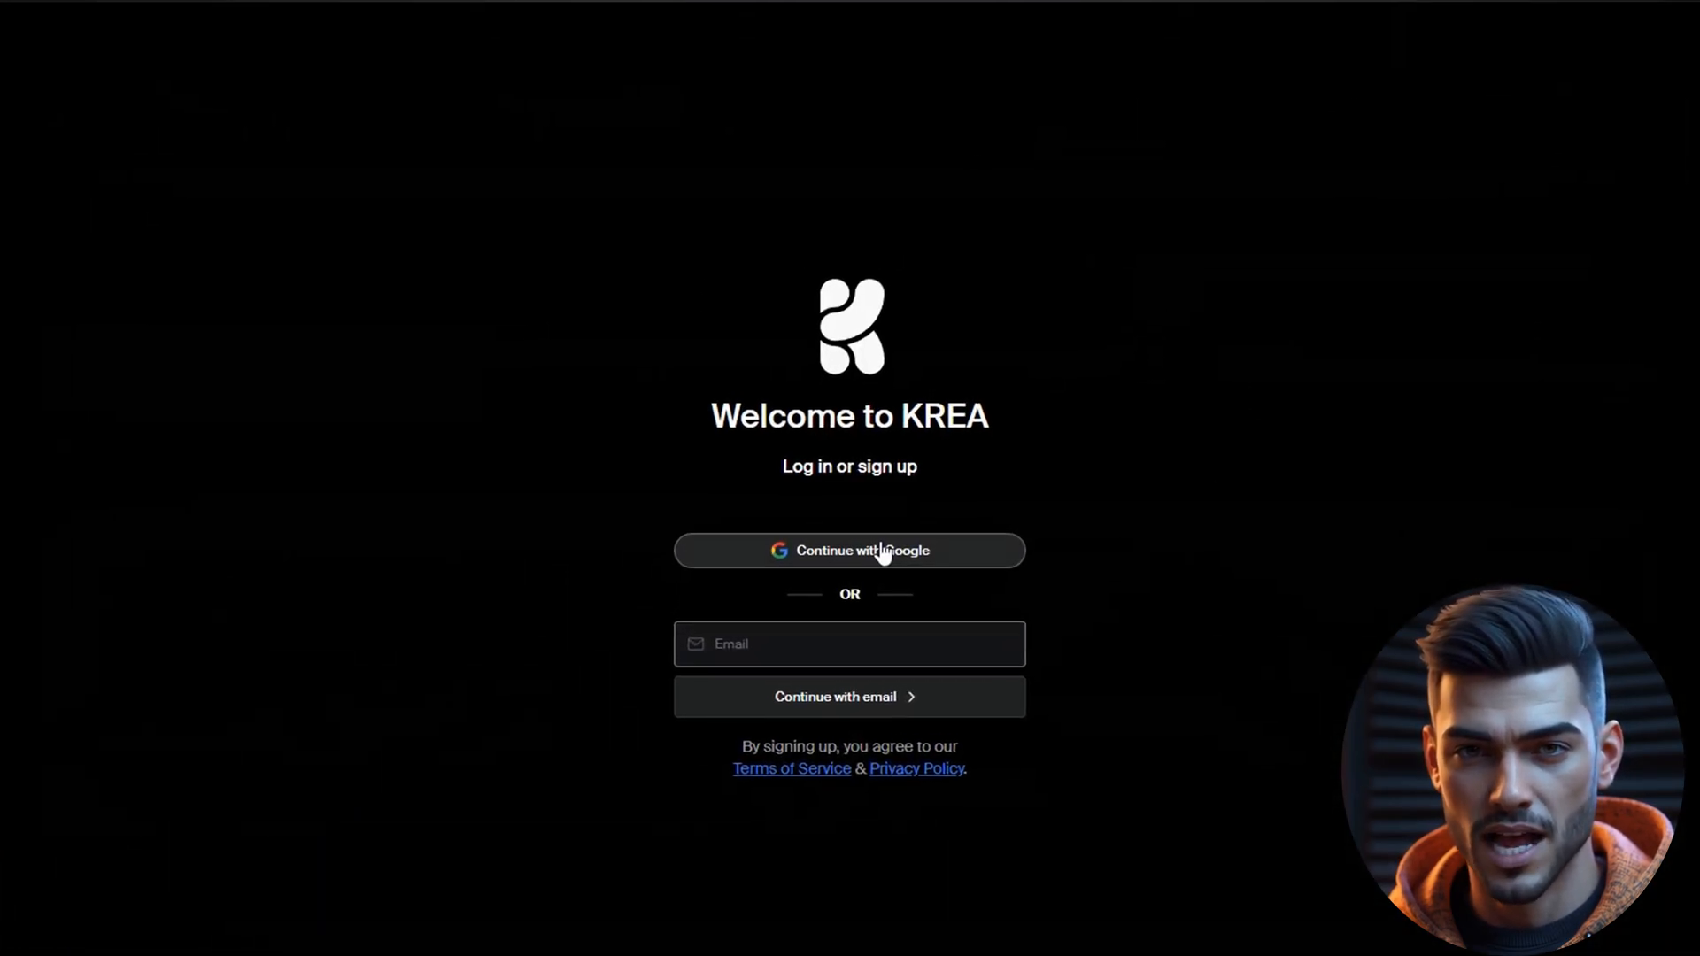
left_click(850, 549)
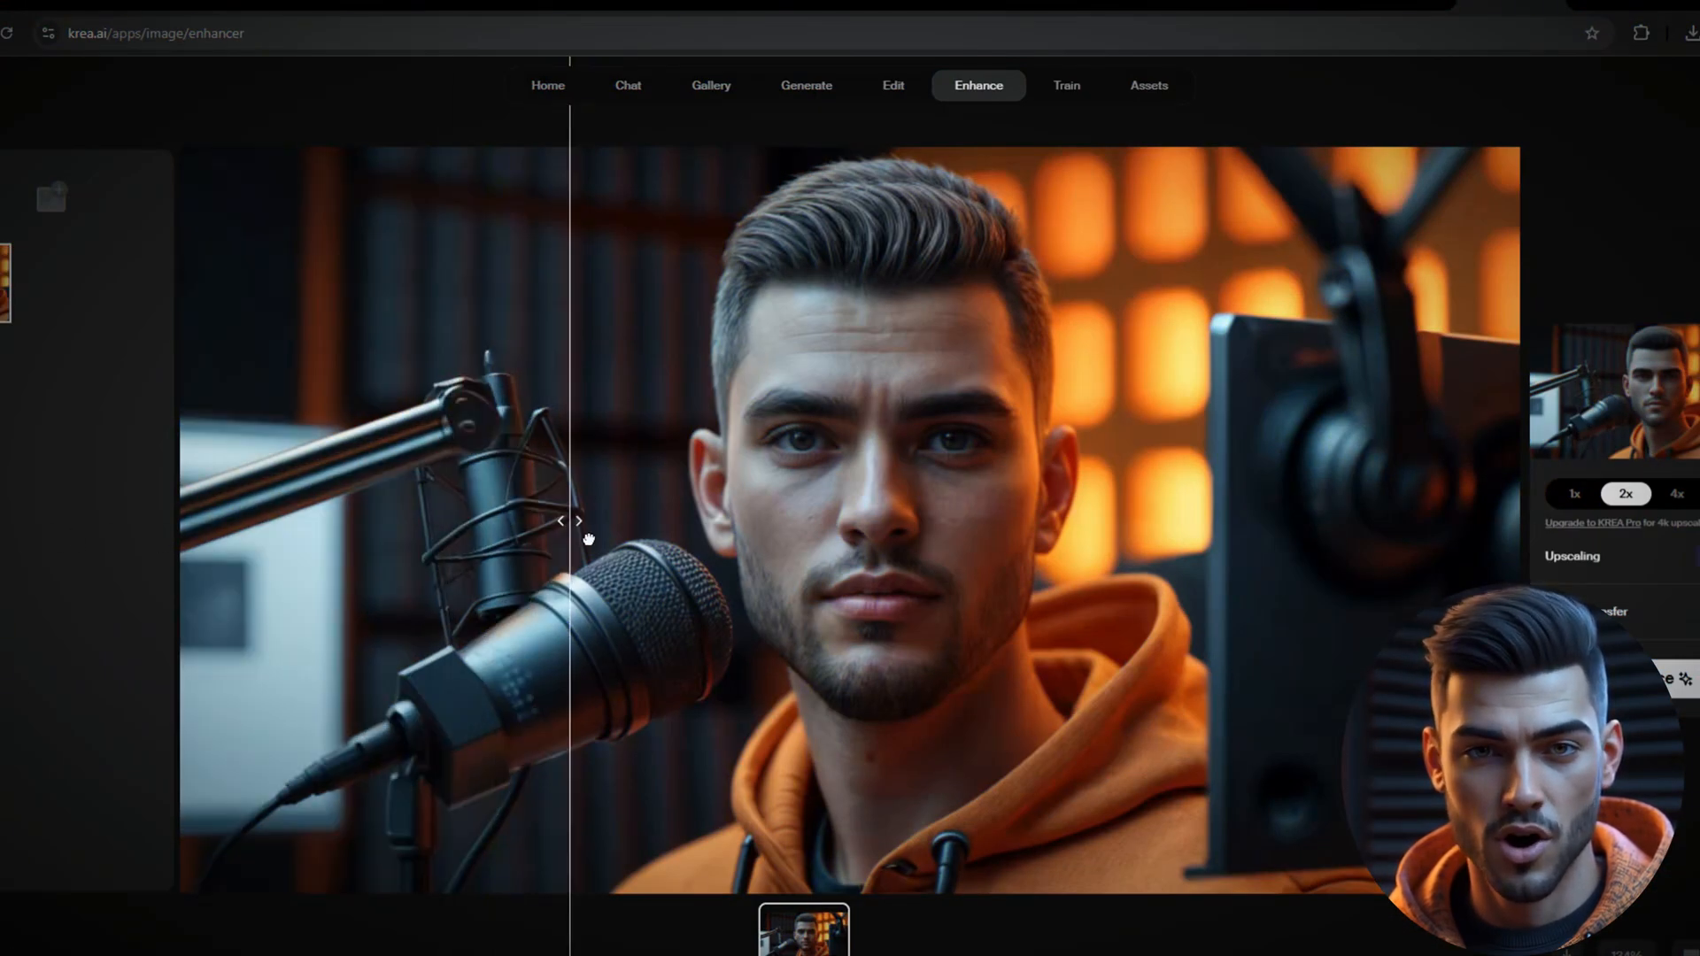
left_click_drag(574, 521, 976, 520)
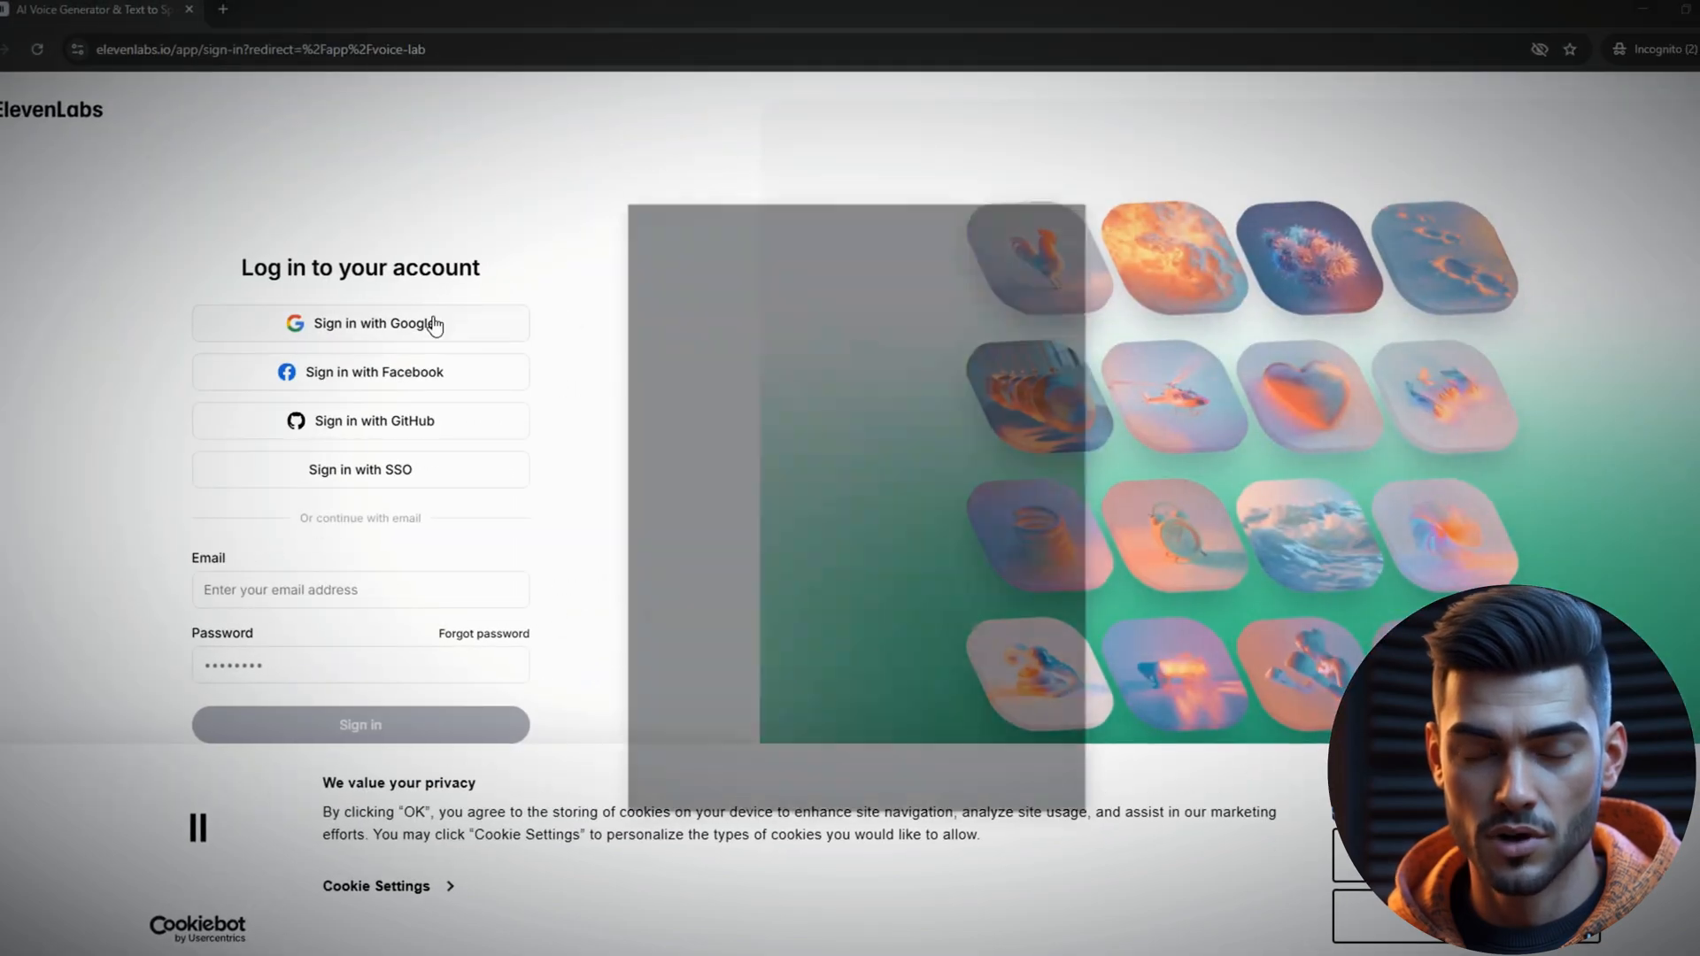
Sign in to ElevenLabs, create the Unrelenting Osprey API key and head to HeyGen
left_click(360, 323)
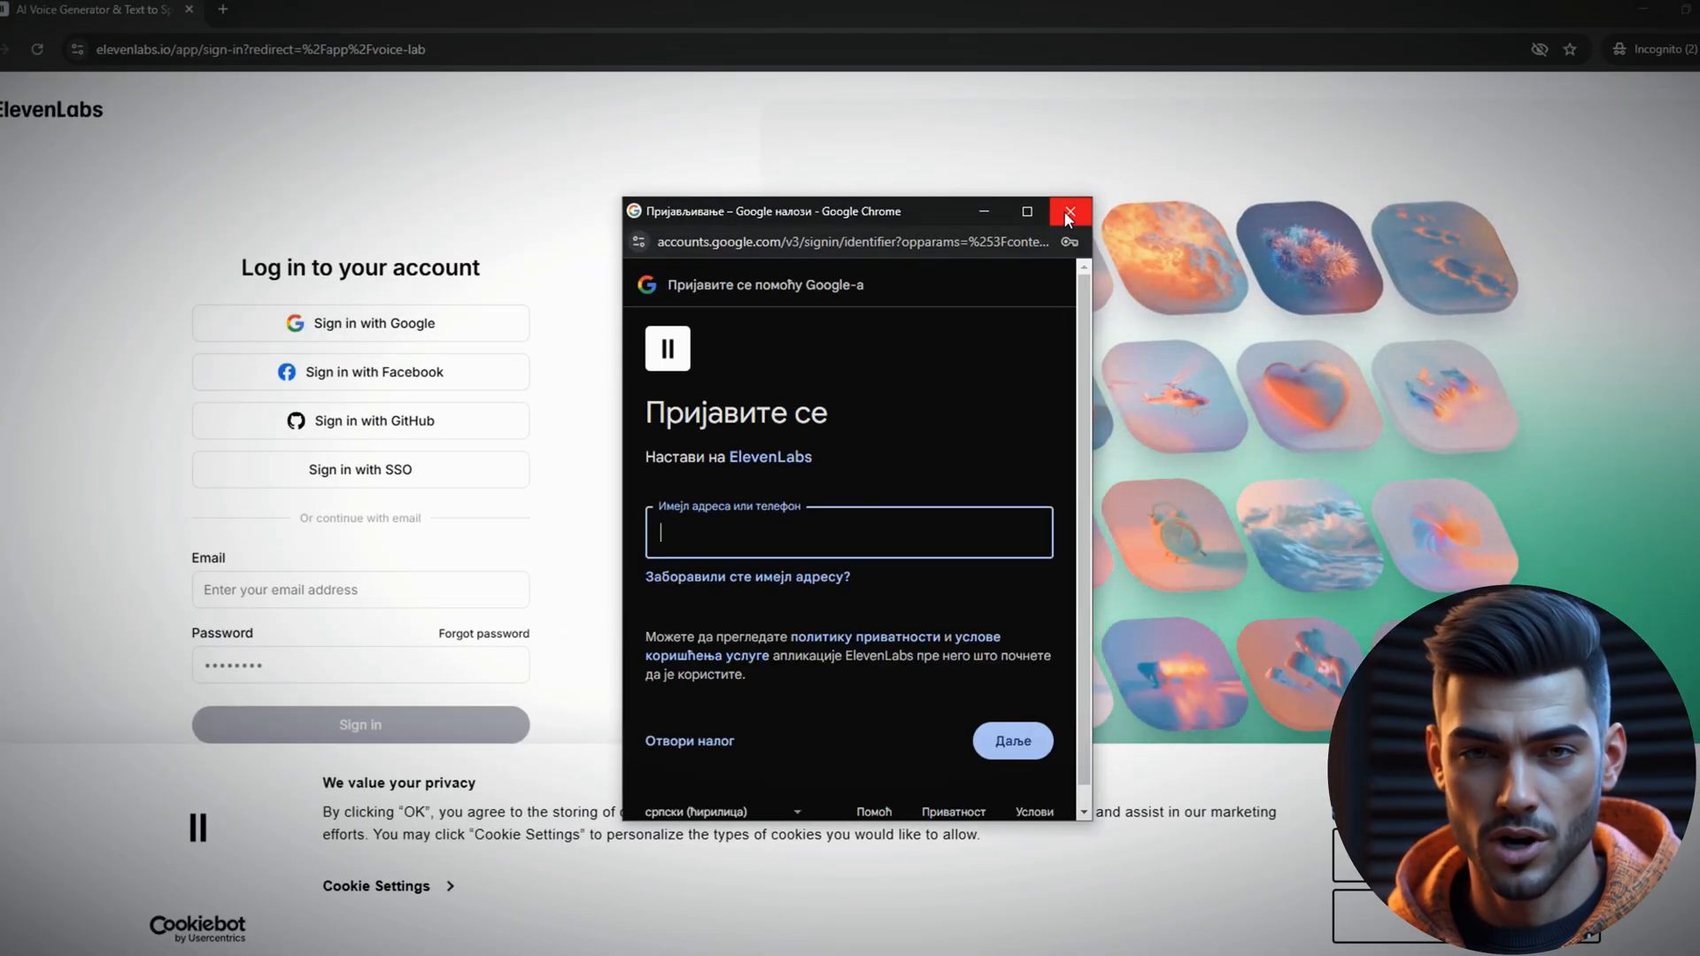
left_click(1071, 210)
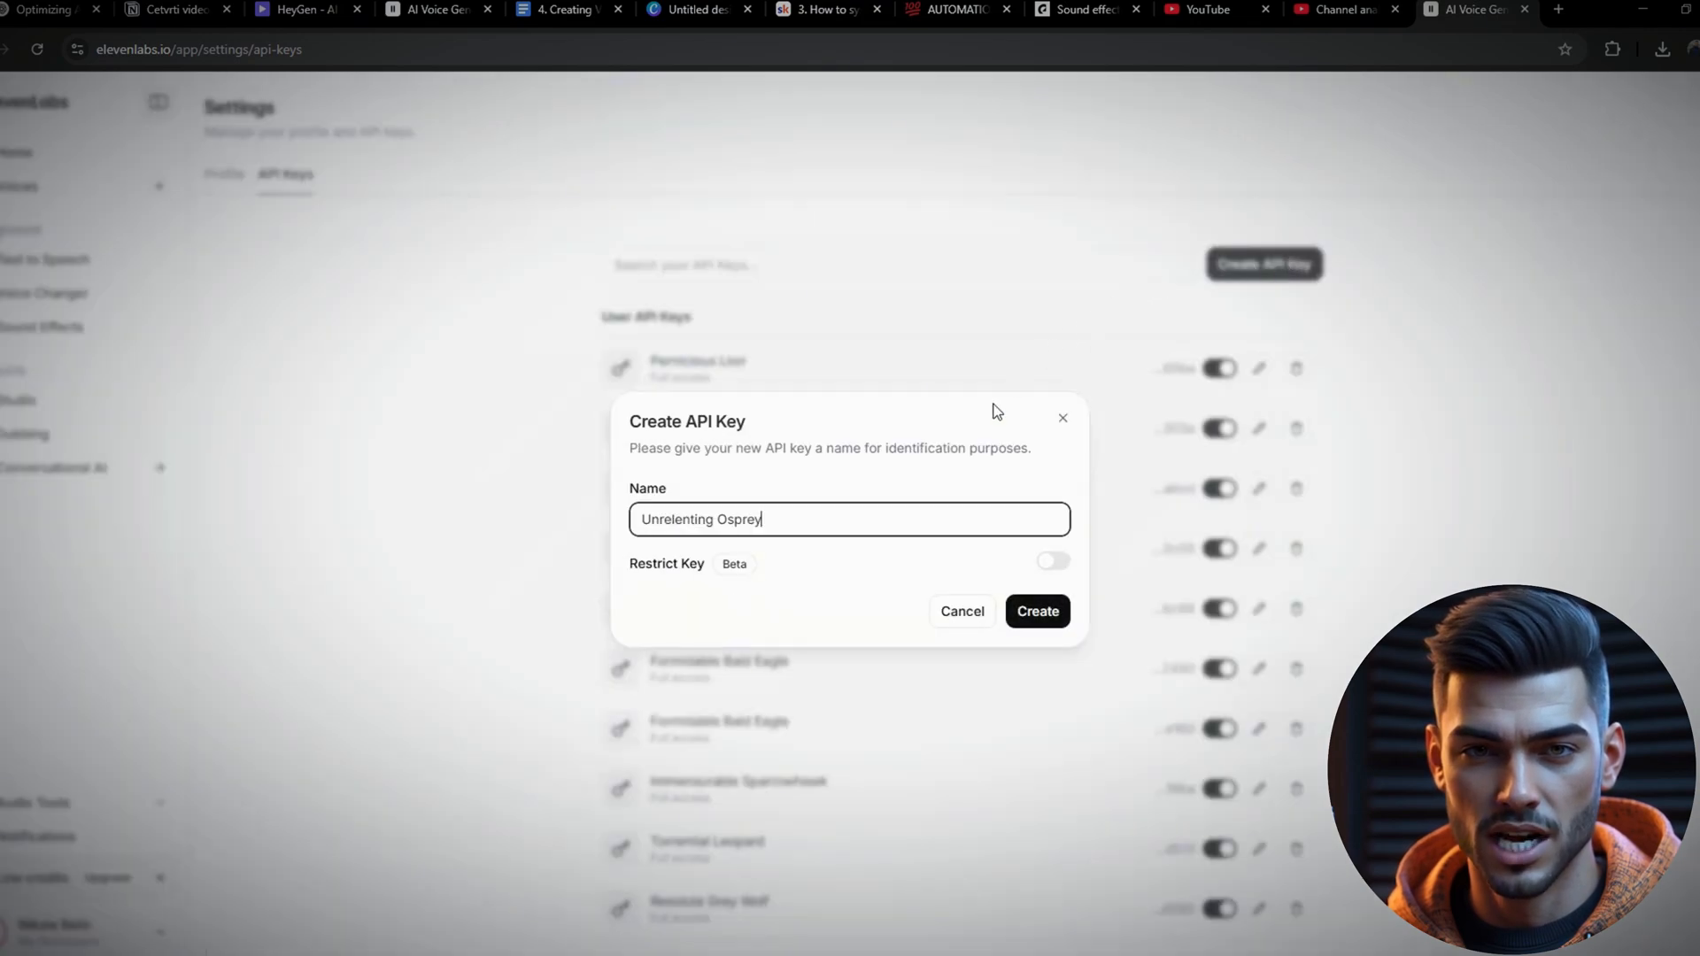
left_click(1036, 611)
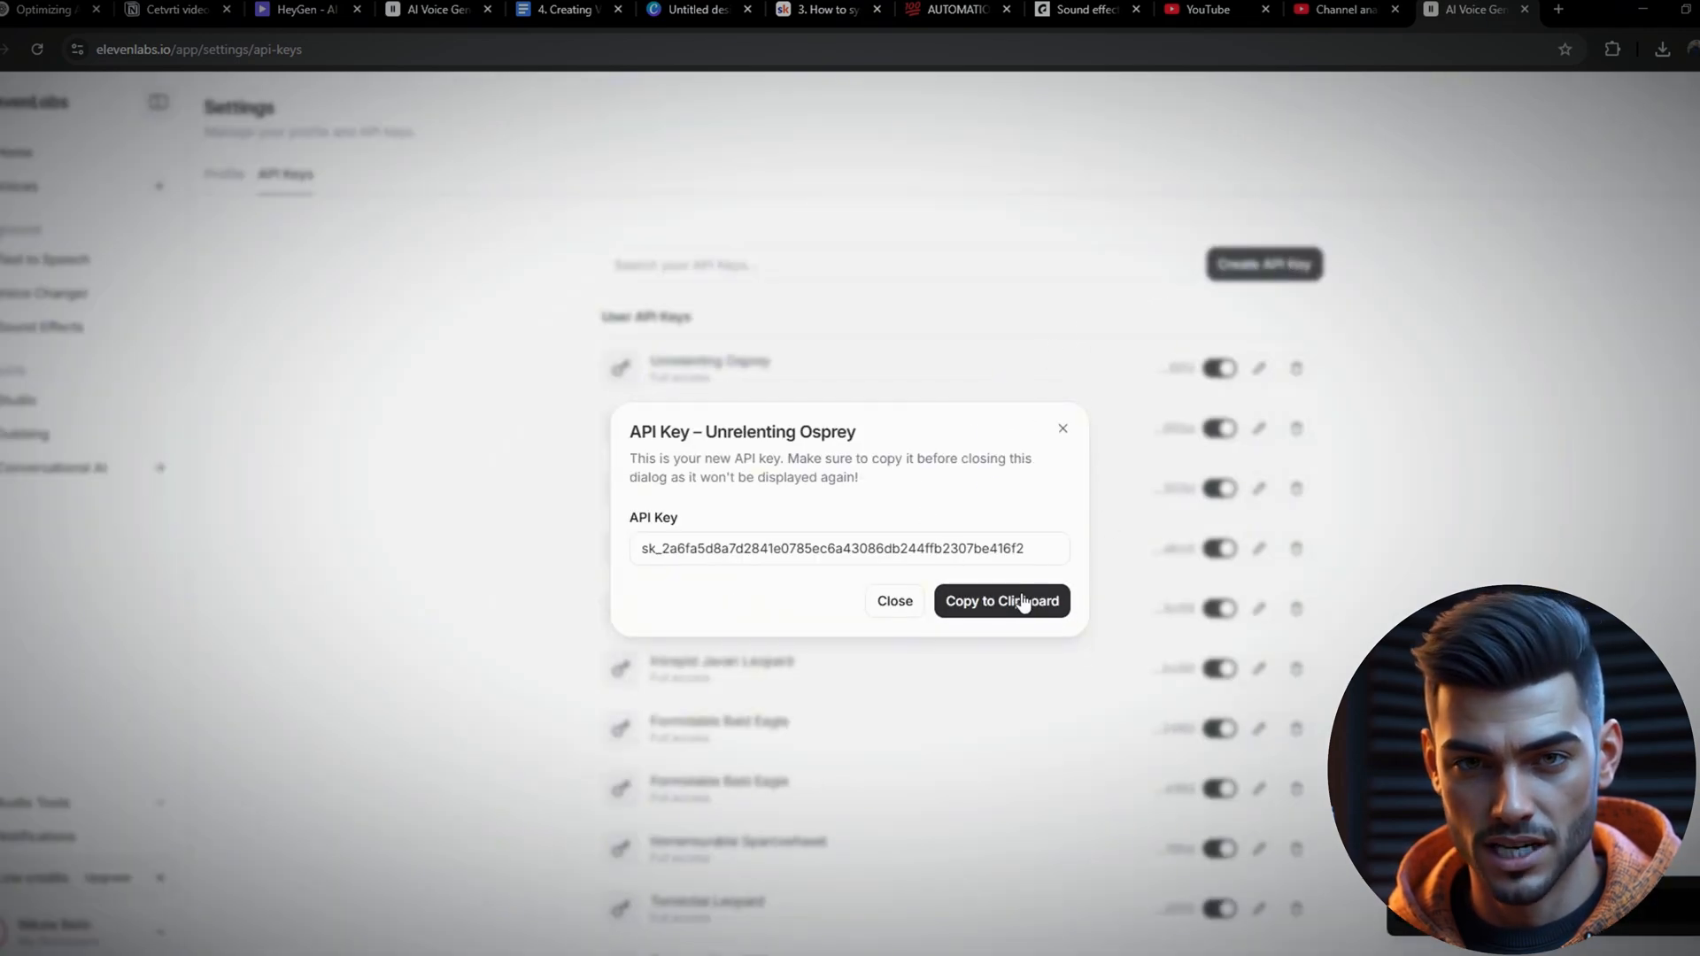
type("heygen")
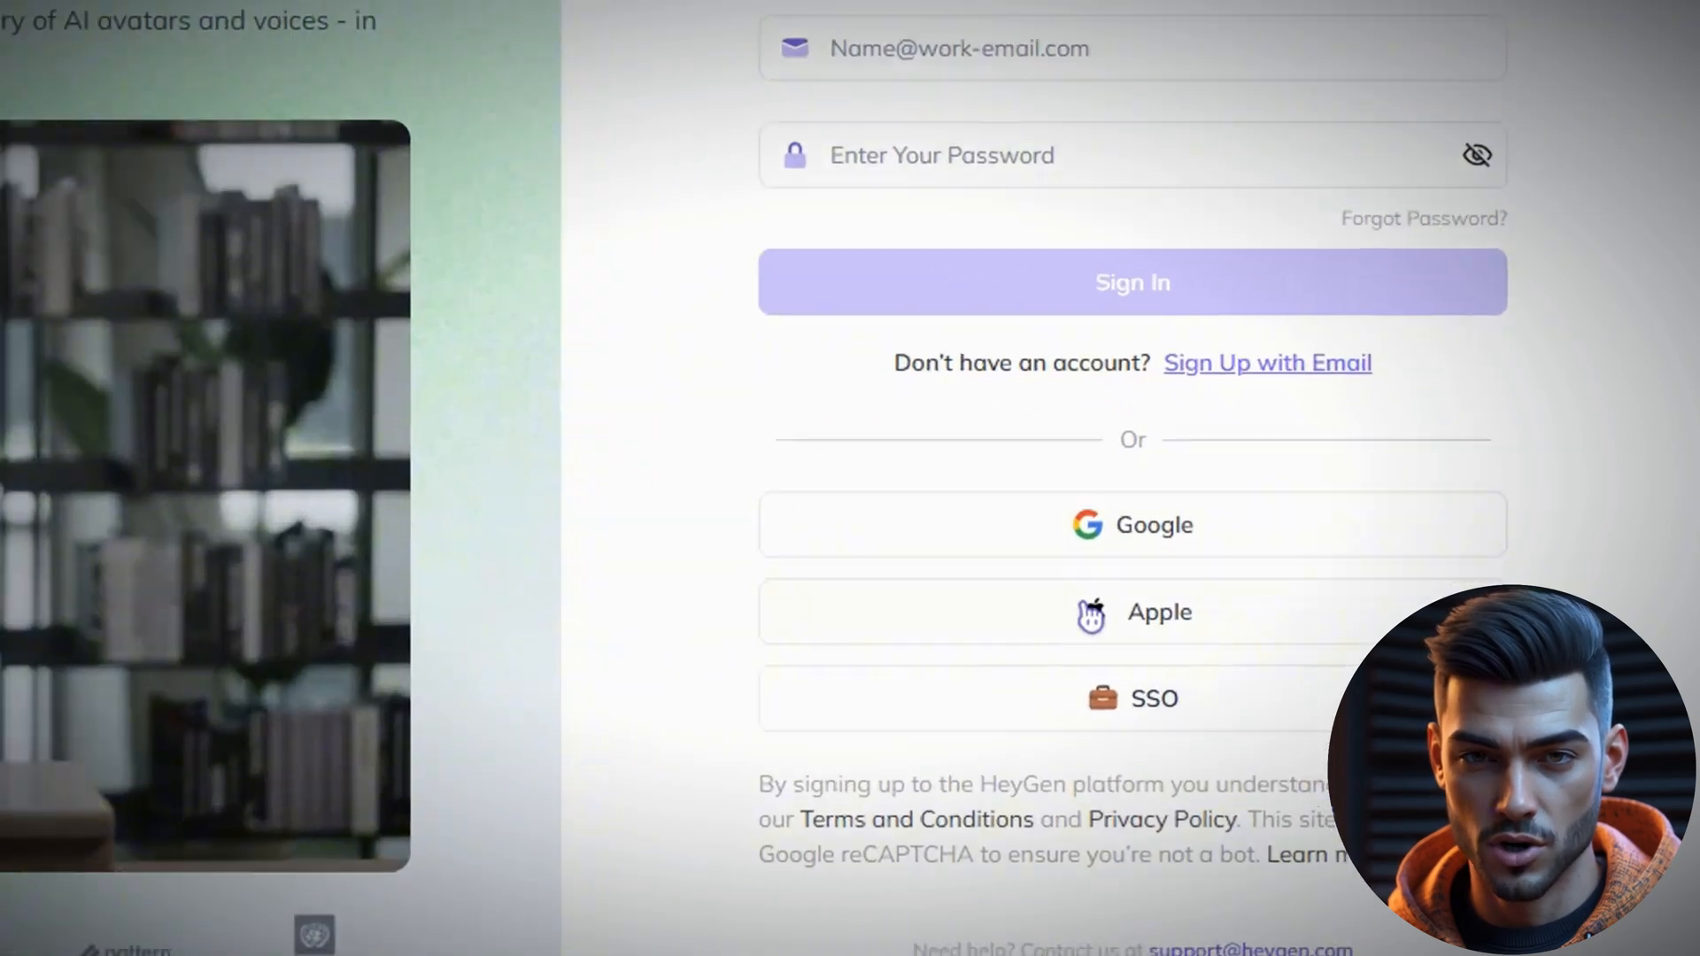
Sign in to HeyGen and link ElevenLabs by confirming the pasted API key under AI Voice
left_click(1131, 283)
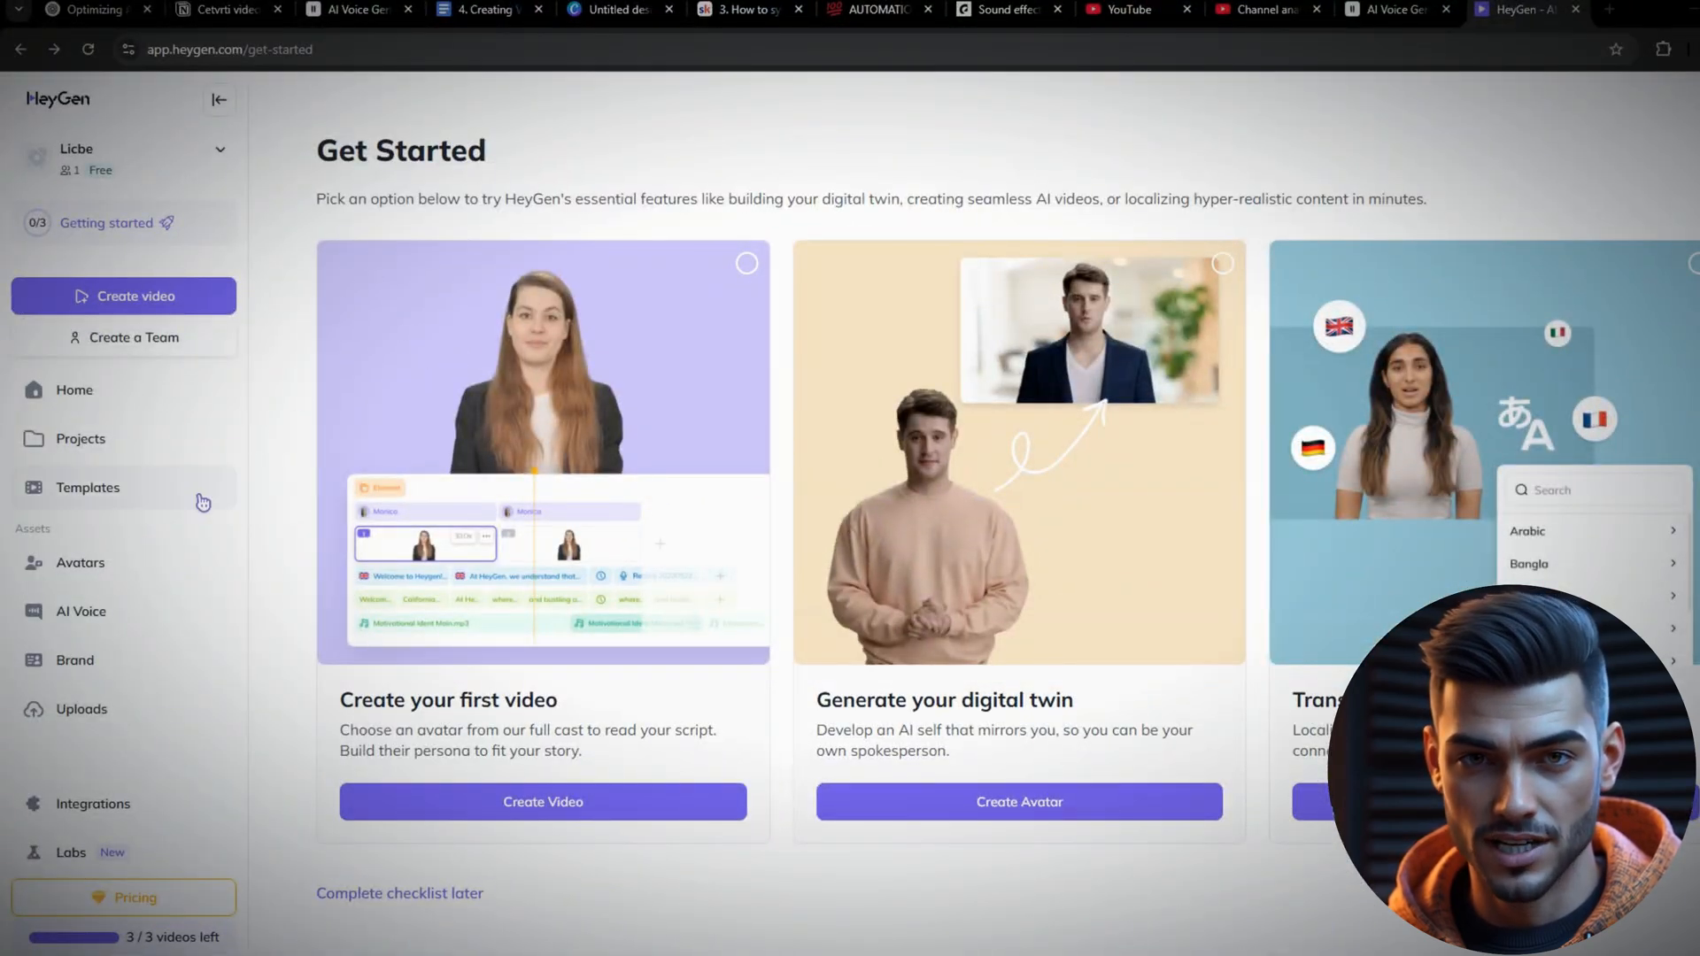
left_click(80, 611)
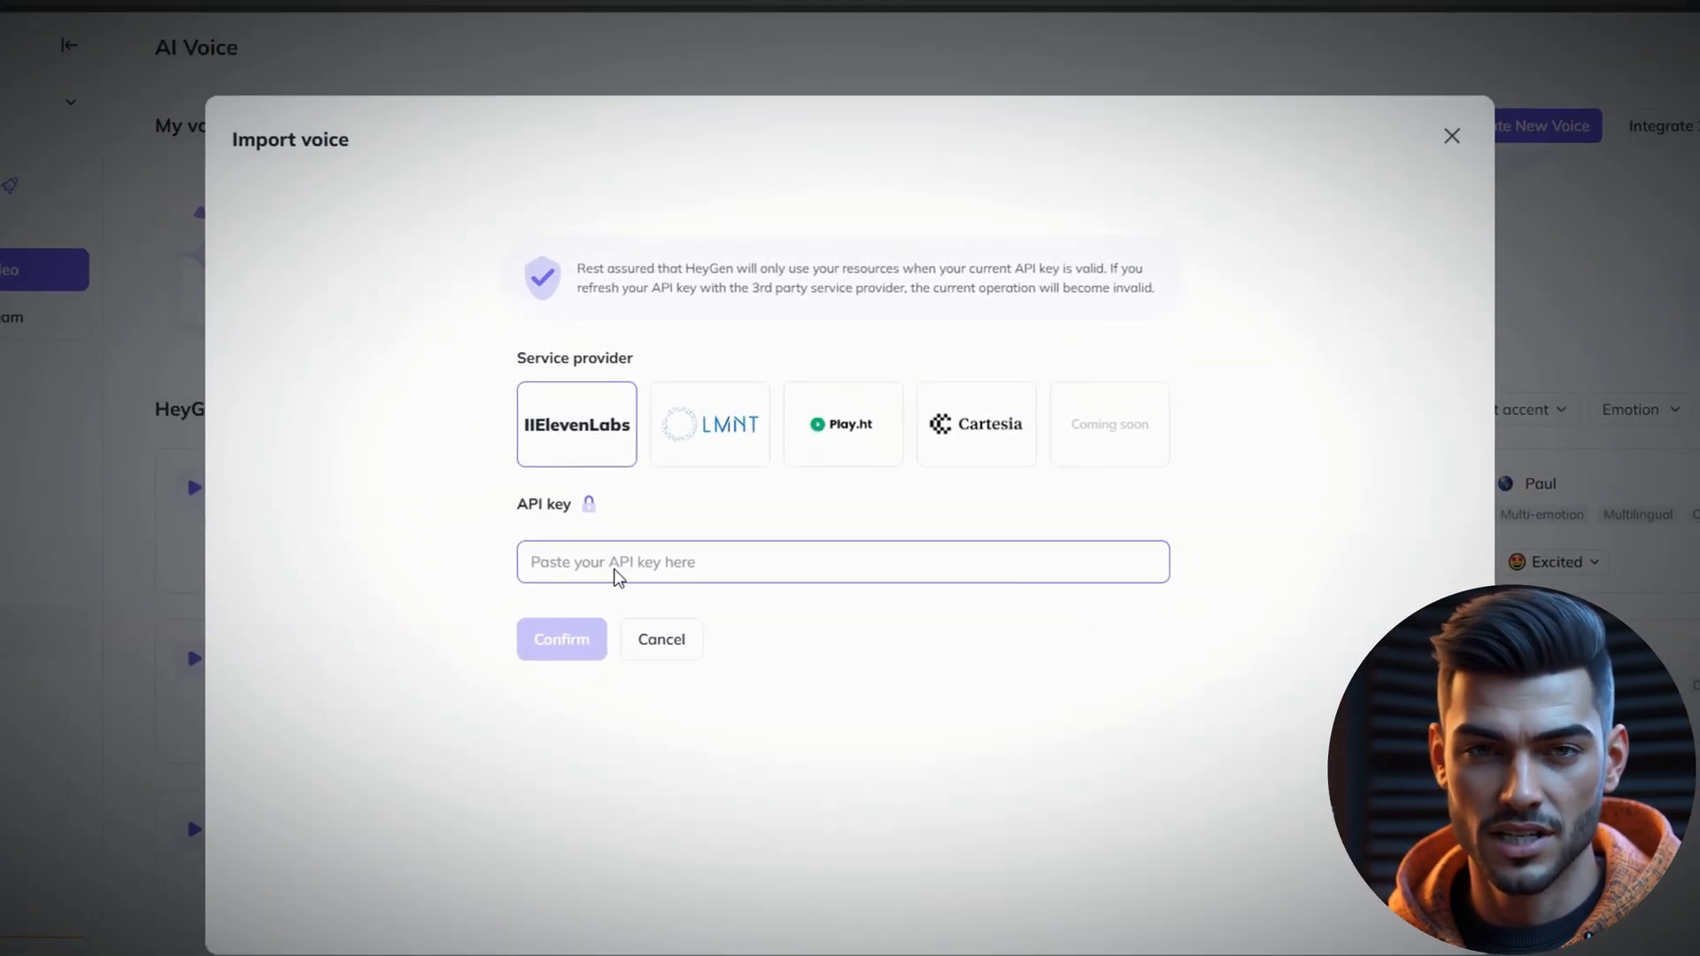
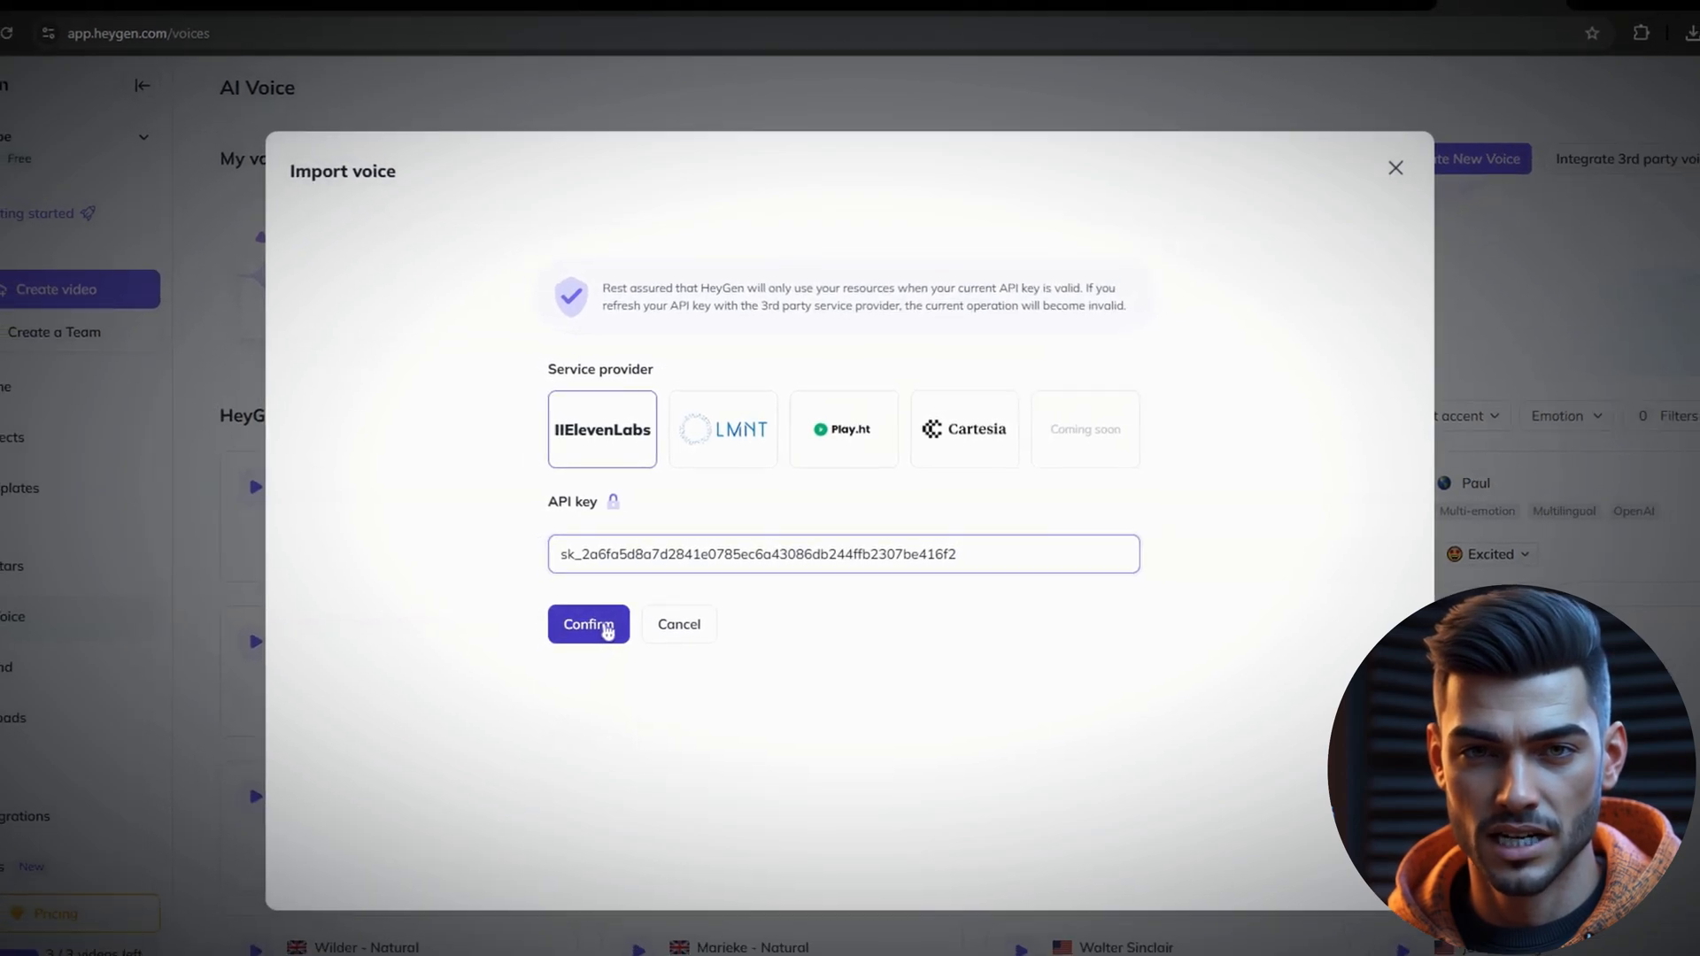
left_click(588, 623)
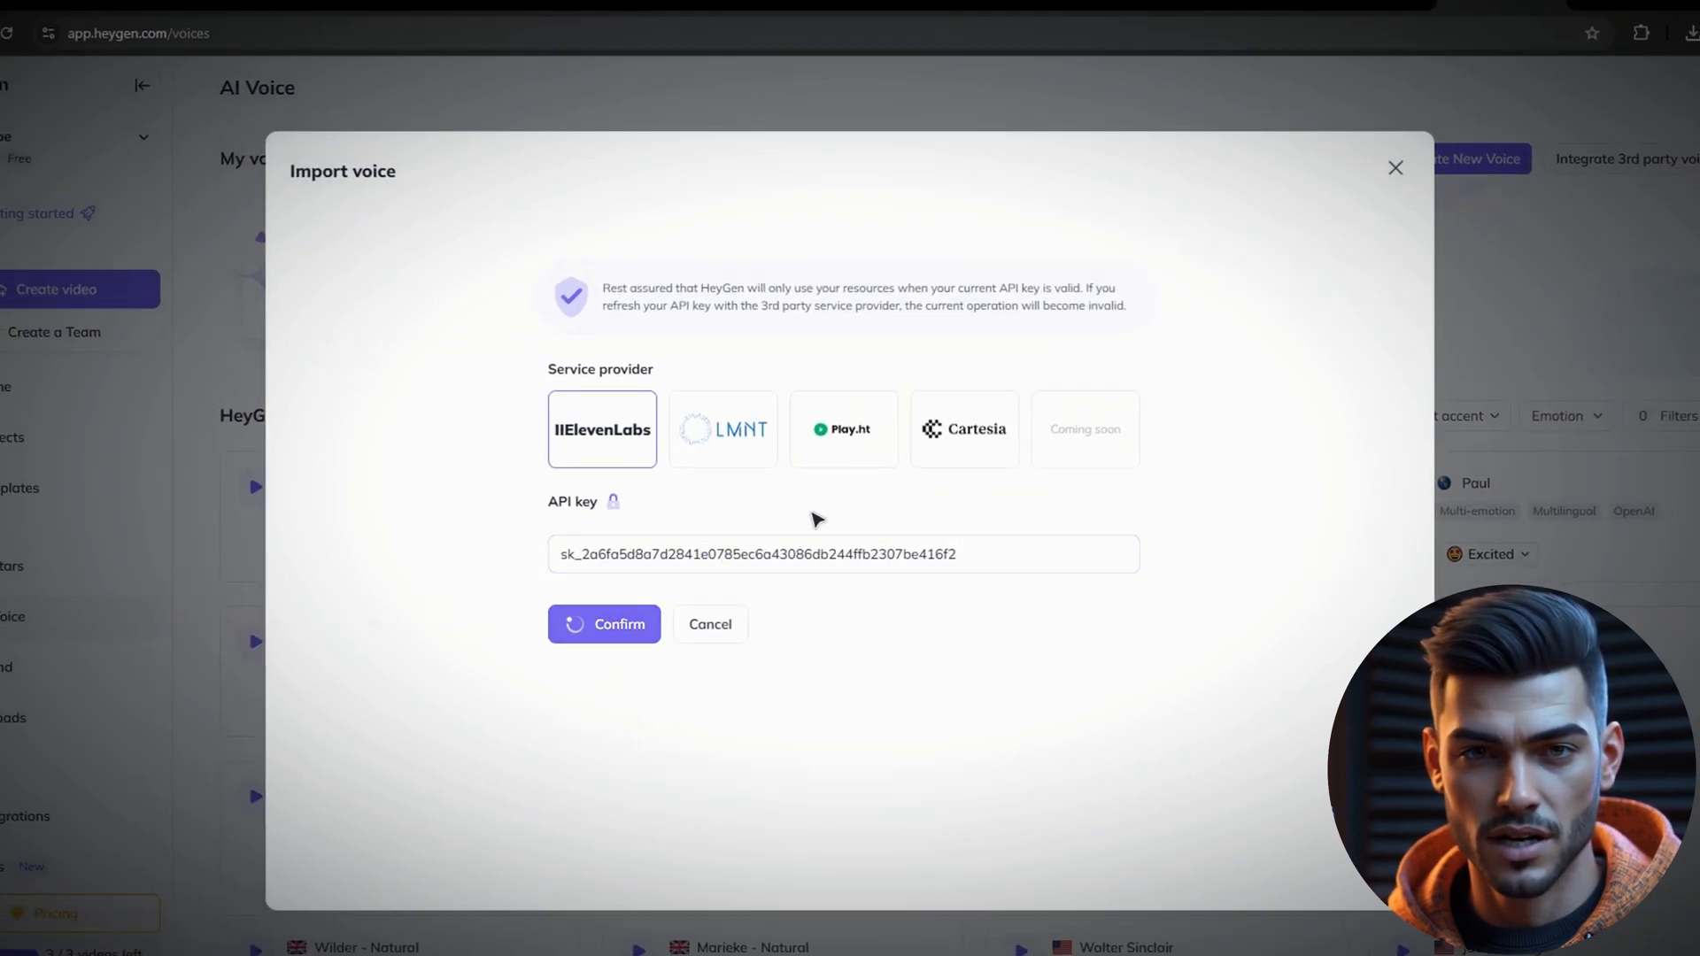
left_click(603, 624)
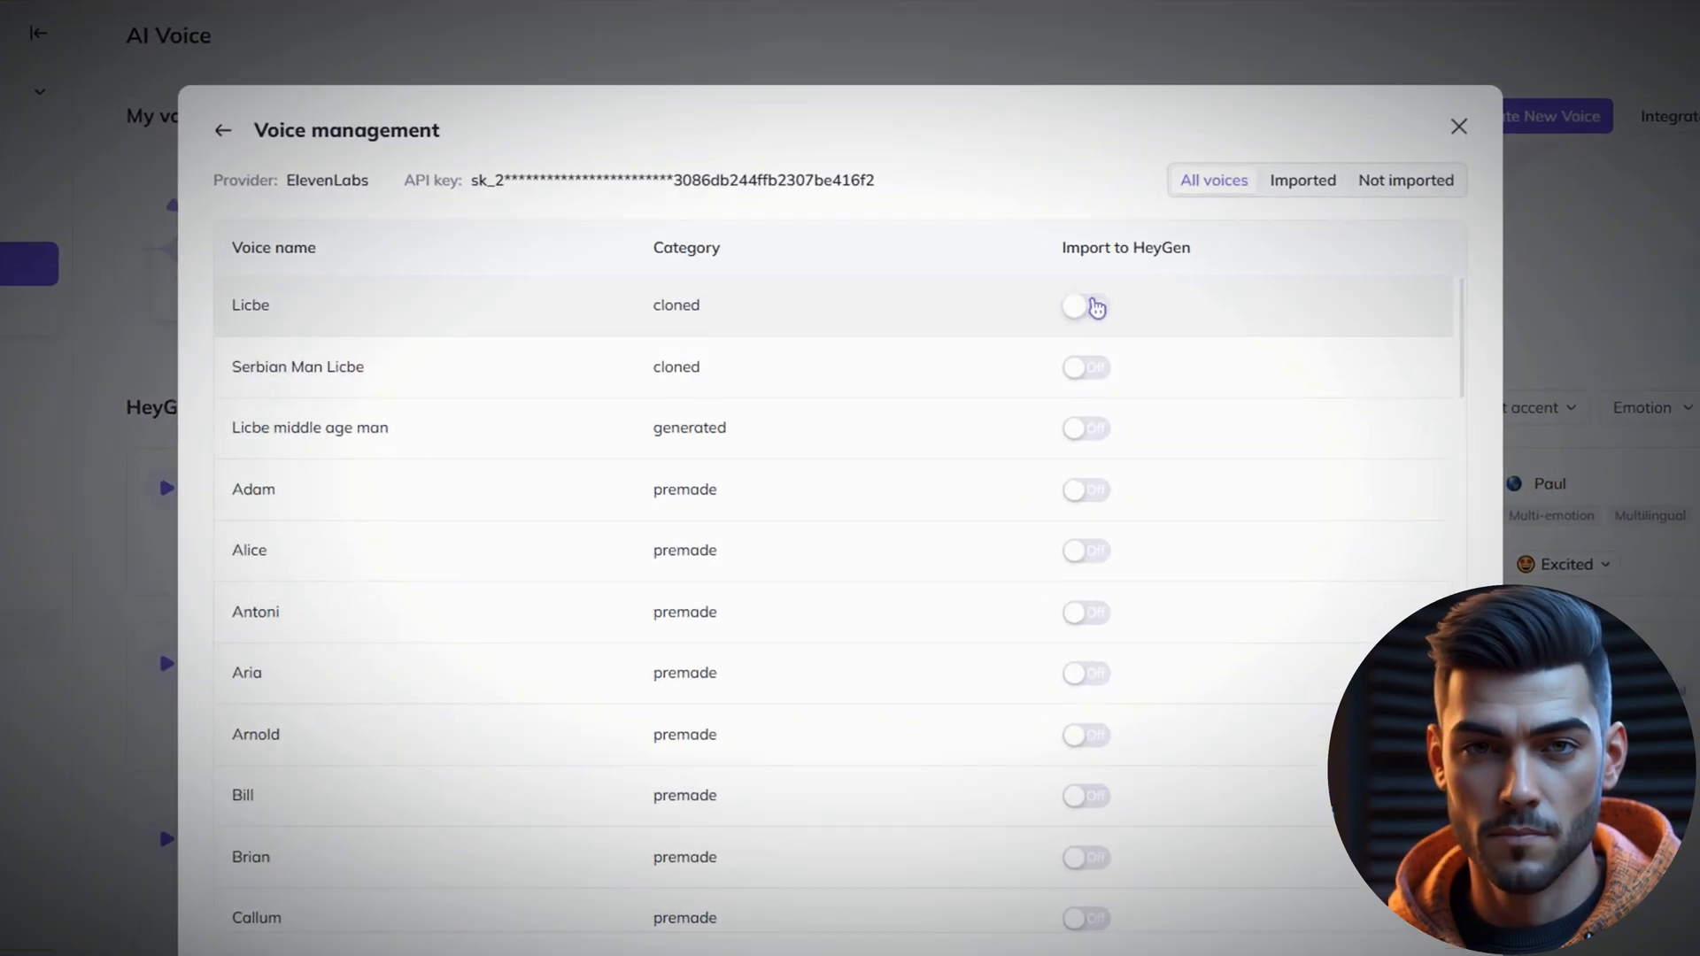
Import the cloned voice and Adam from ElevenLabs, then leave voice management
left_click(1086, 306)
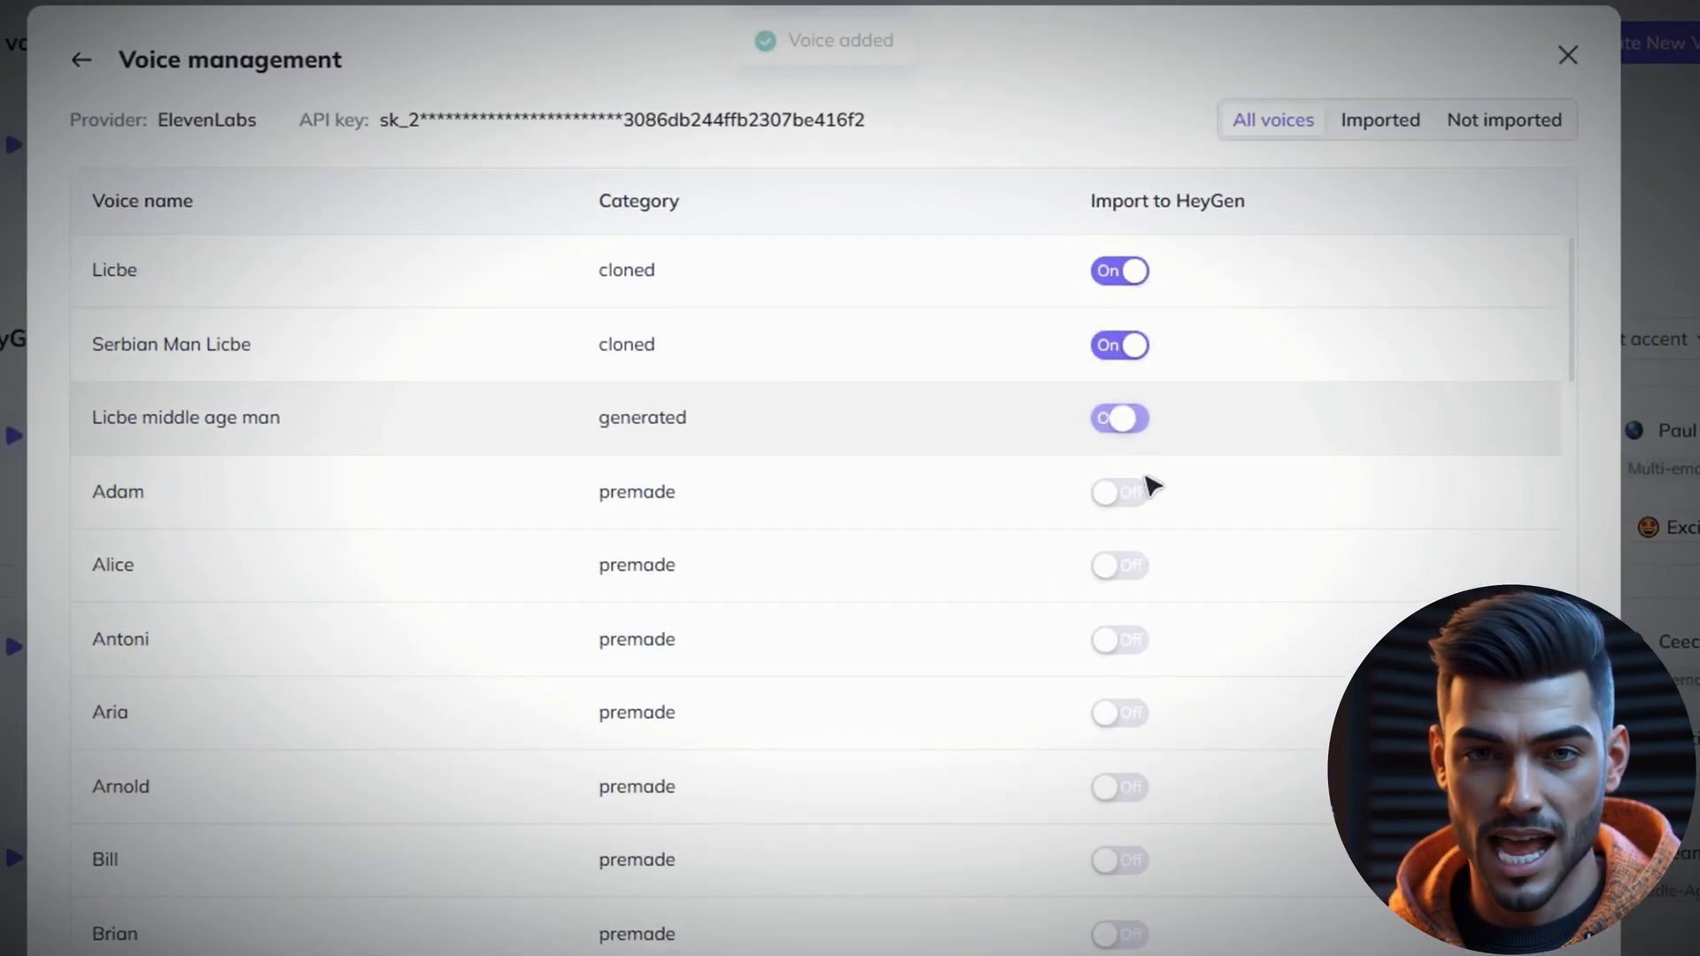
left_click(1103, 491)
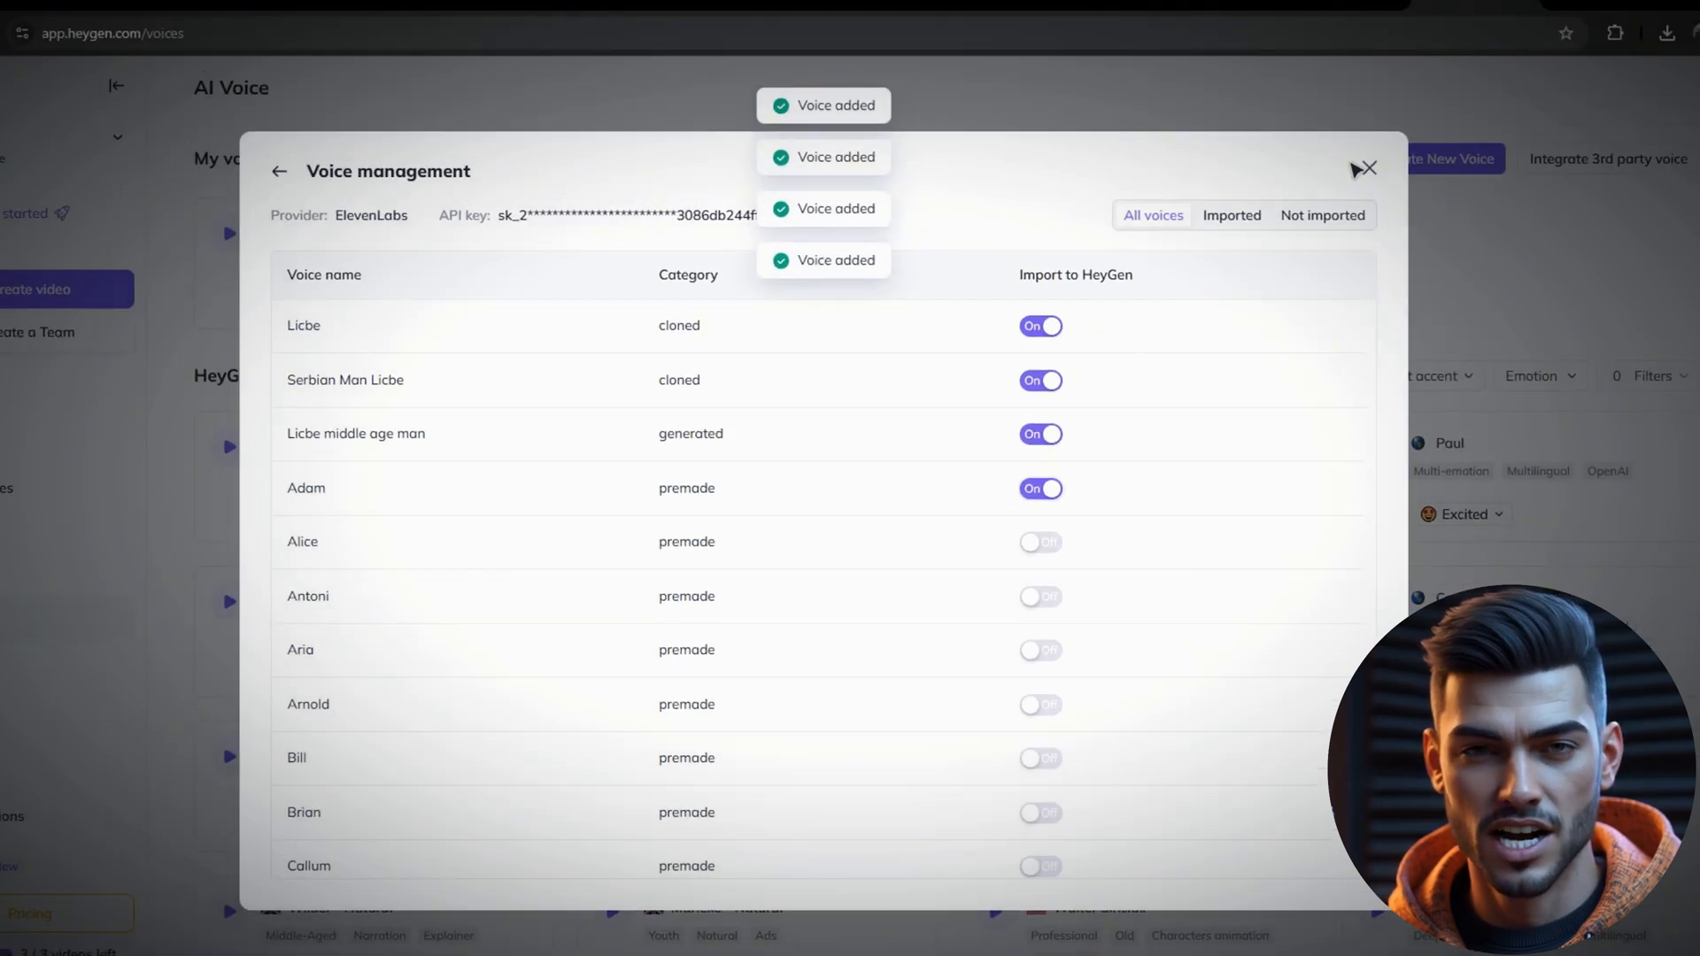
left_click(1363, 168)
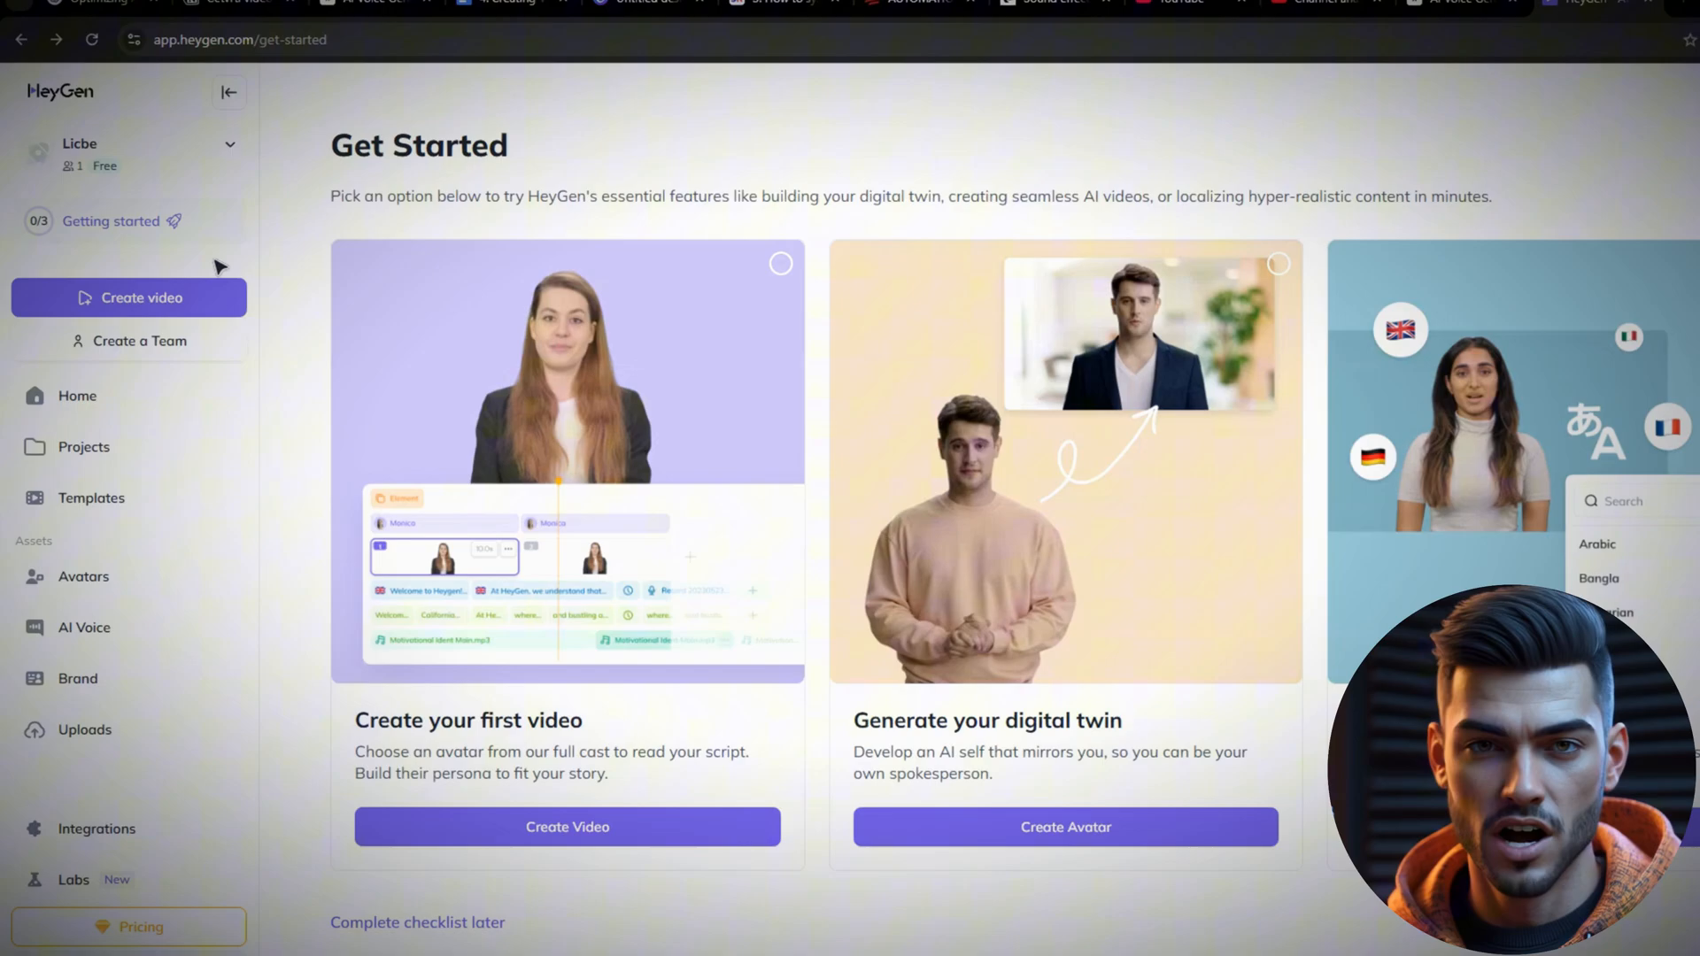
Create a new Avatar Video from scratch as a landscape project
left_click(128, 298)
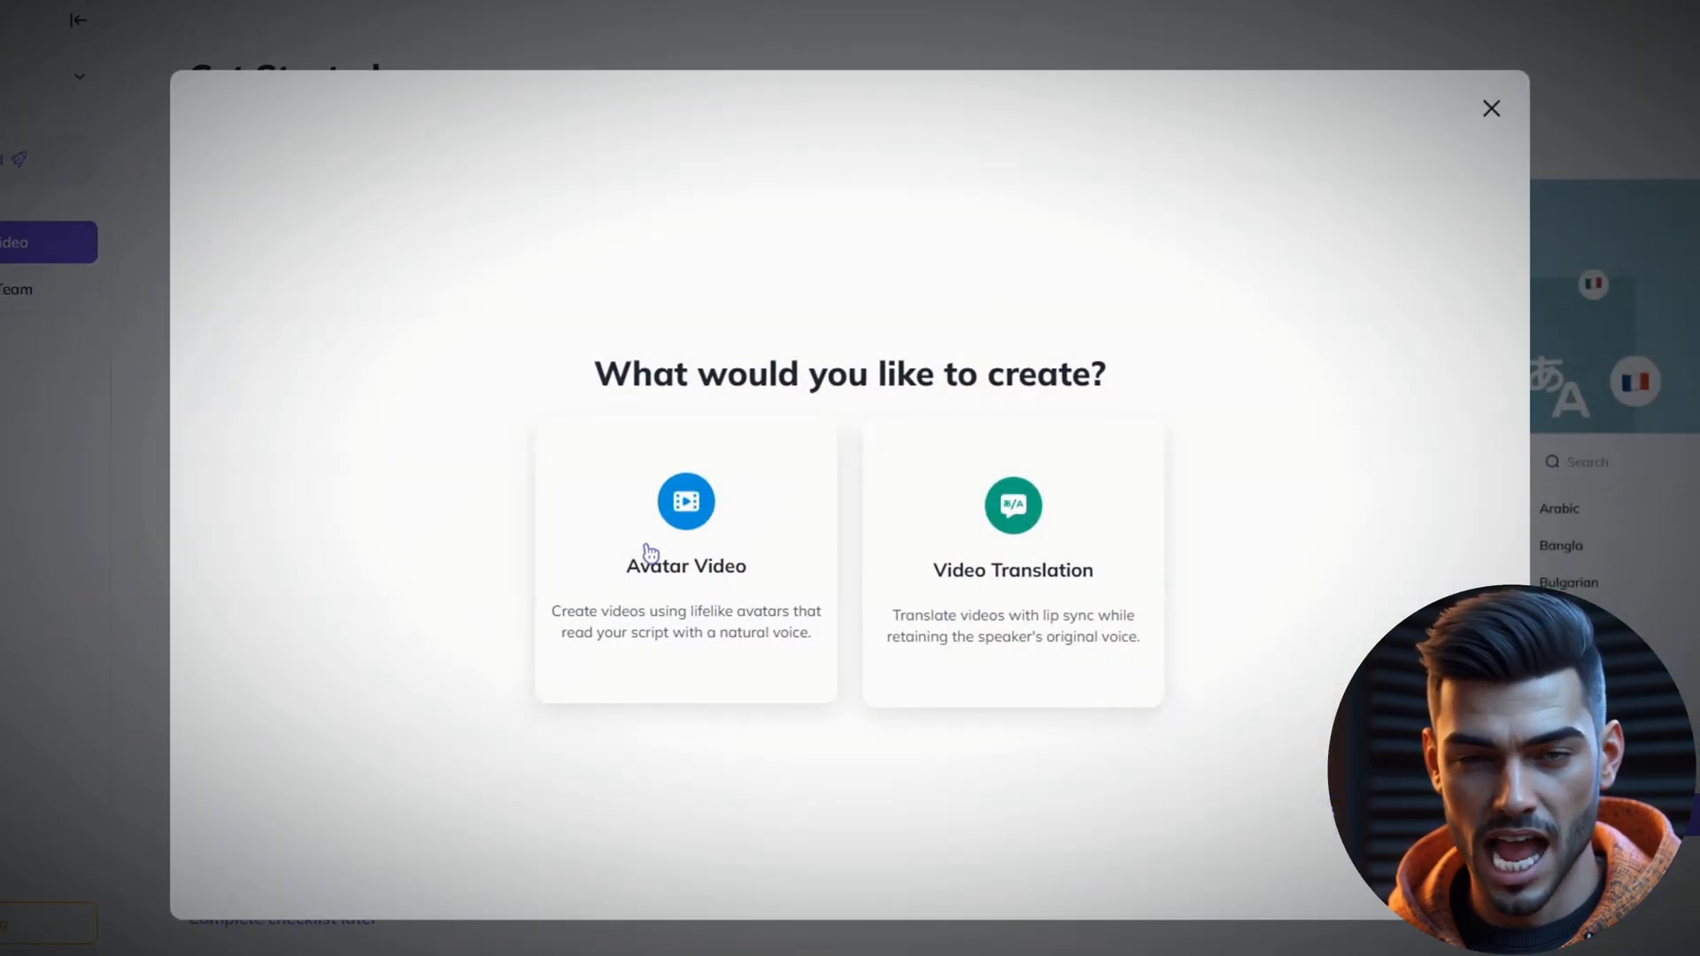
left_click(686, 521)
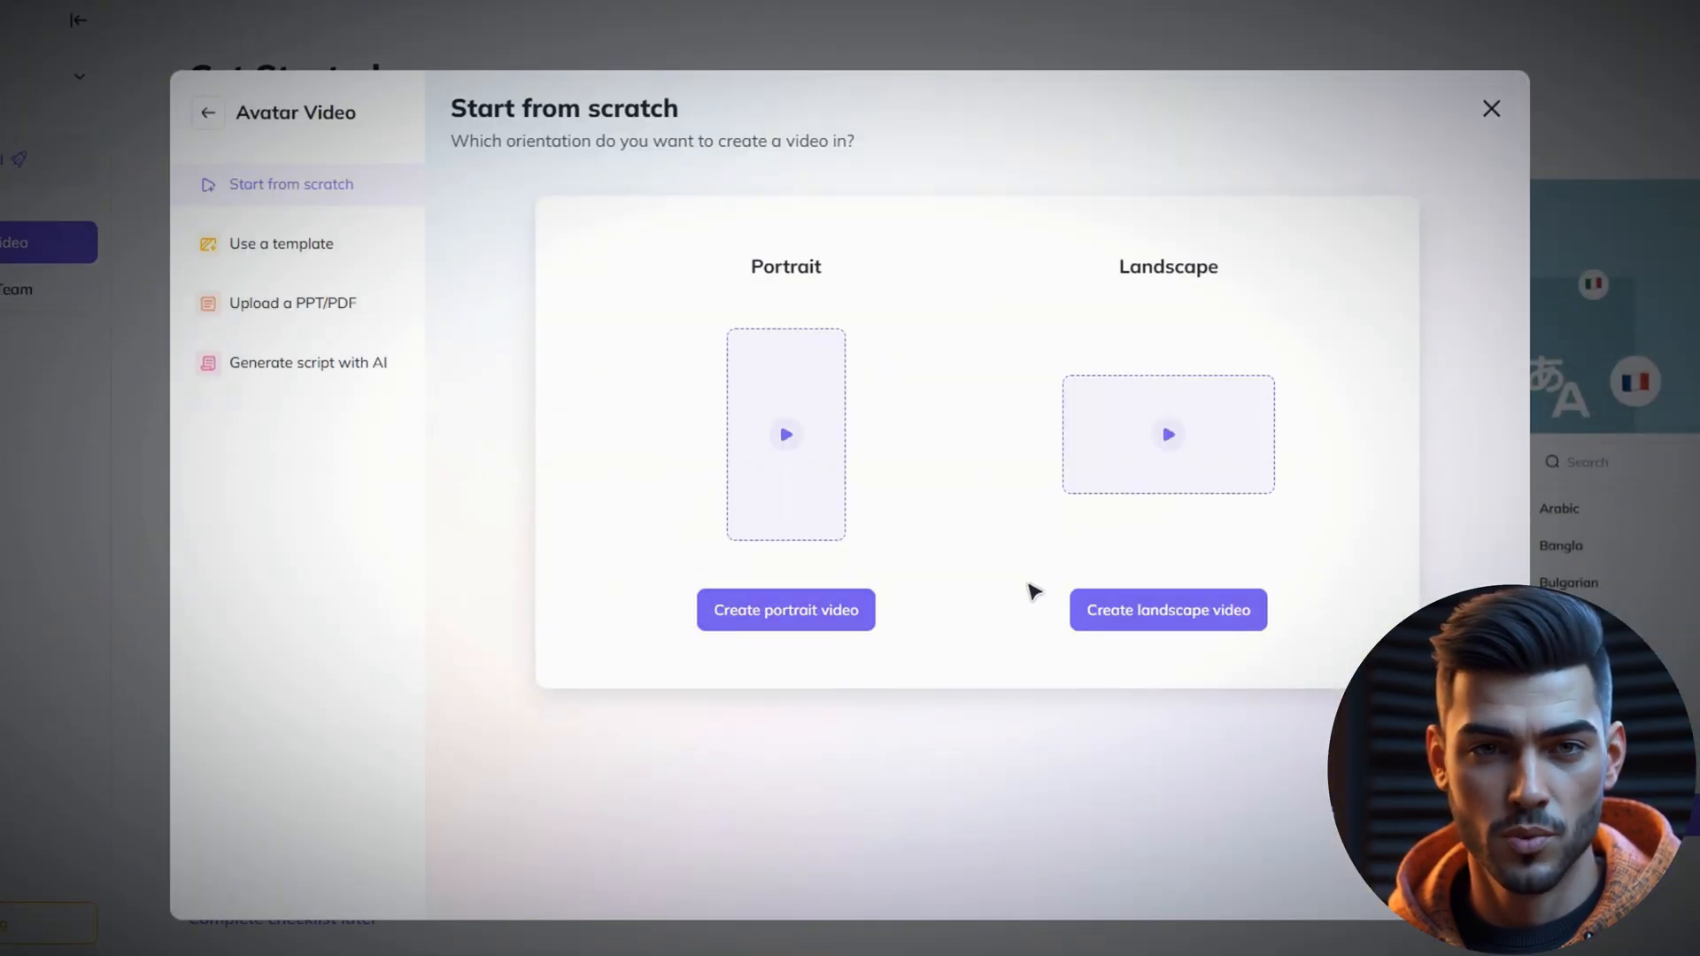
left_click(1167, 609)
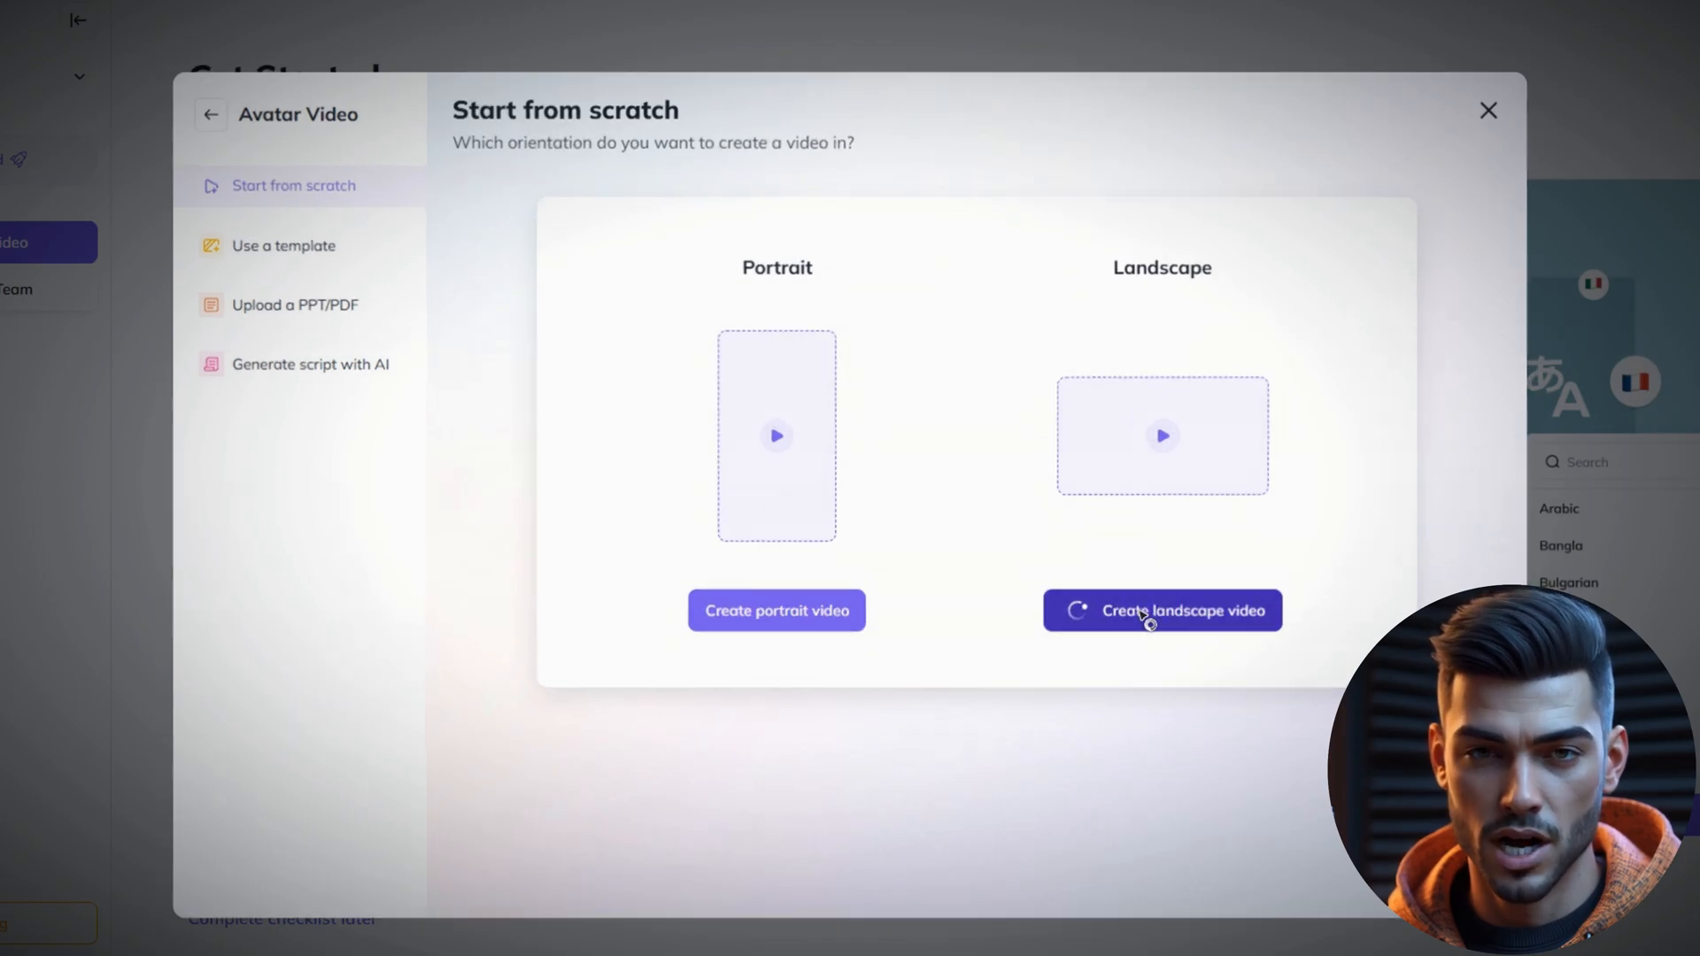
left_click(1161, 611)
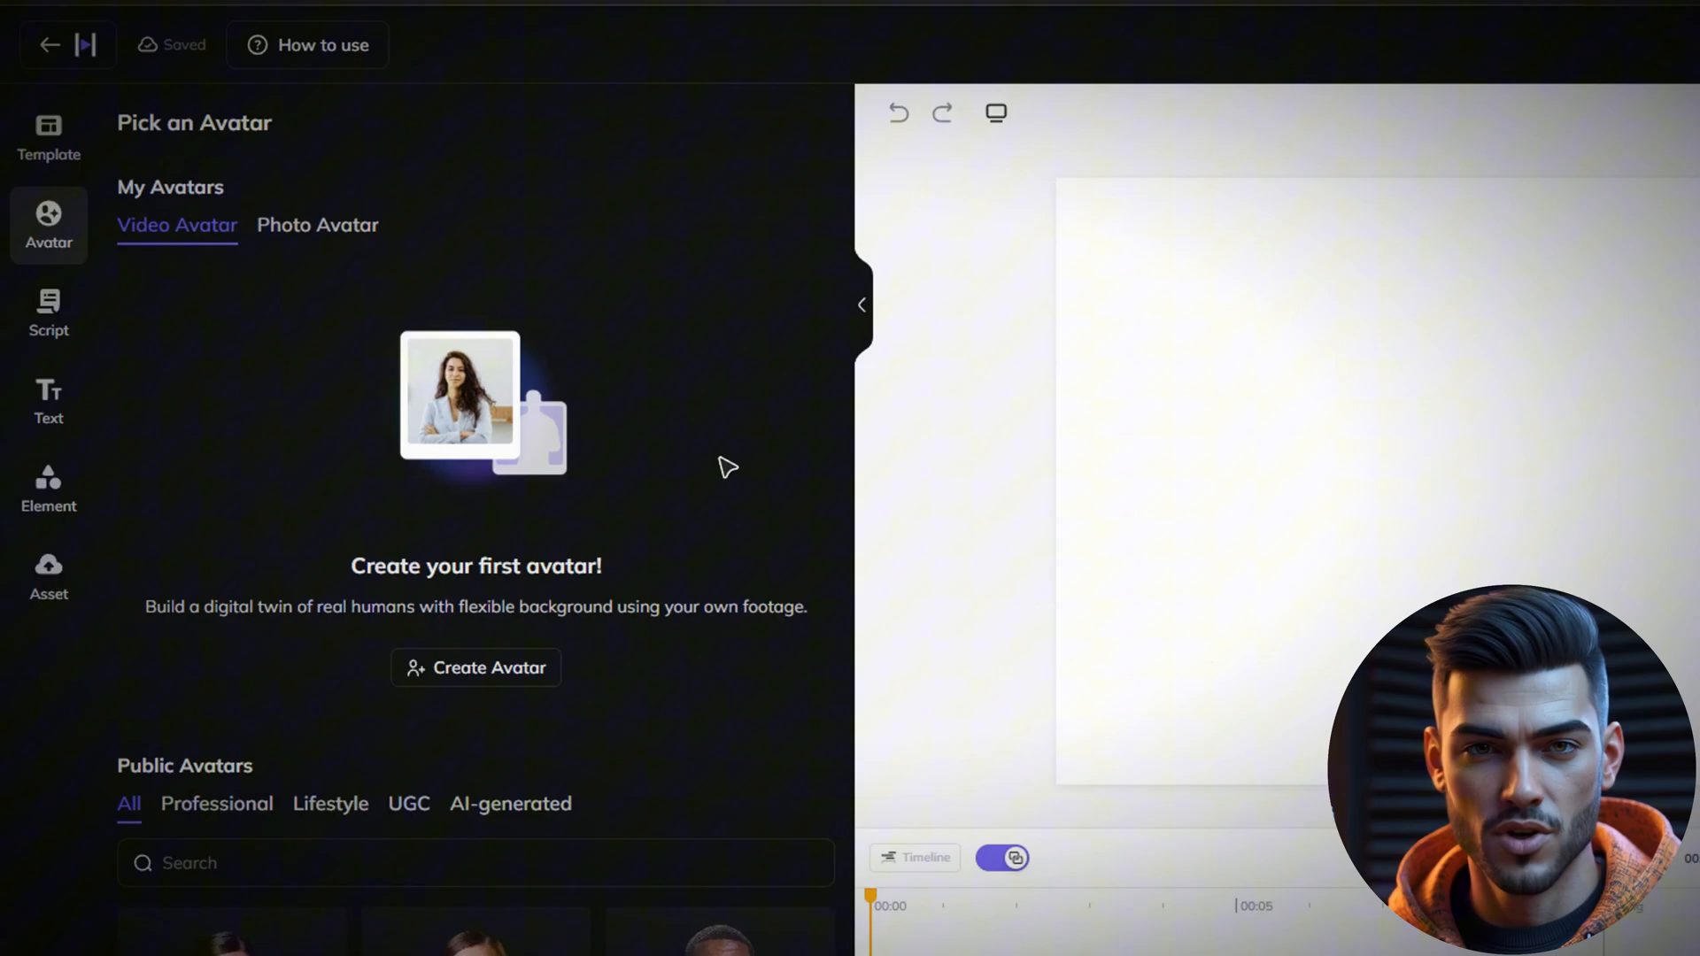
Upload the orange-hoodie podcaster portrait as a Photo Avatar and place it in the scene
left_click(317, 225)
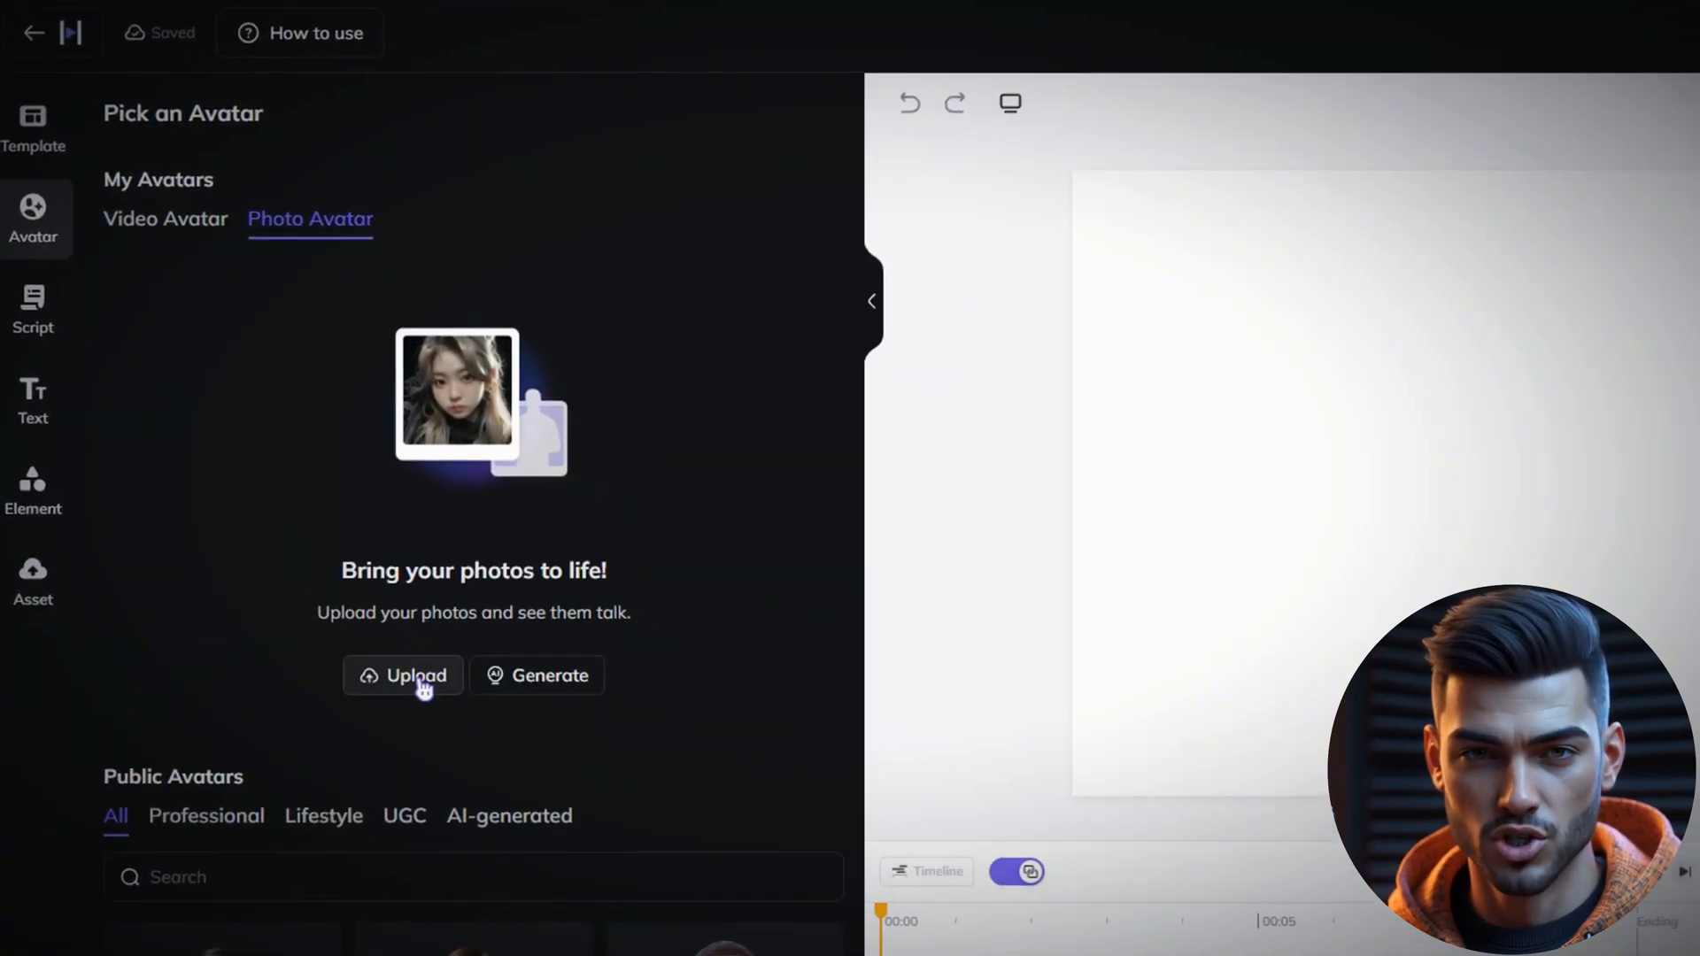
left_click(402, 675)
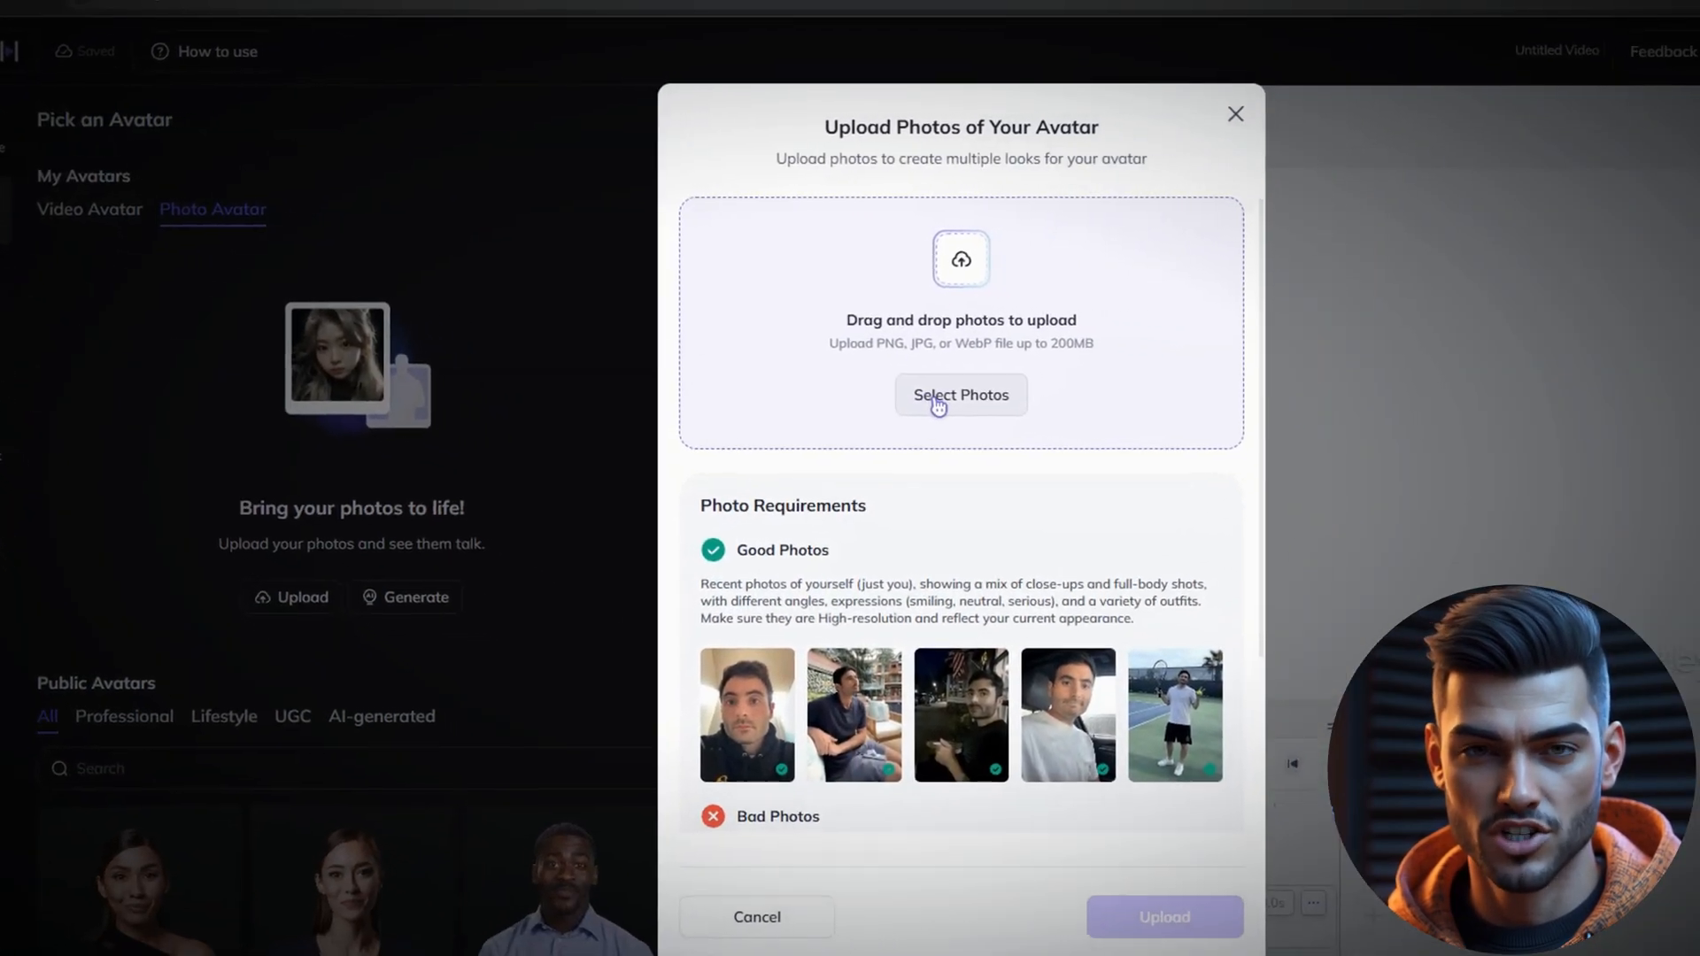
left_click(959, 393)
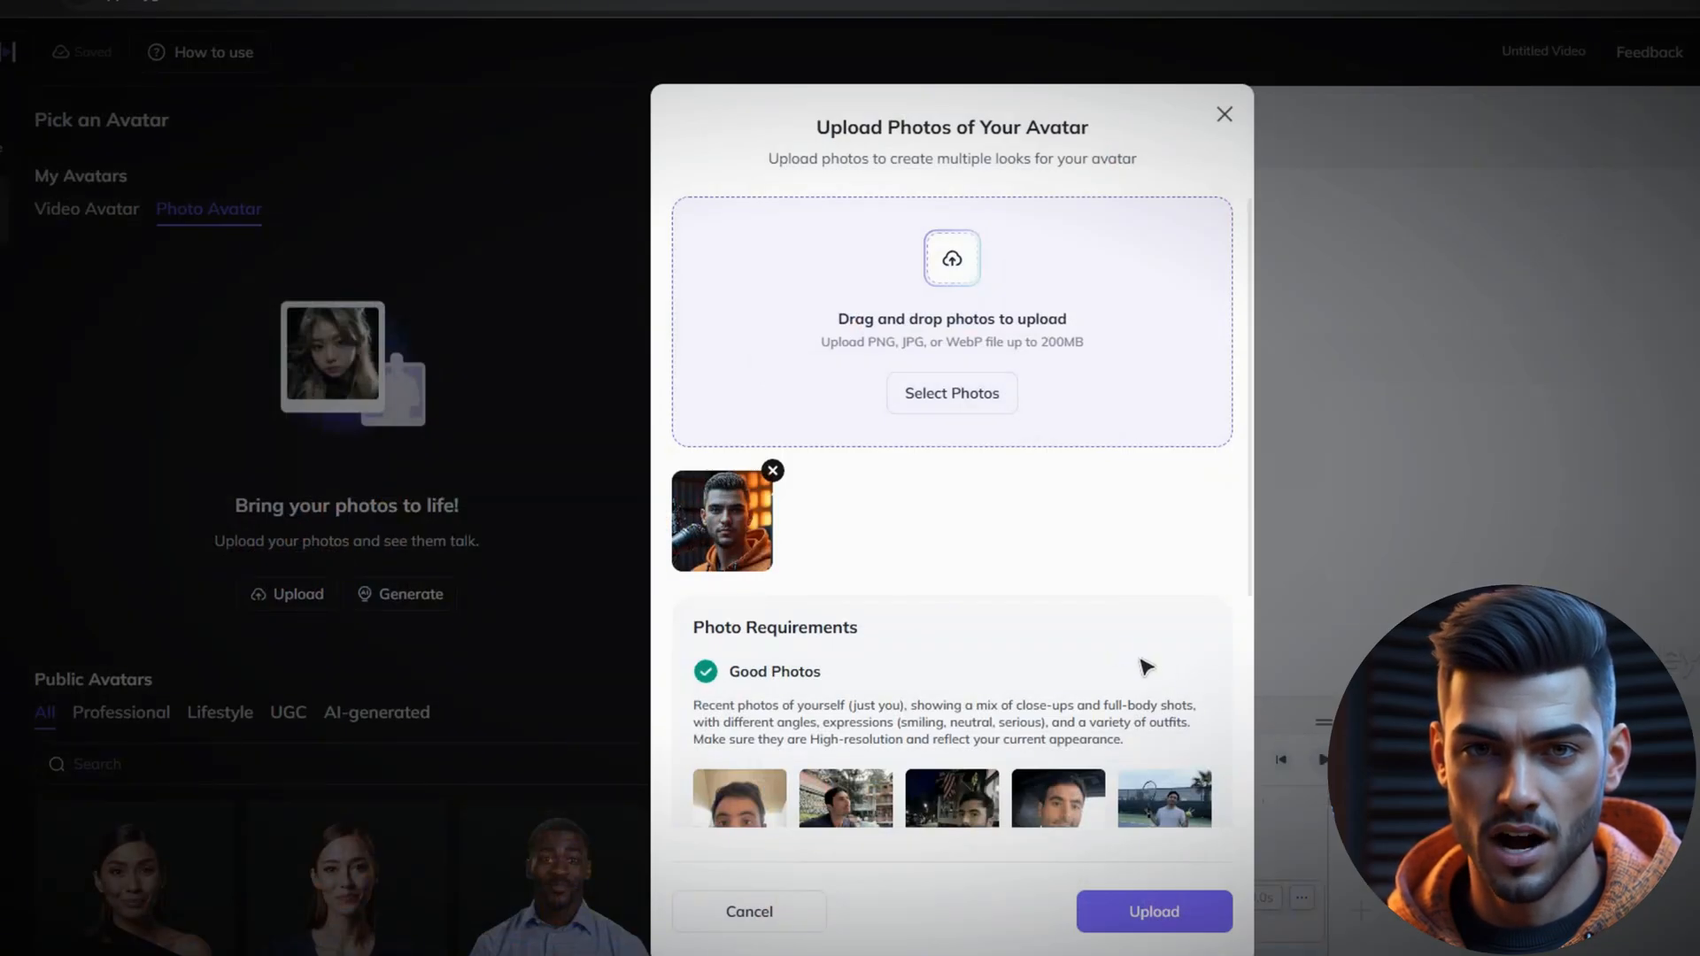
left_click(1153, 910)
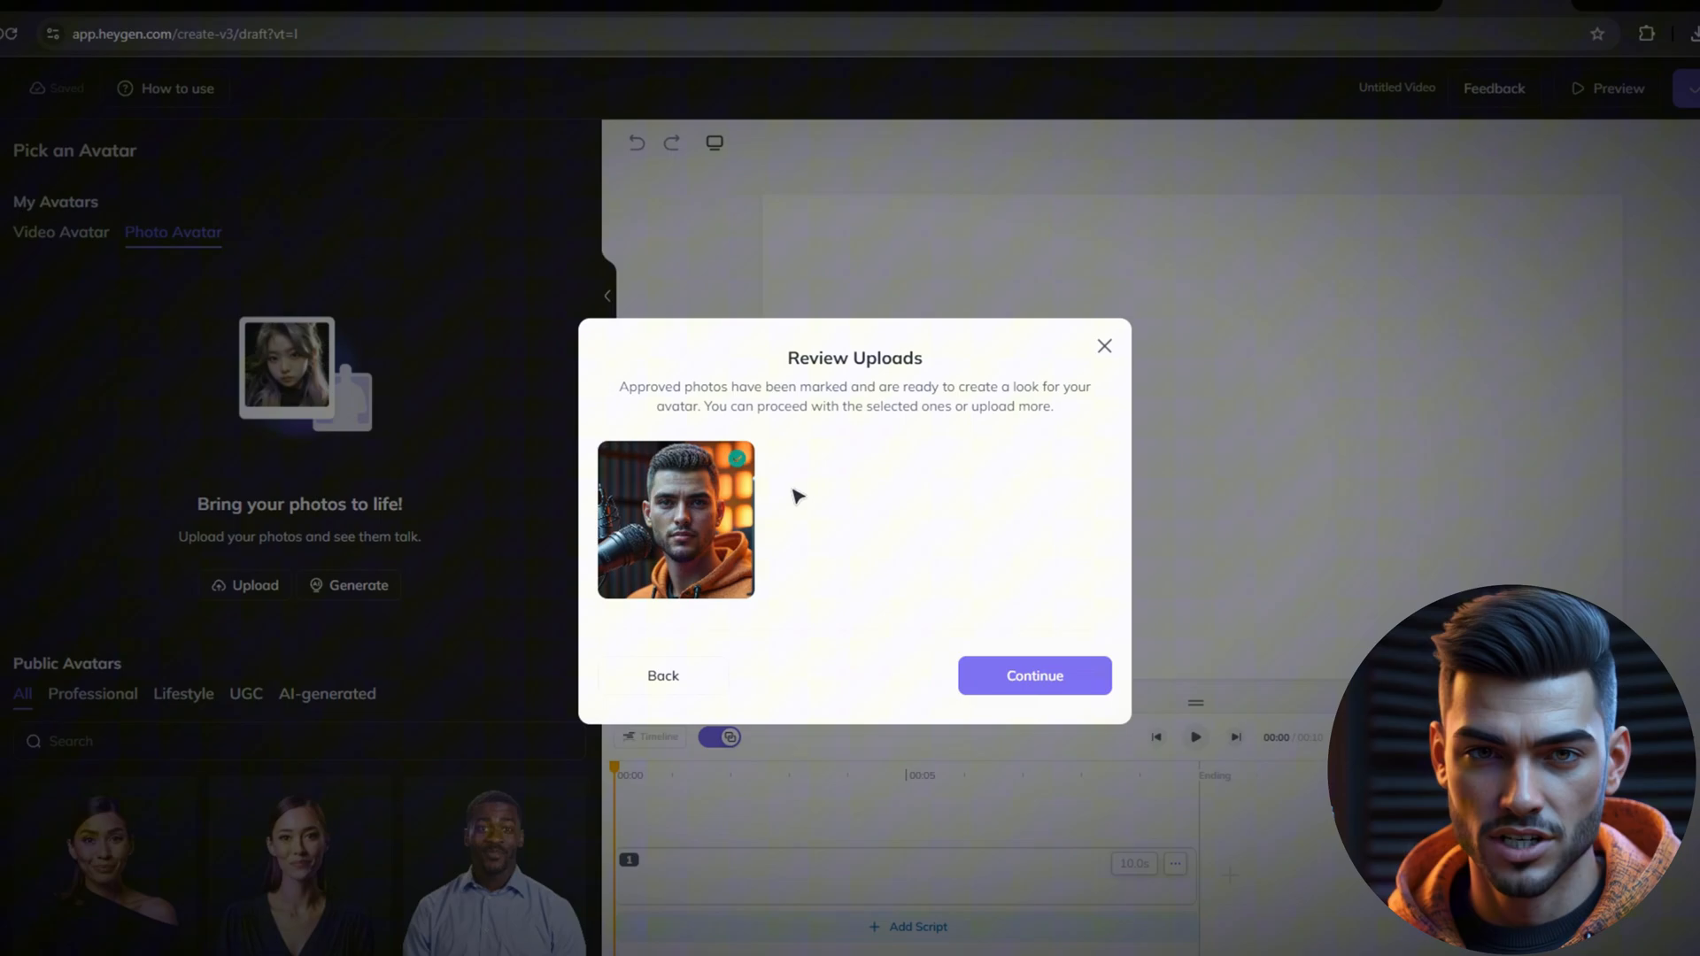
left_click(1032, 674)
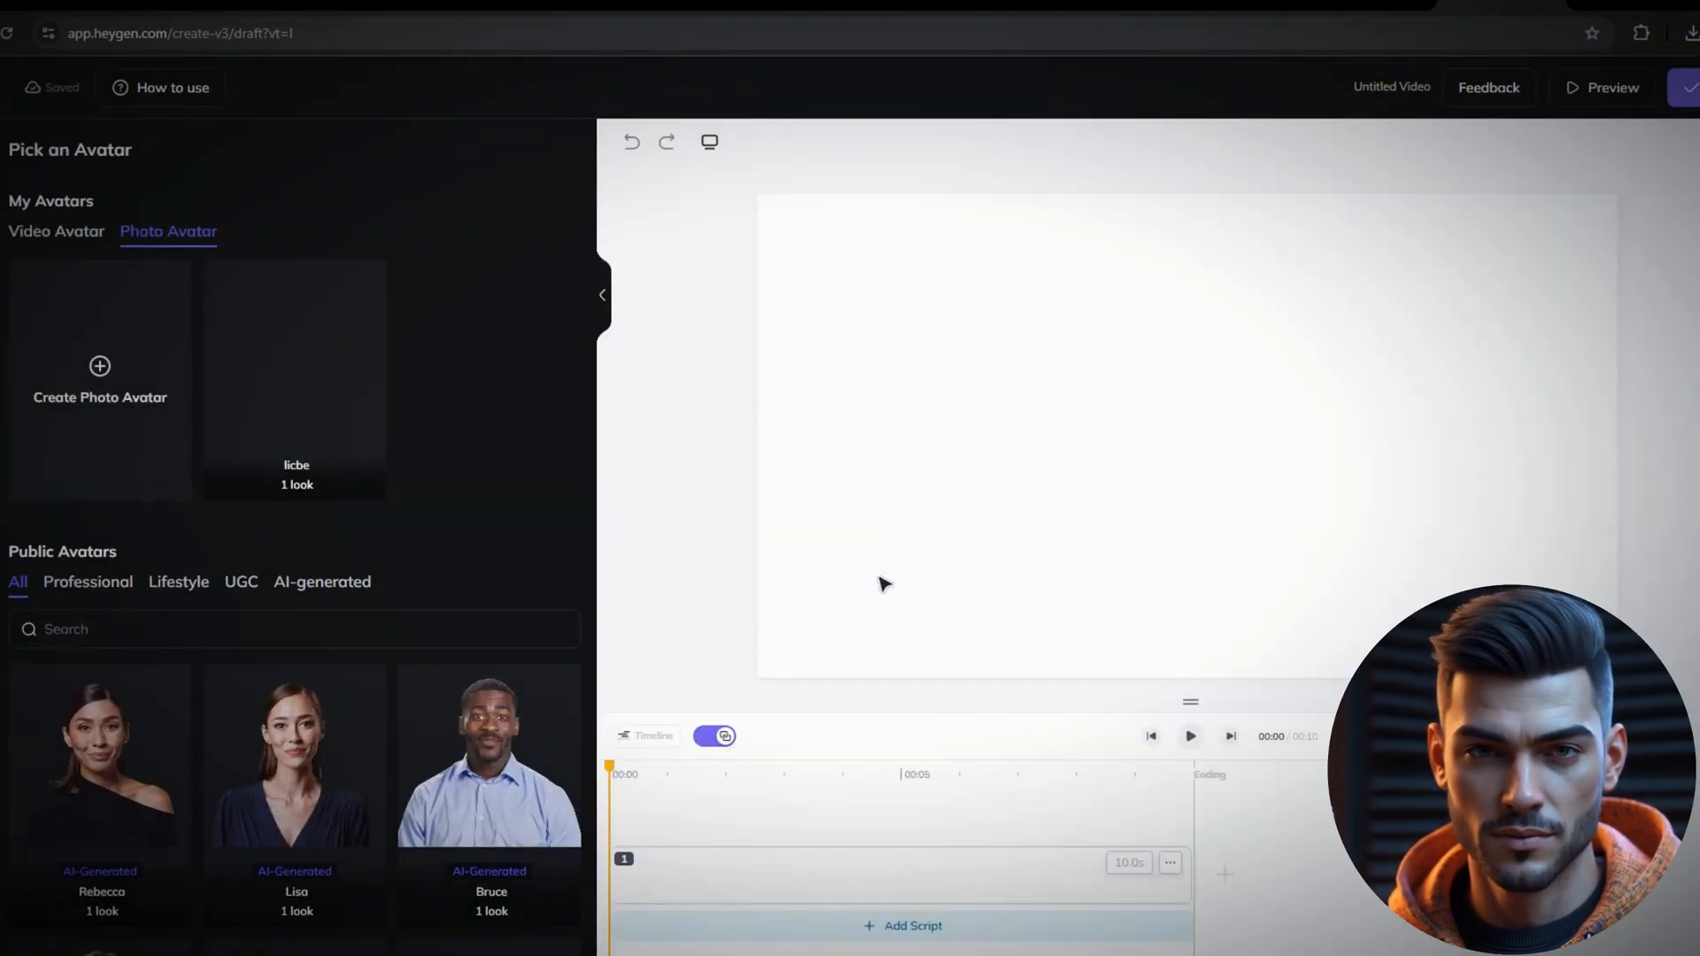
left_click(294, 368)
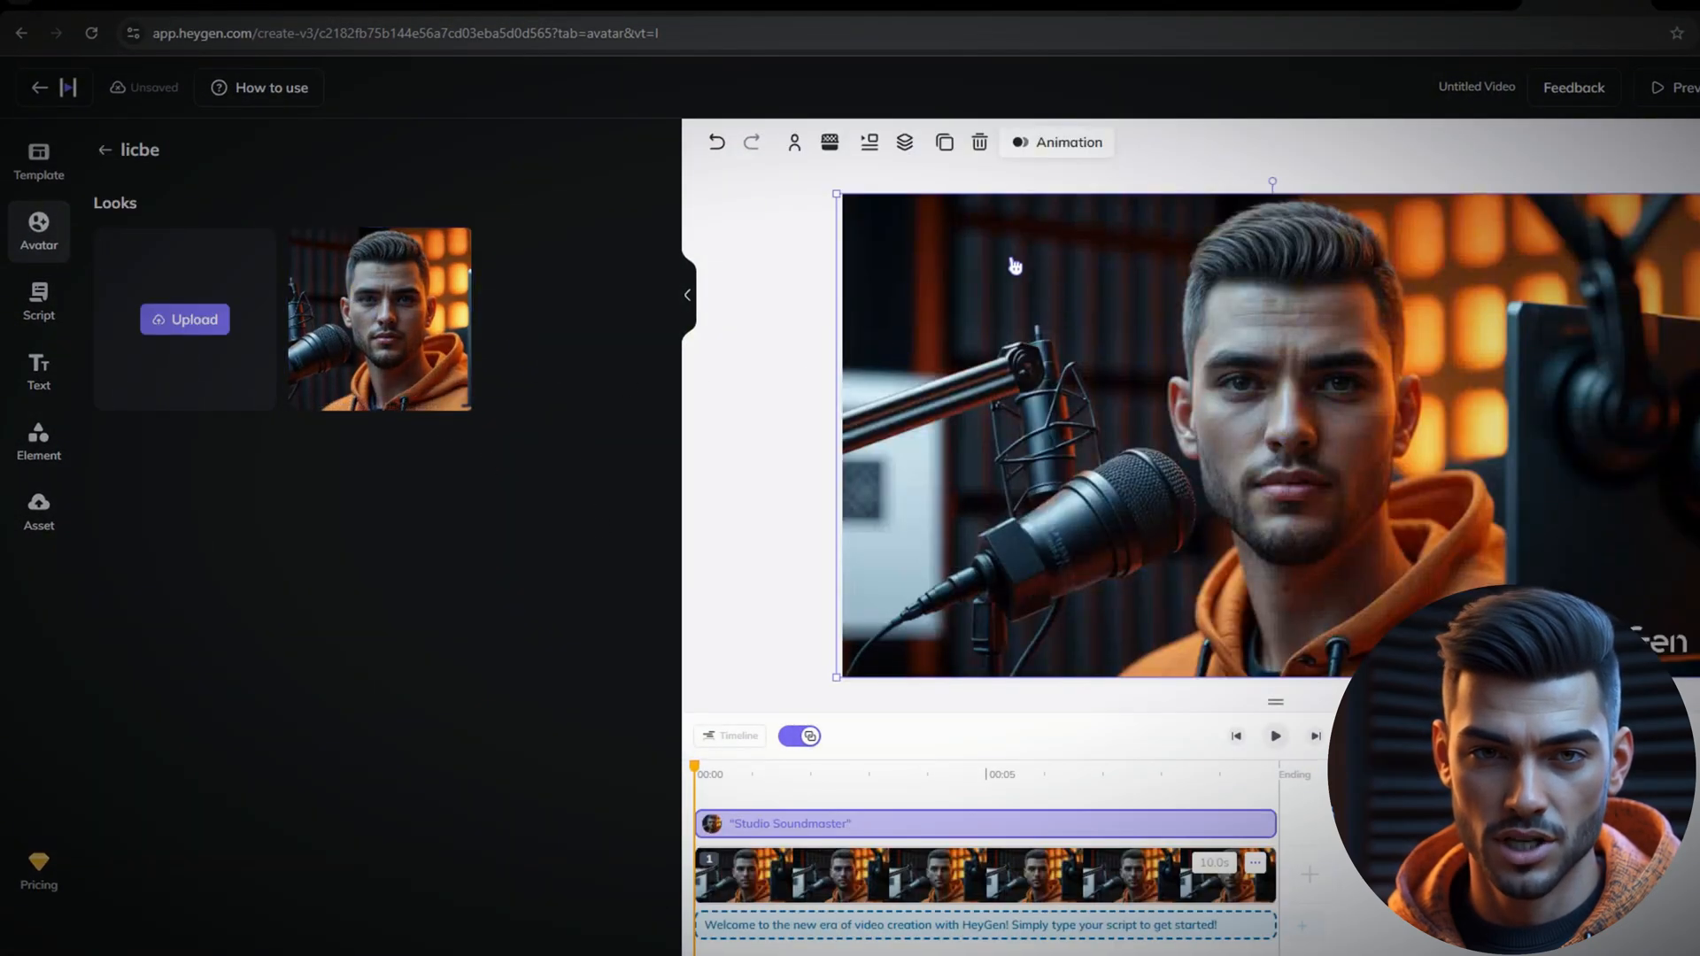
Replace the default welcome script with 'Subscribe for more! Write in the comments from which country you are watching'
left_click(38, 301)
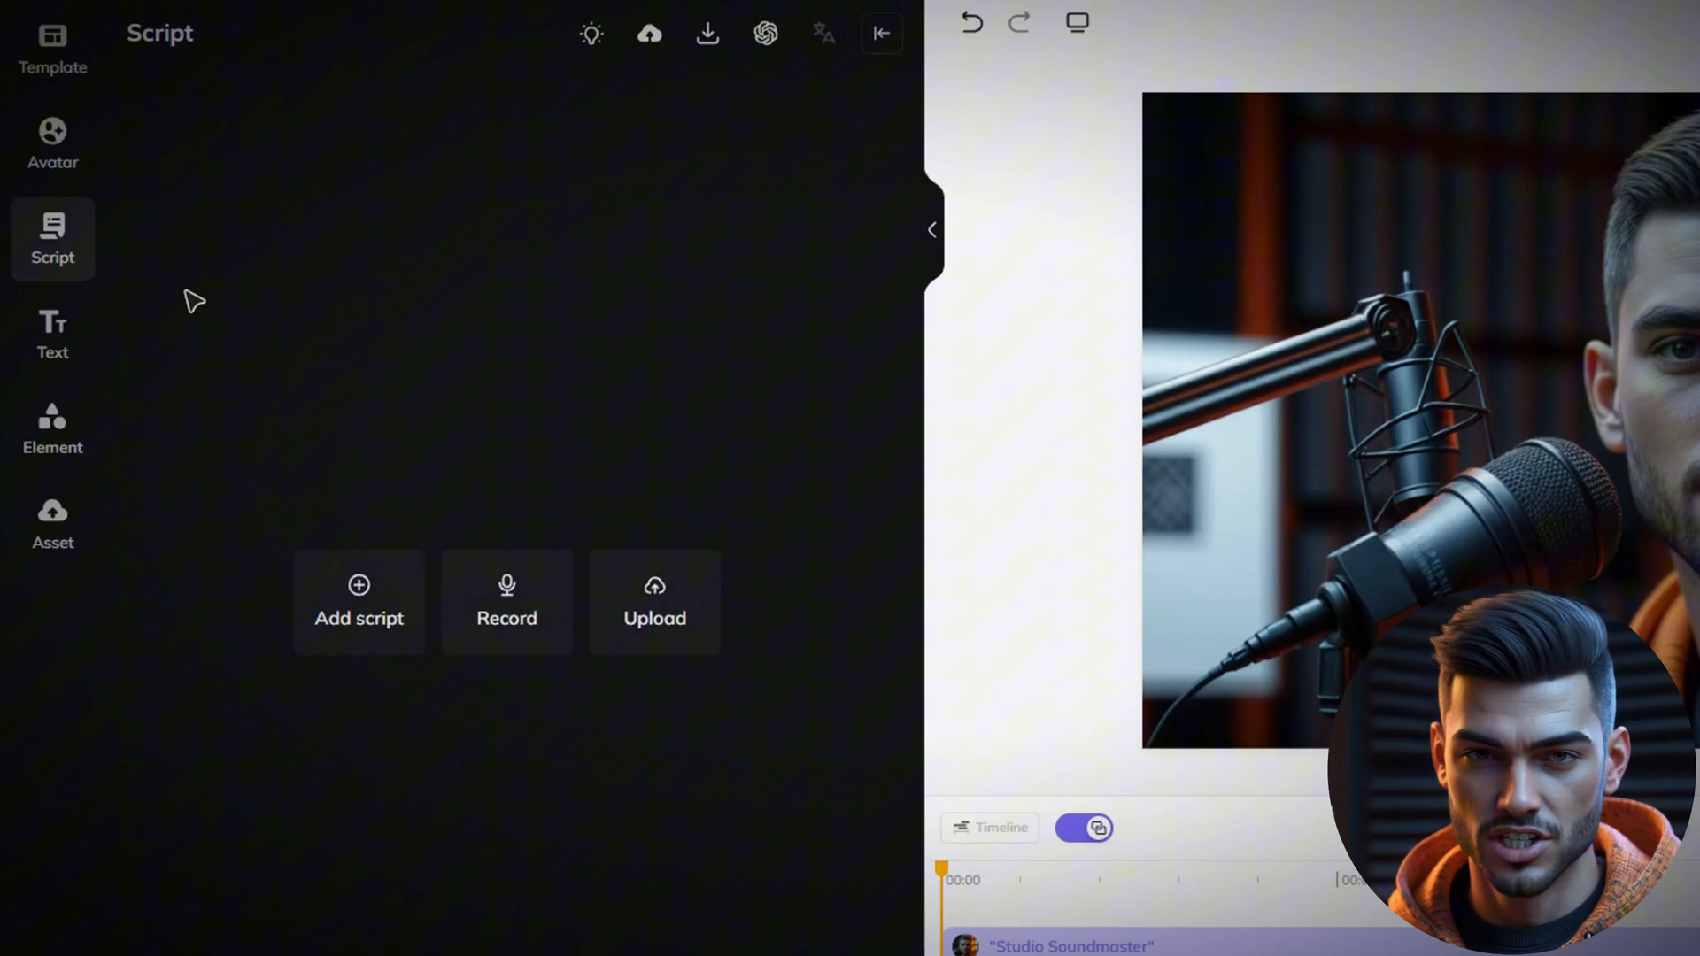
left_click(358, 602)
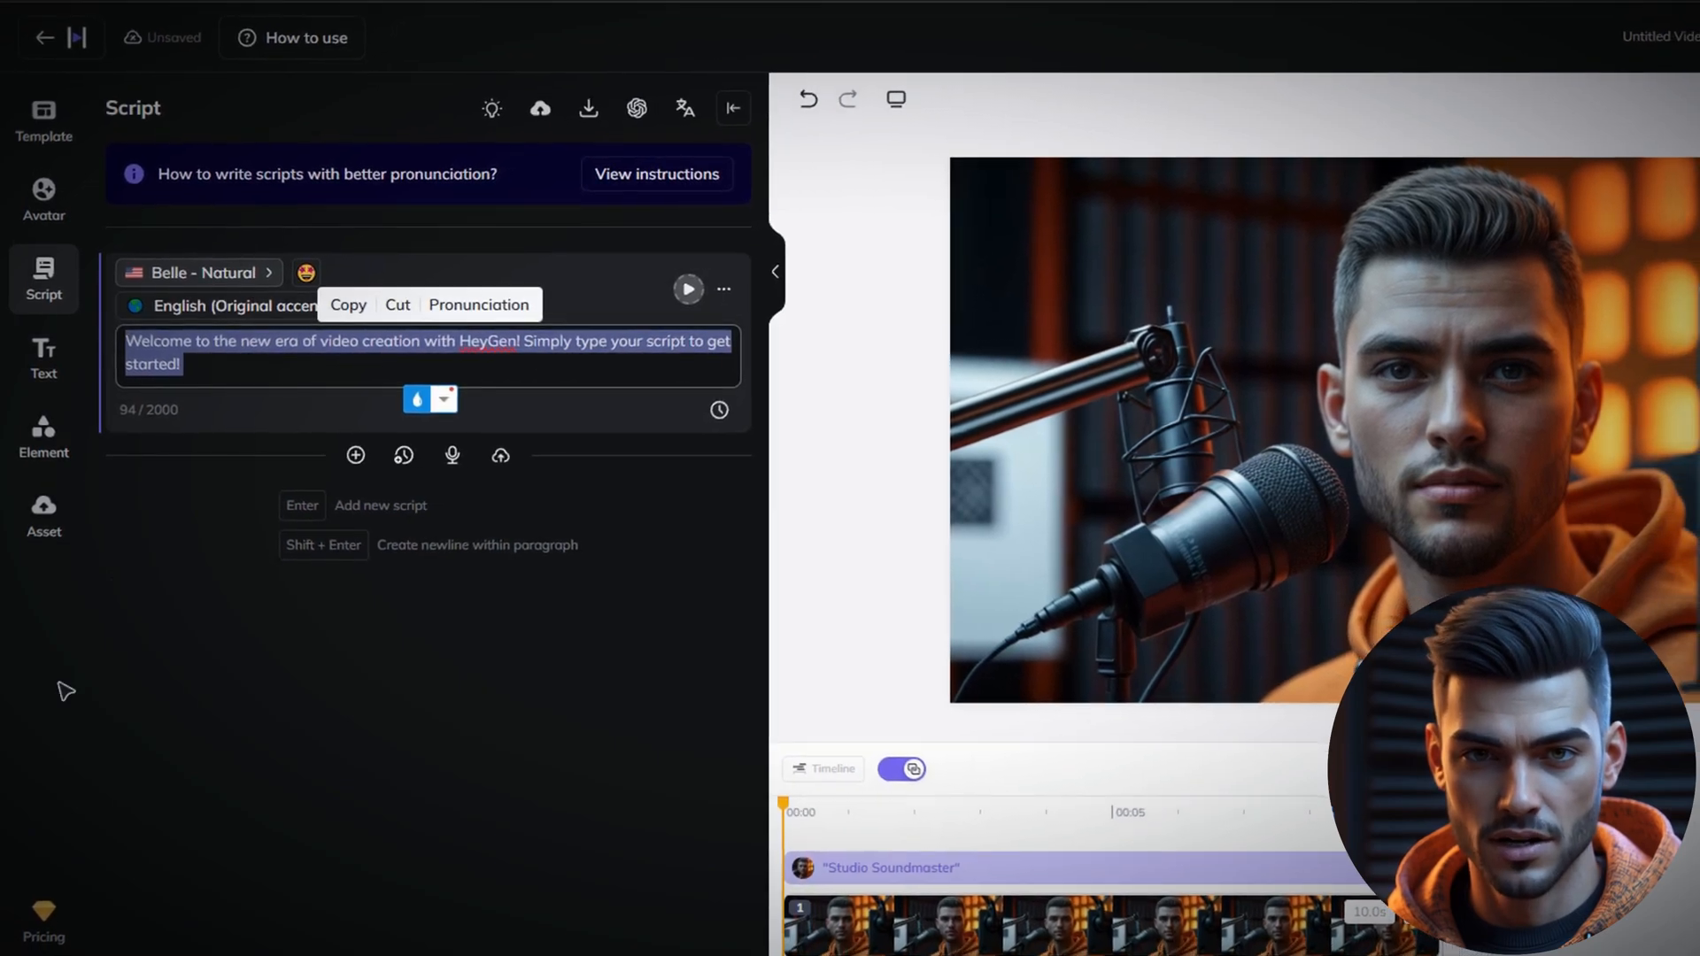
left_click(397, 305)
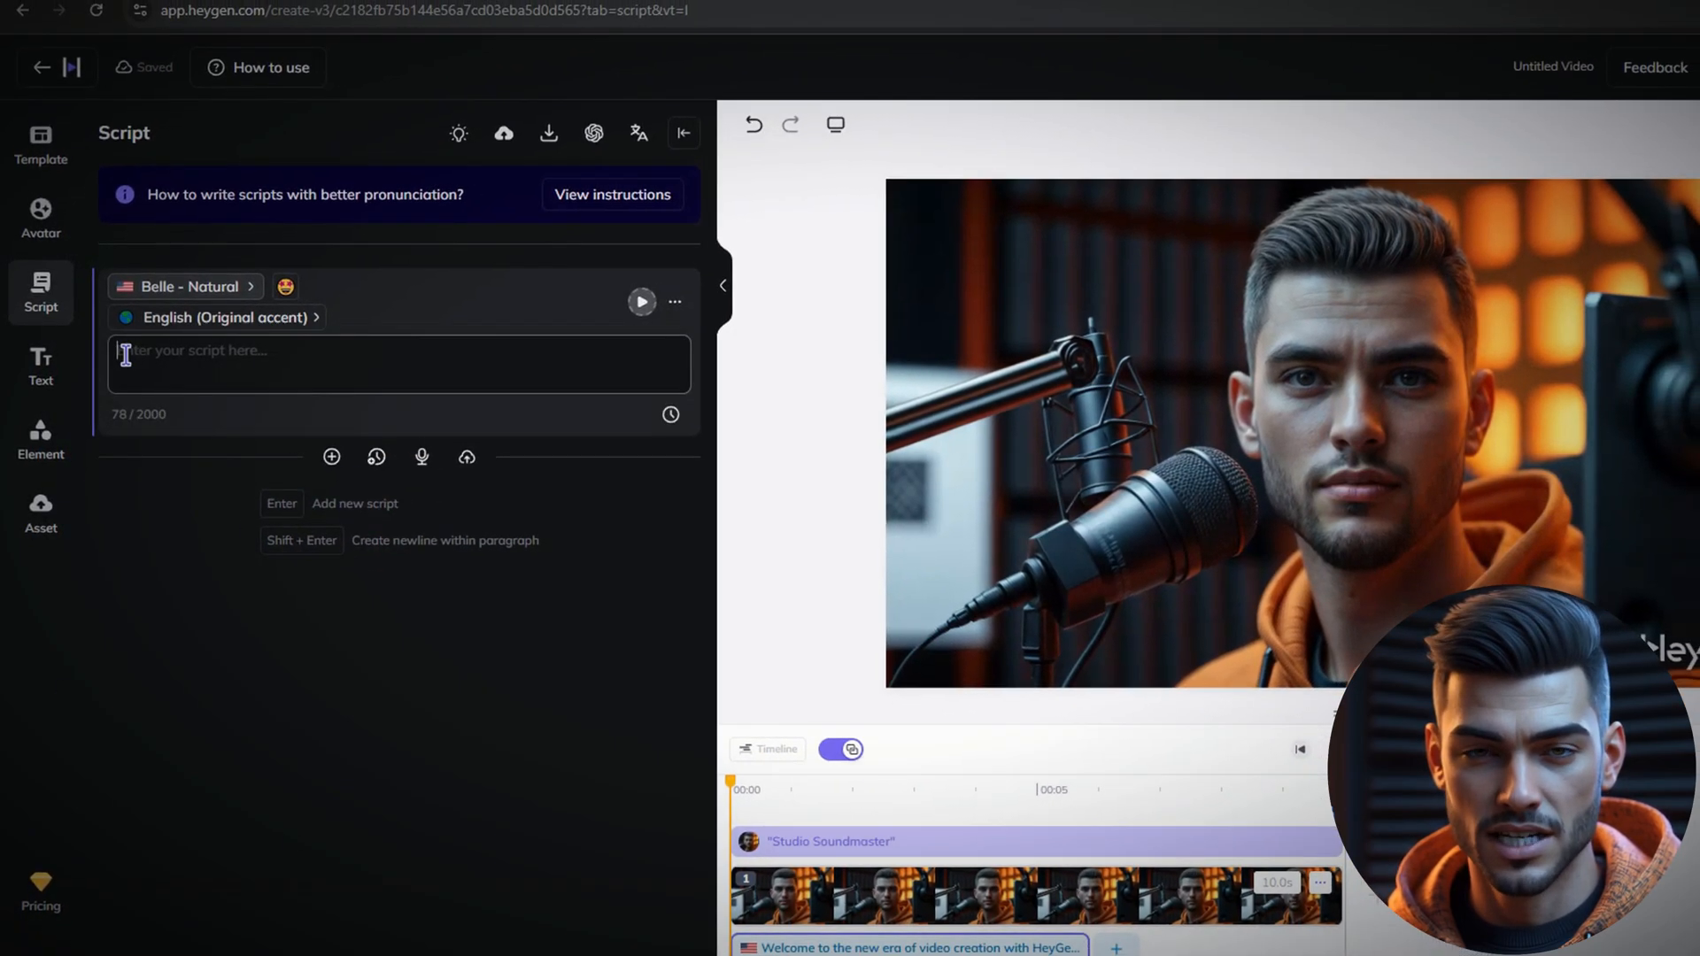
type("Subscribe for more! Write in the comments from which country you are watching!")
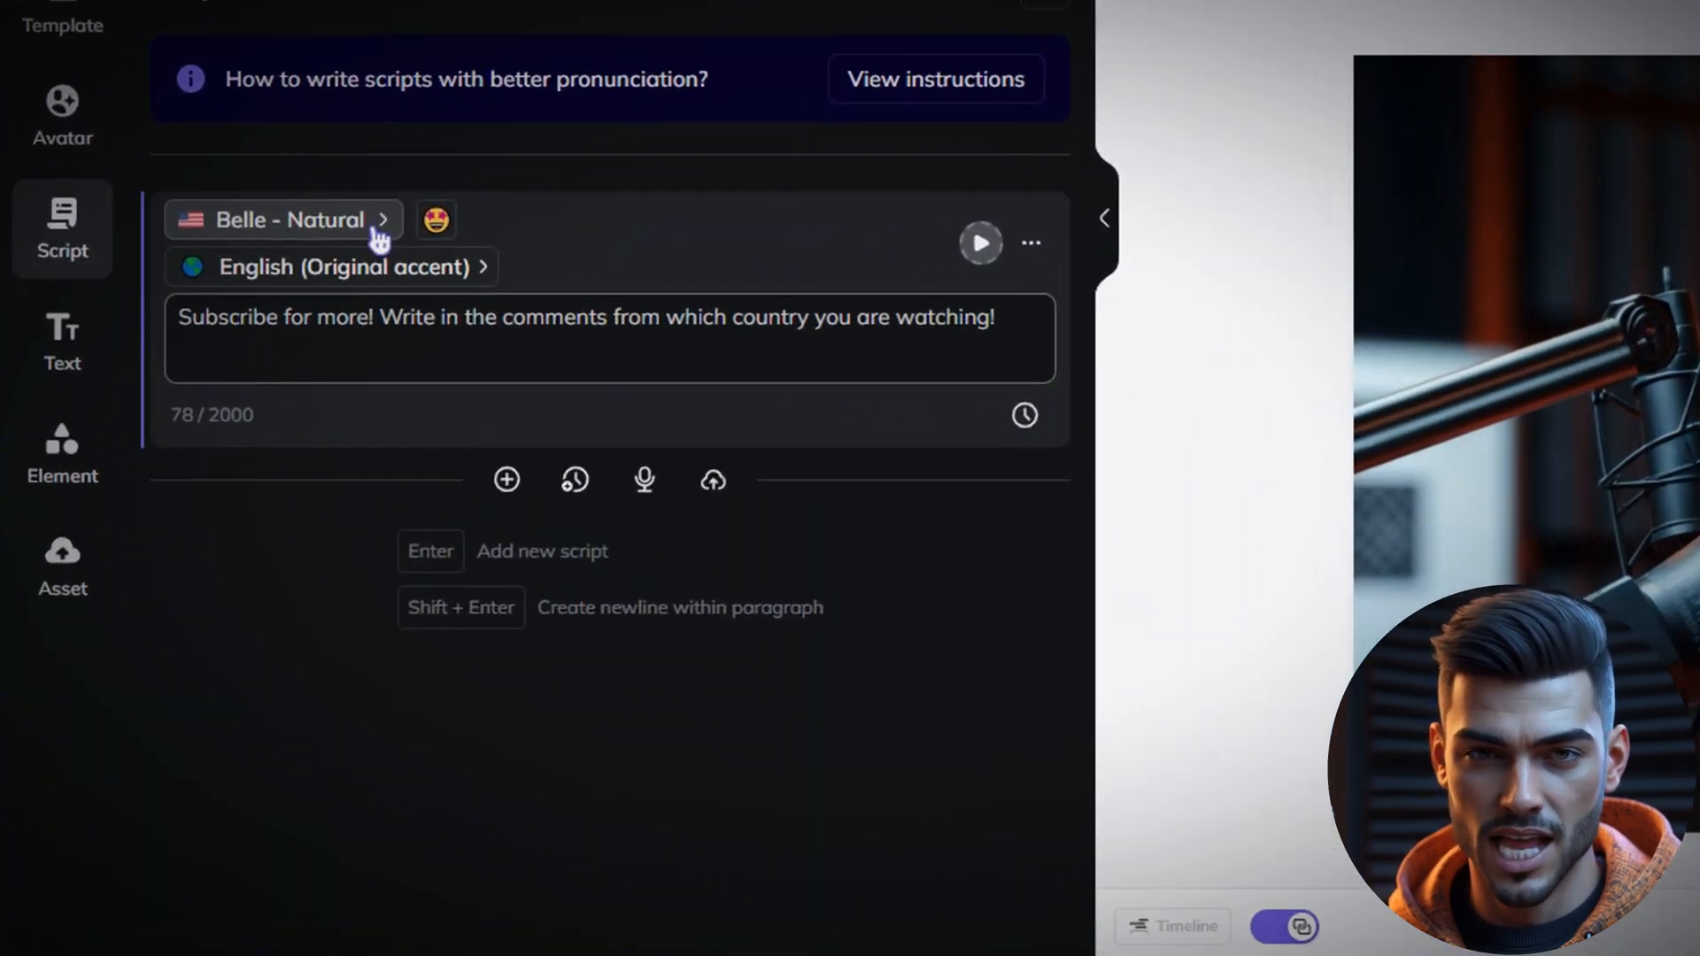
Switch the script to the cloned Licbe middle-aged man voice and preview it
left_click(281, 220)
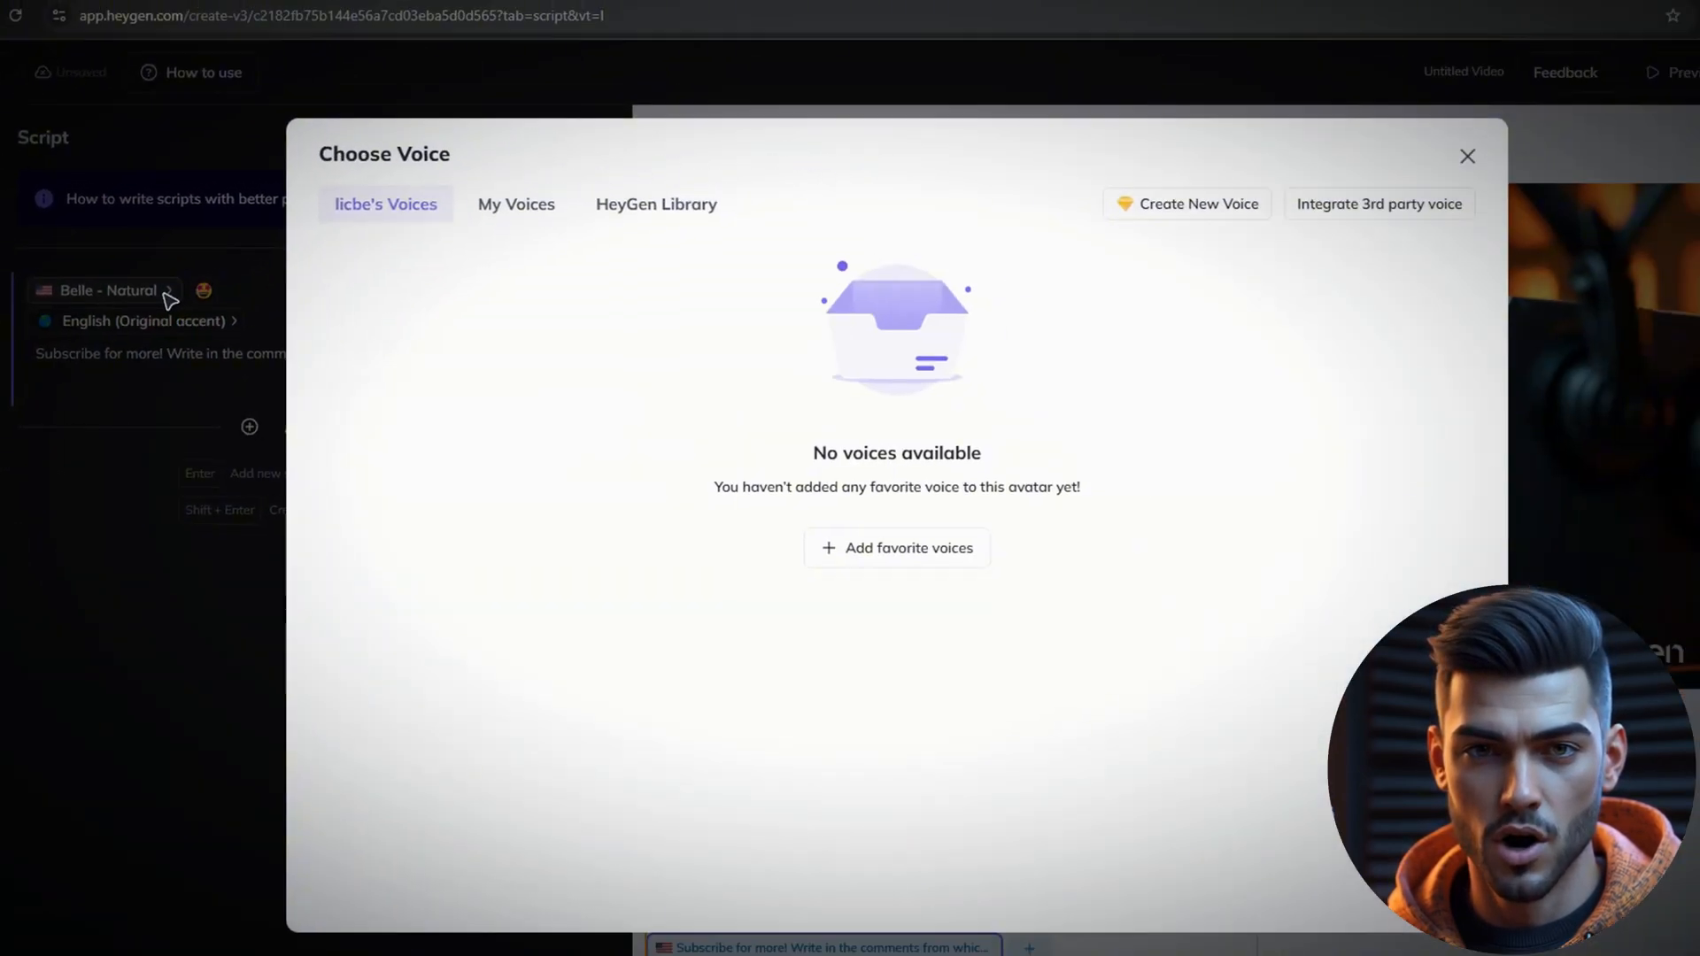
left_click(1467, 155)
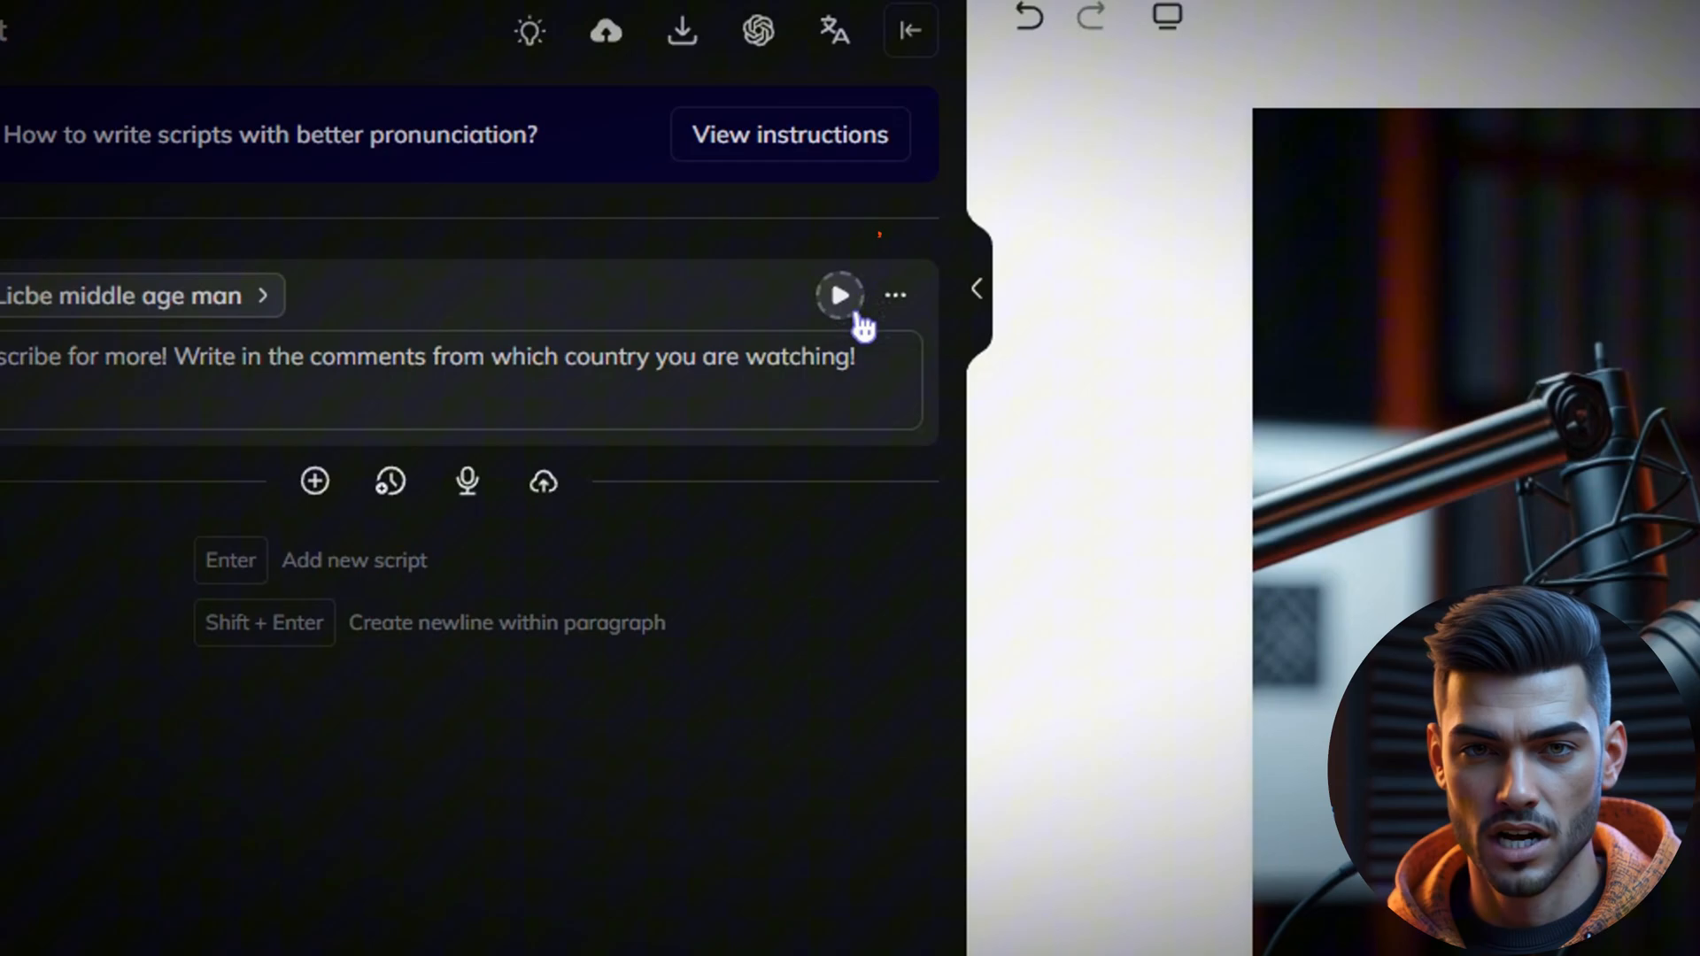
left_click(837, 295)
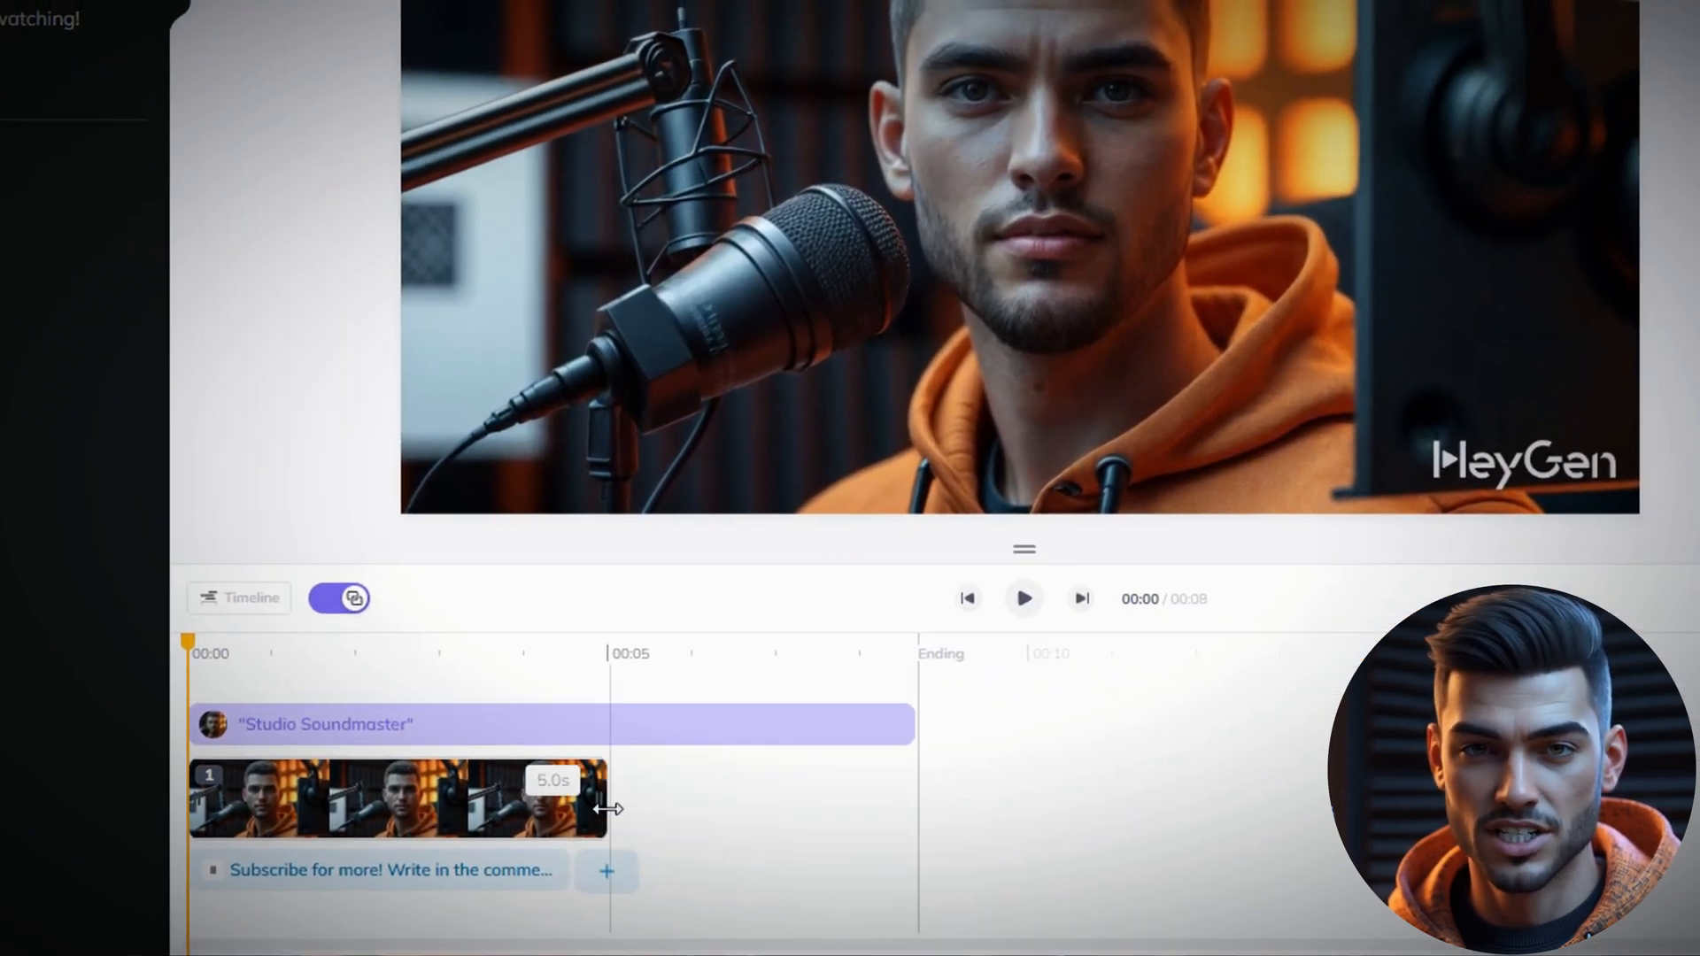
Submit the avatar video for rendering as 720p, 25 fps MP4
left_click(1685, 92)
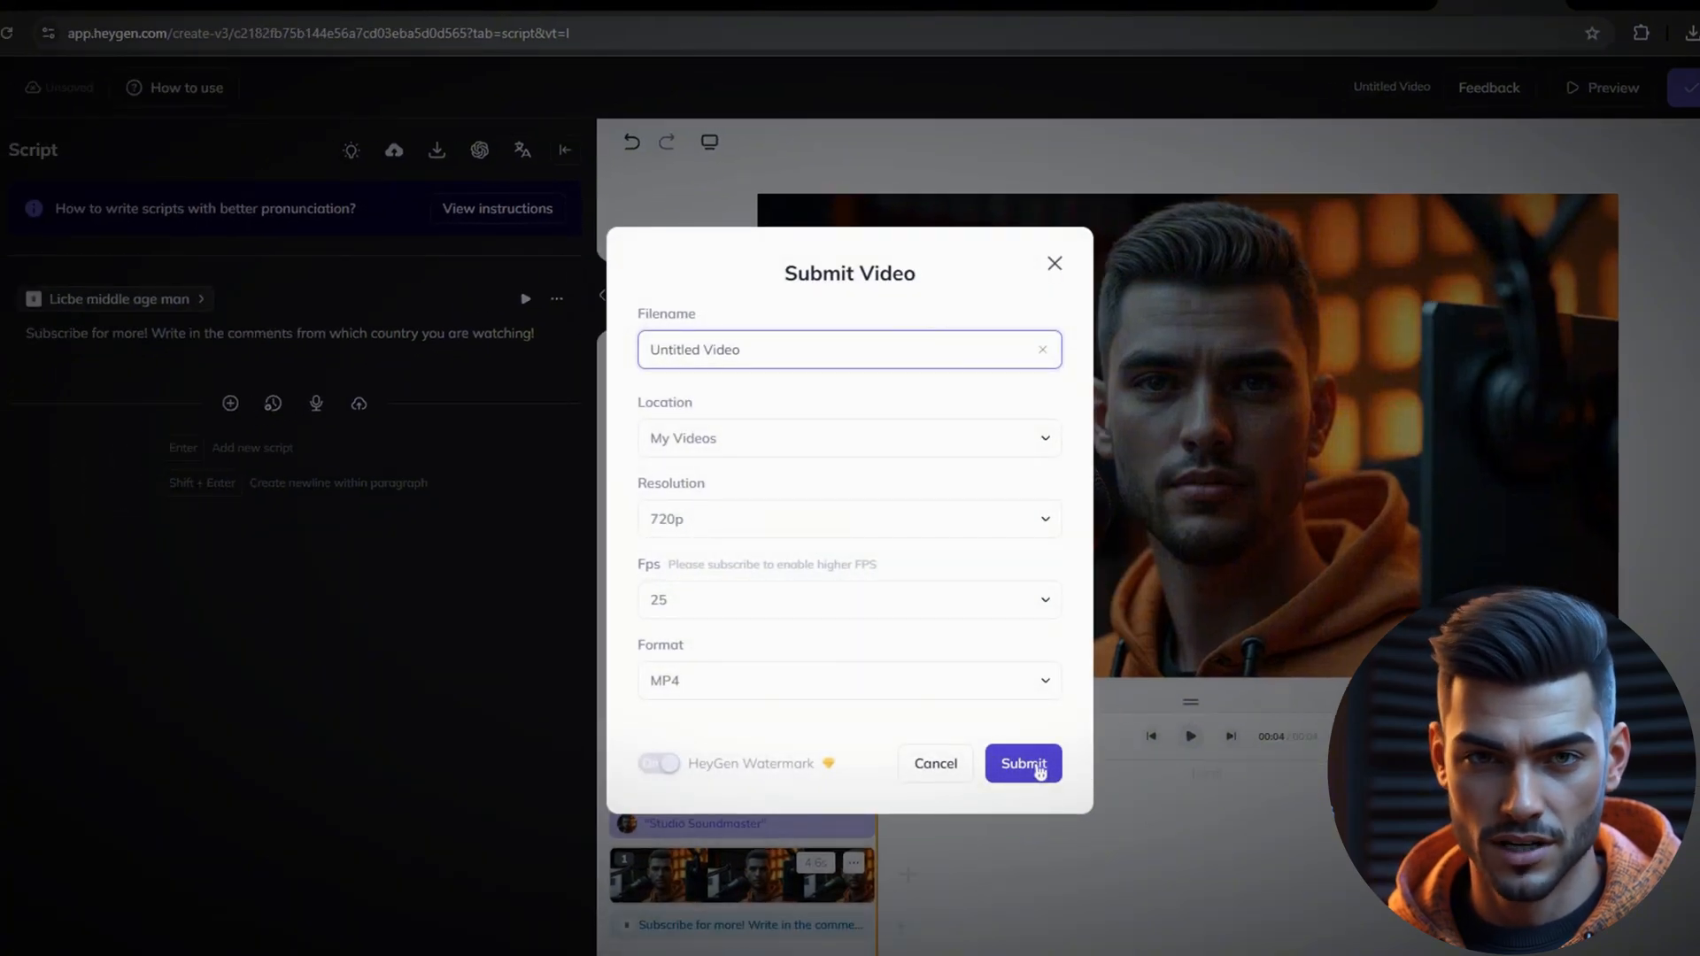
left_click(1019, 763)
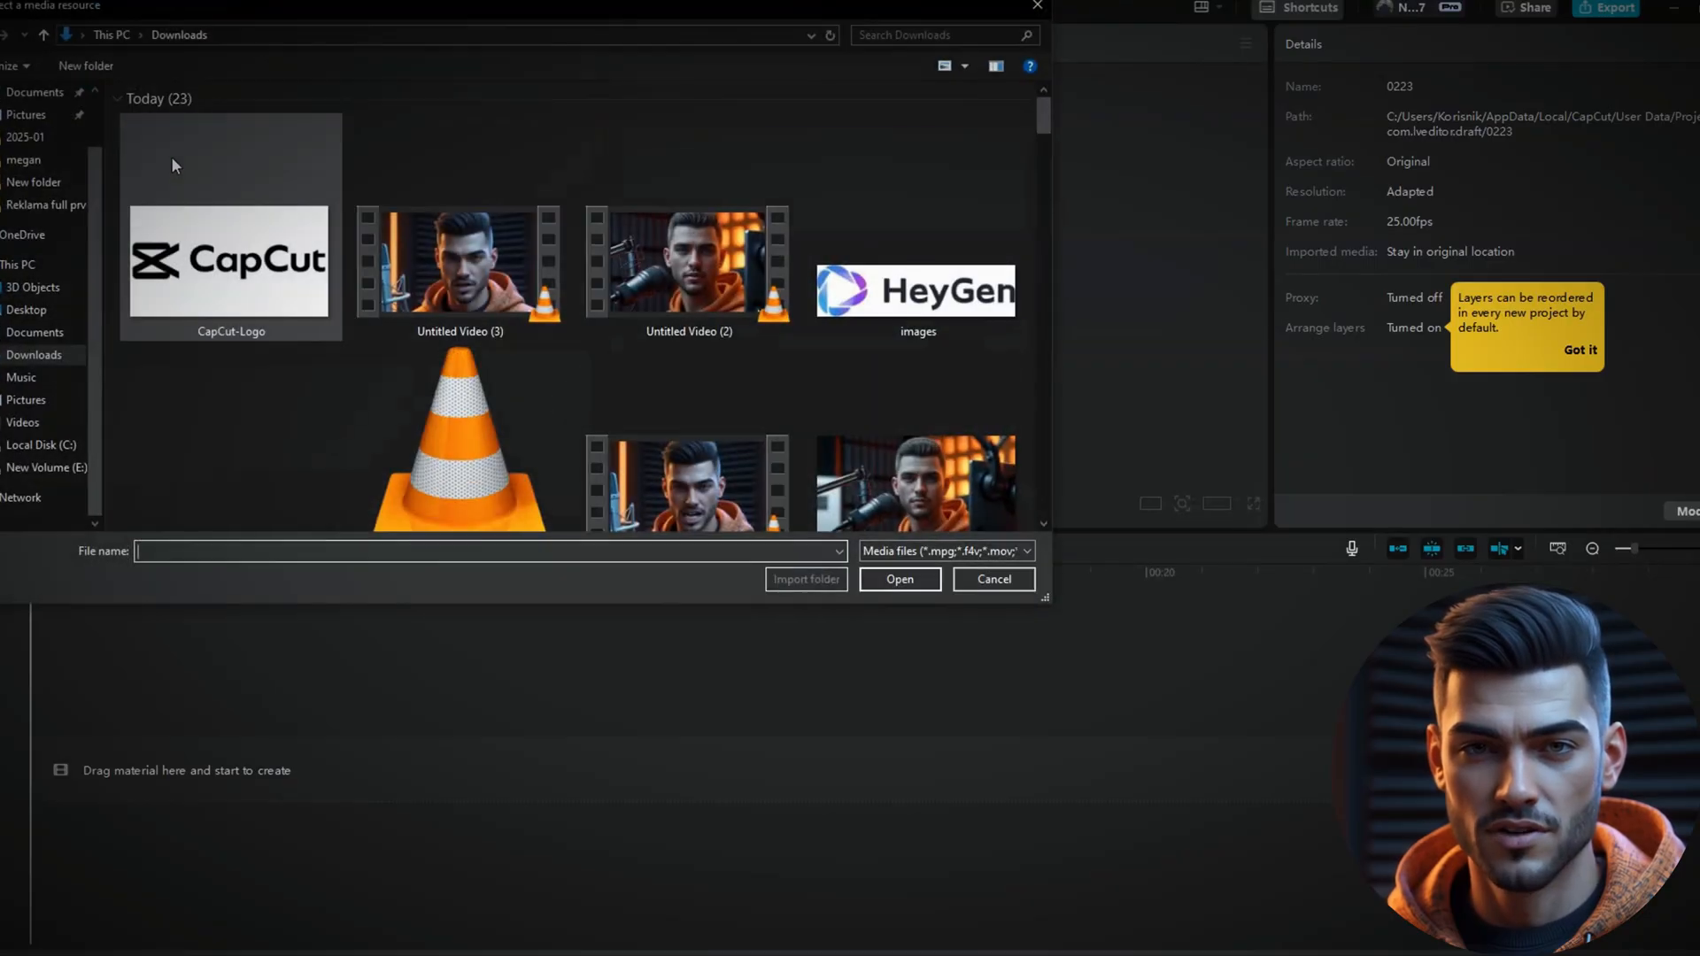
Import the avatar MP4 and cover its lower-right watermark with a rectangular portrait patch
left_click(897, 579)
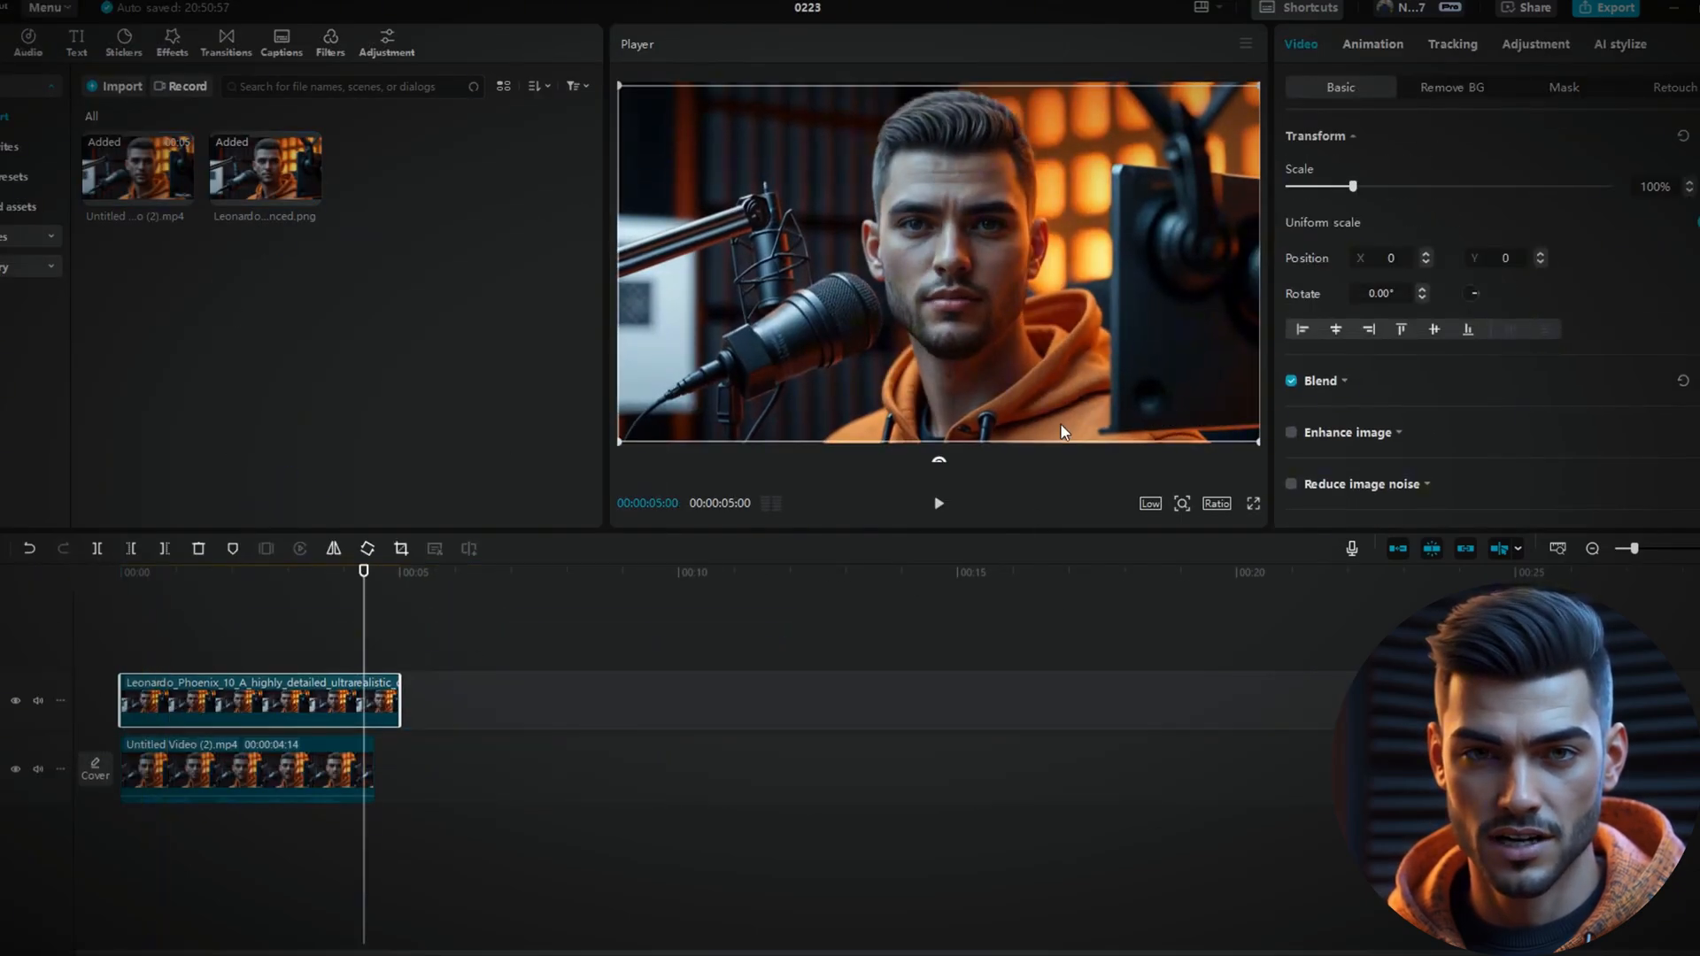
left_click(1564, 87)
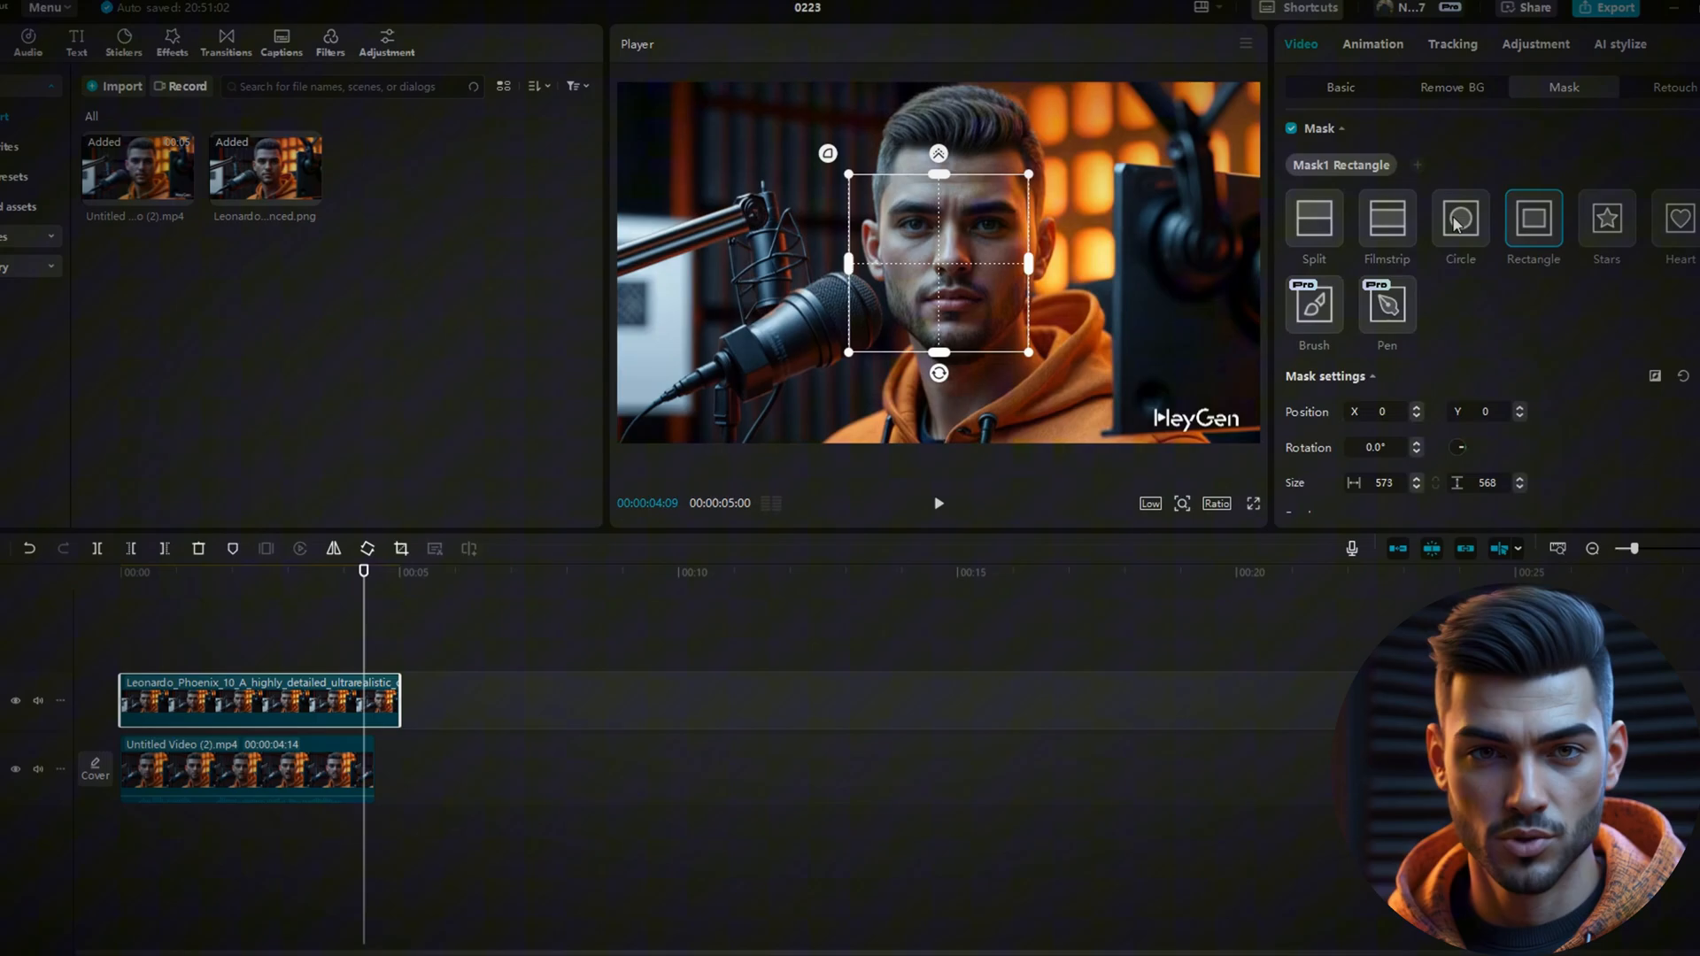
left_click_drag(938, 262, 1162, 354)
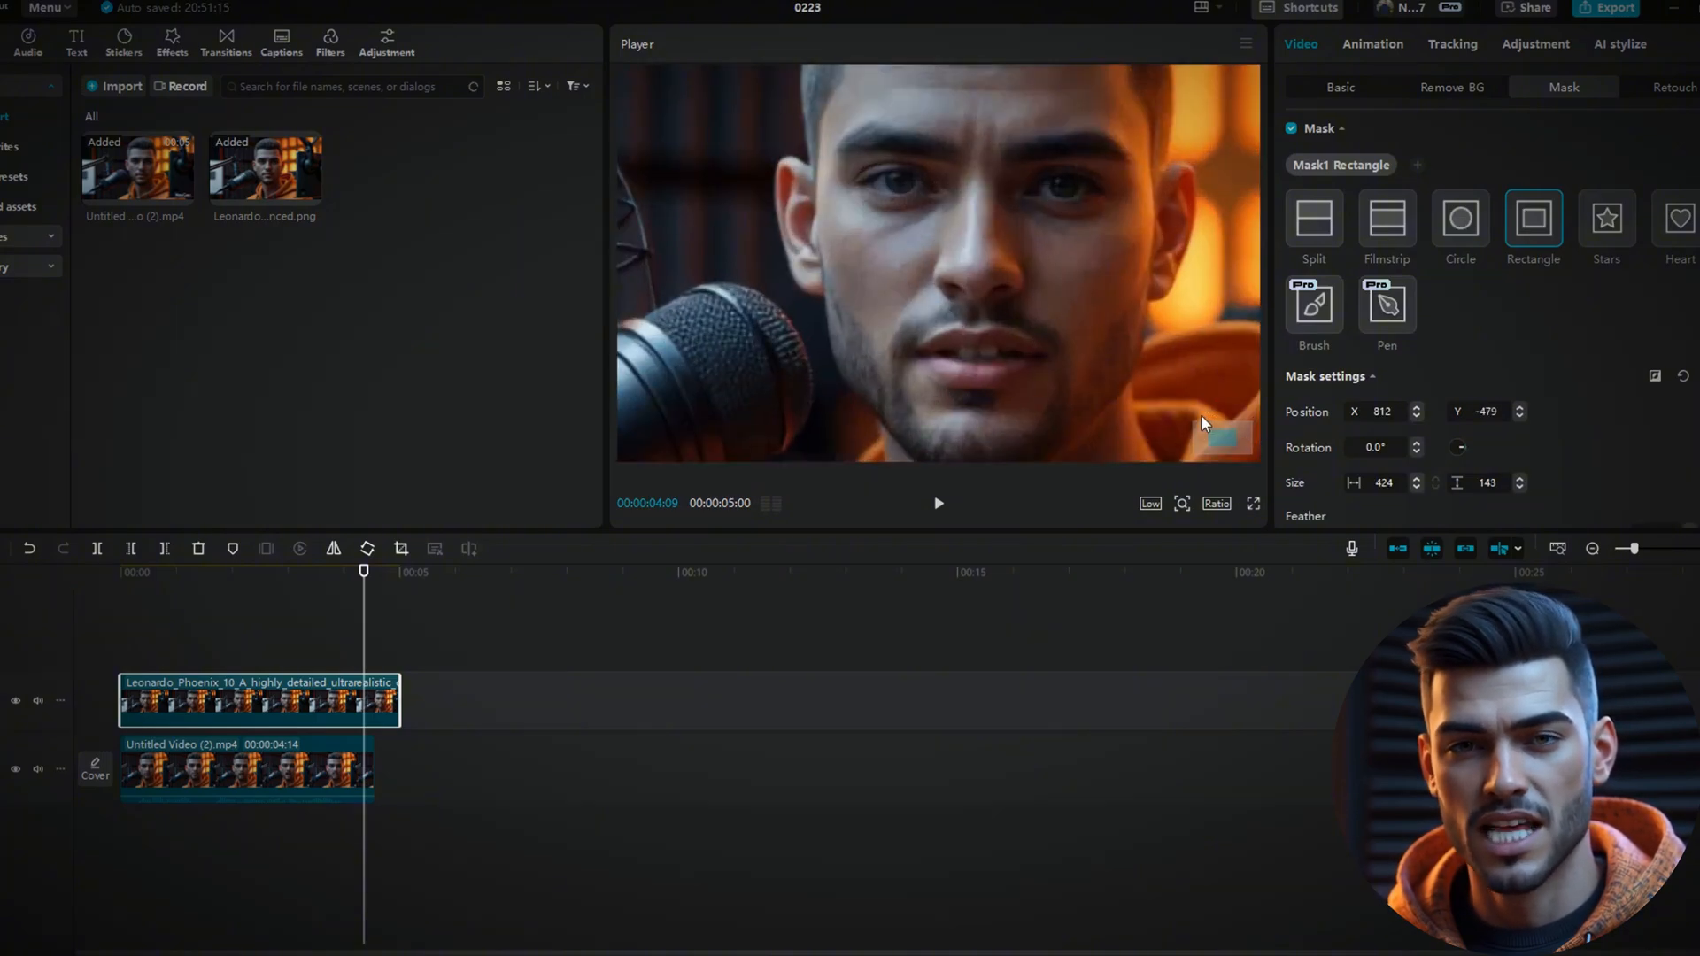
left_click(1340, 87)
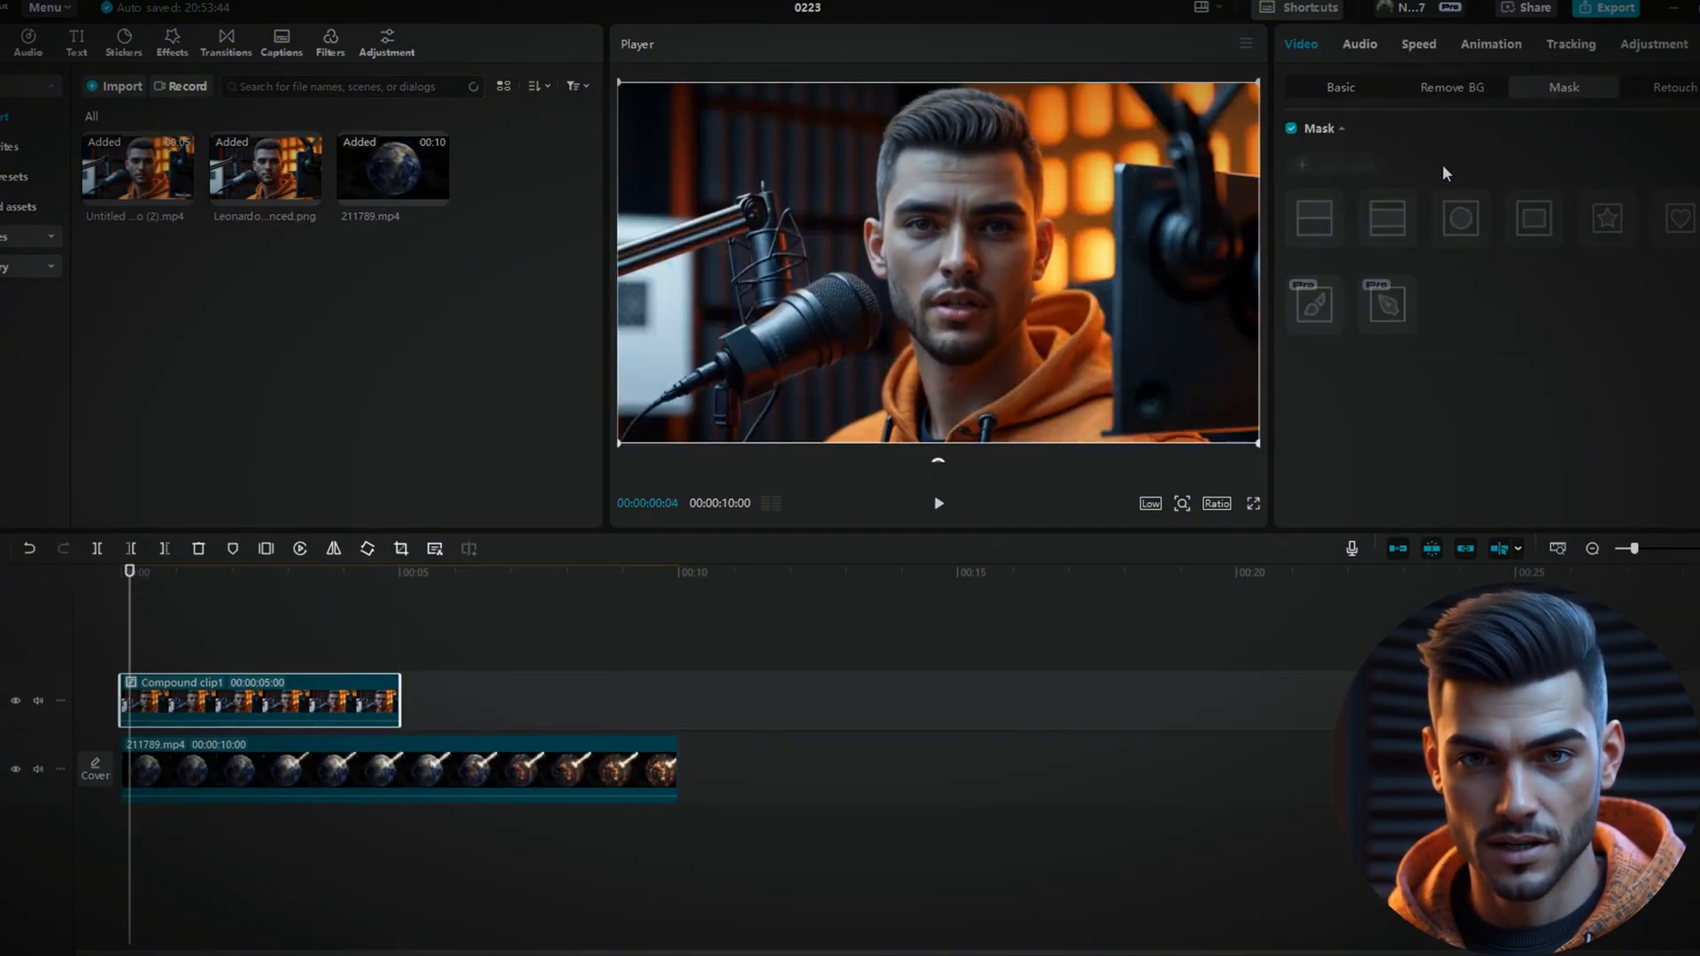
Circle-mask the avatar, shrink it to 39% in the lower-right corner over Earth footage, and show export settings
left_click(1460, 217)
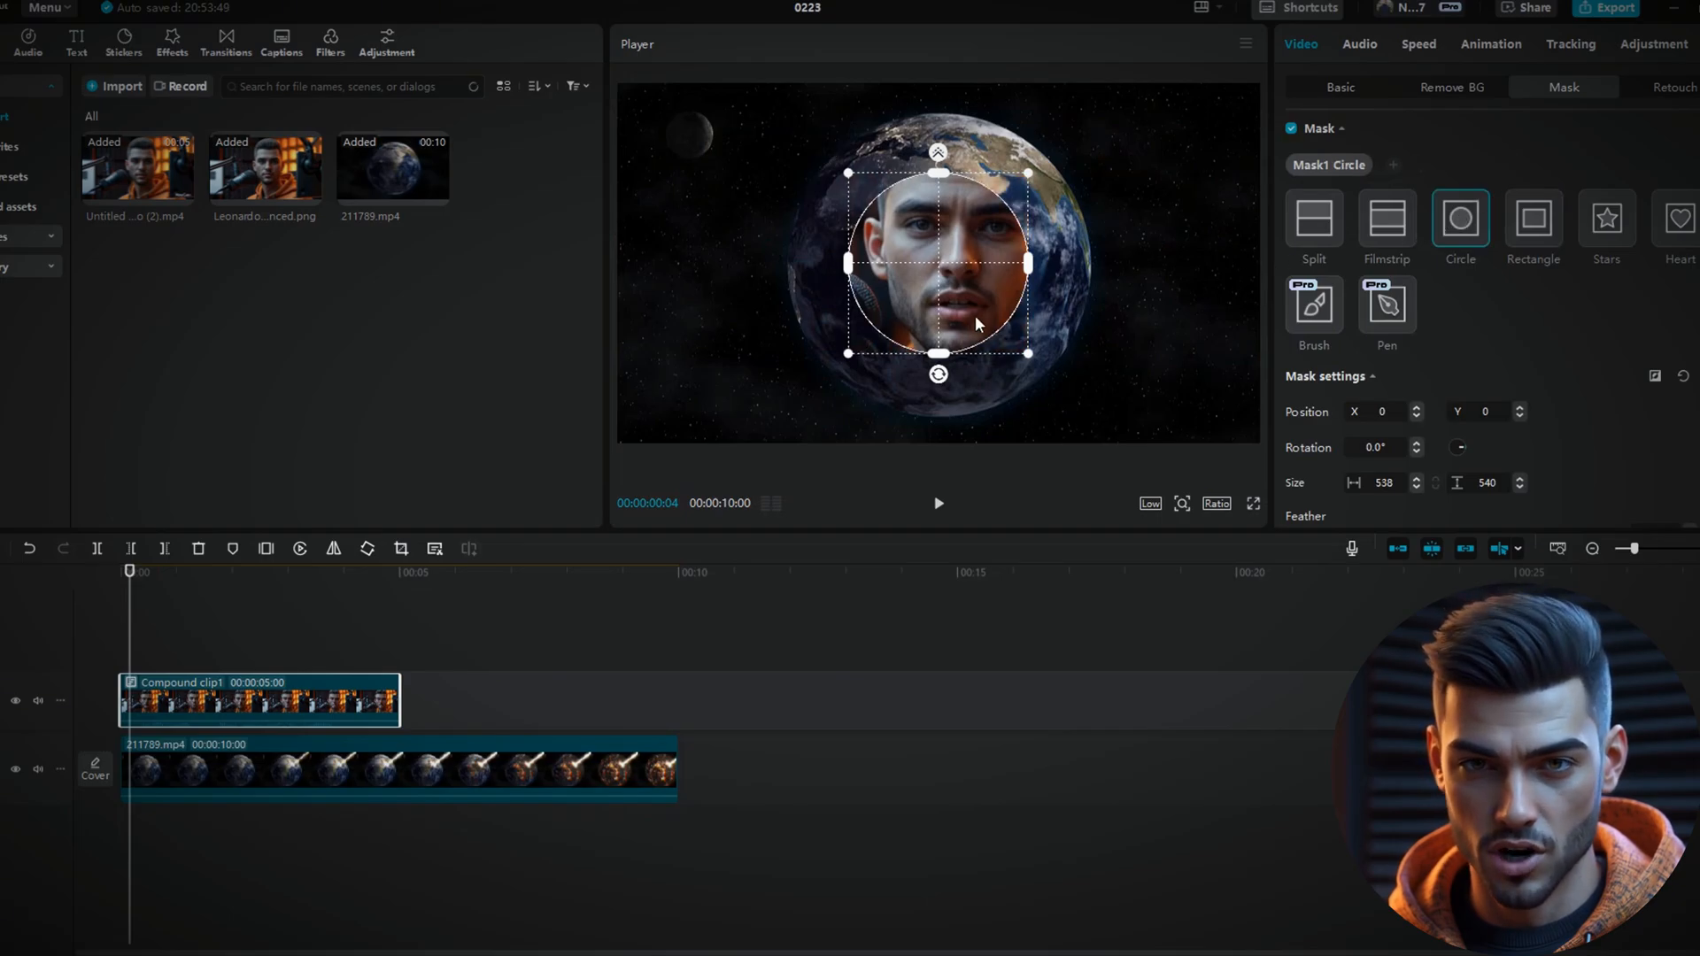
left_click_drag(1027, 352, 1117, 444)
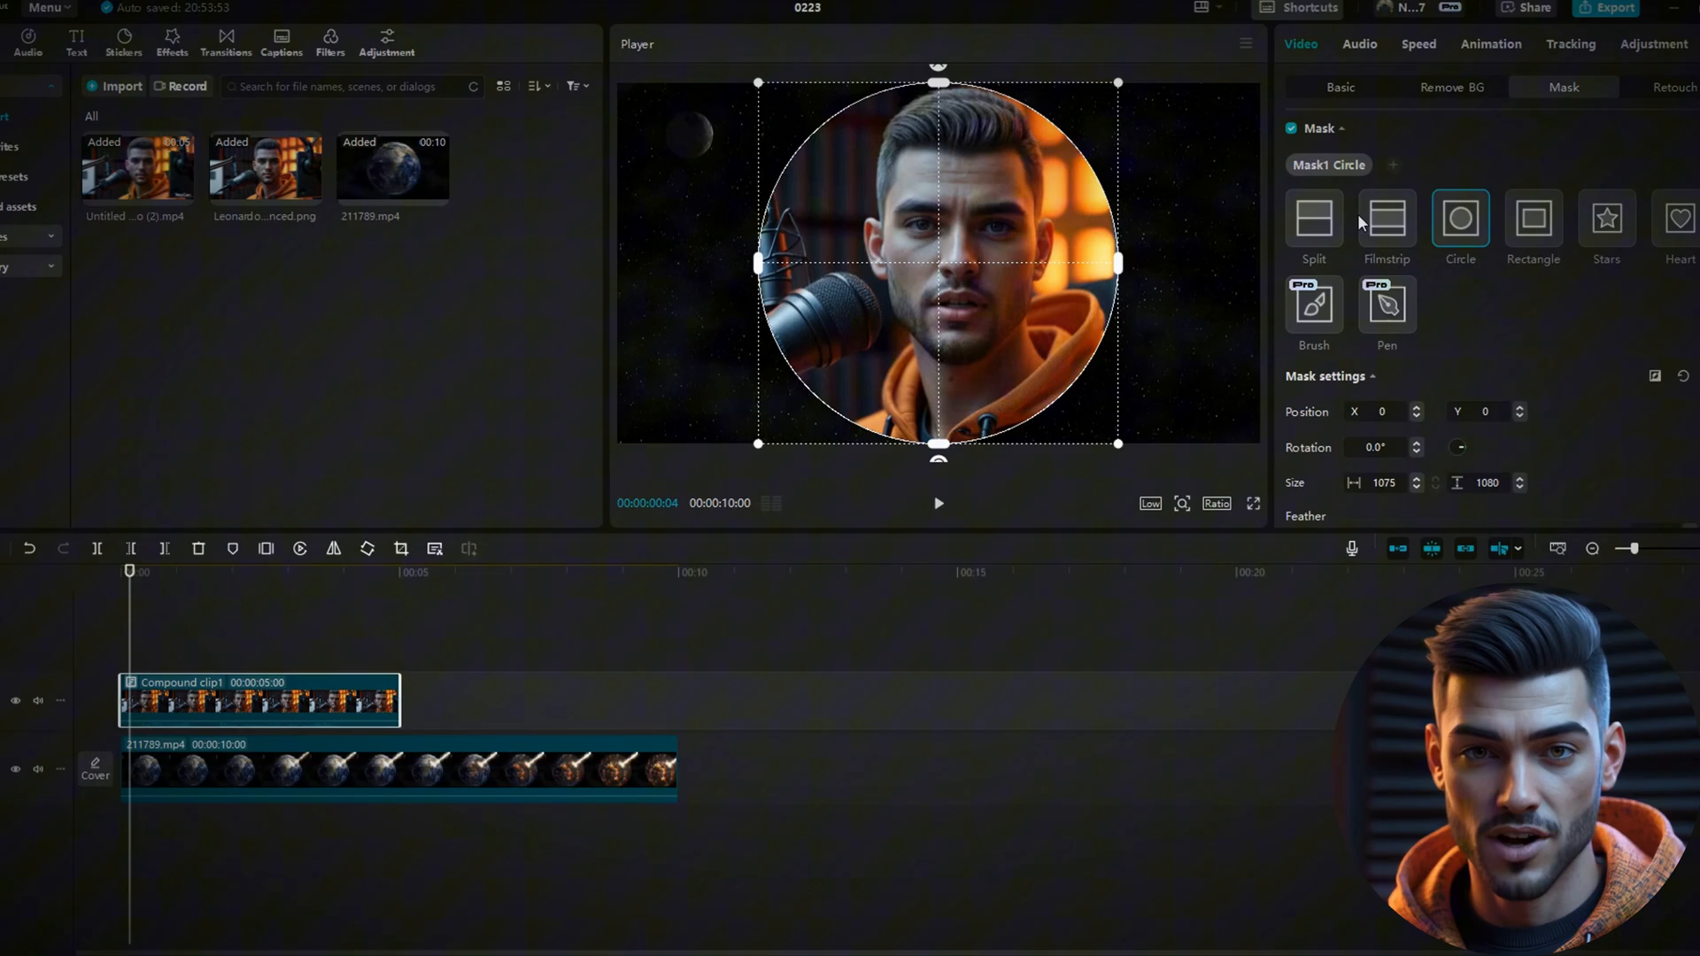
left_click(1340, 87)
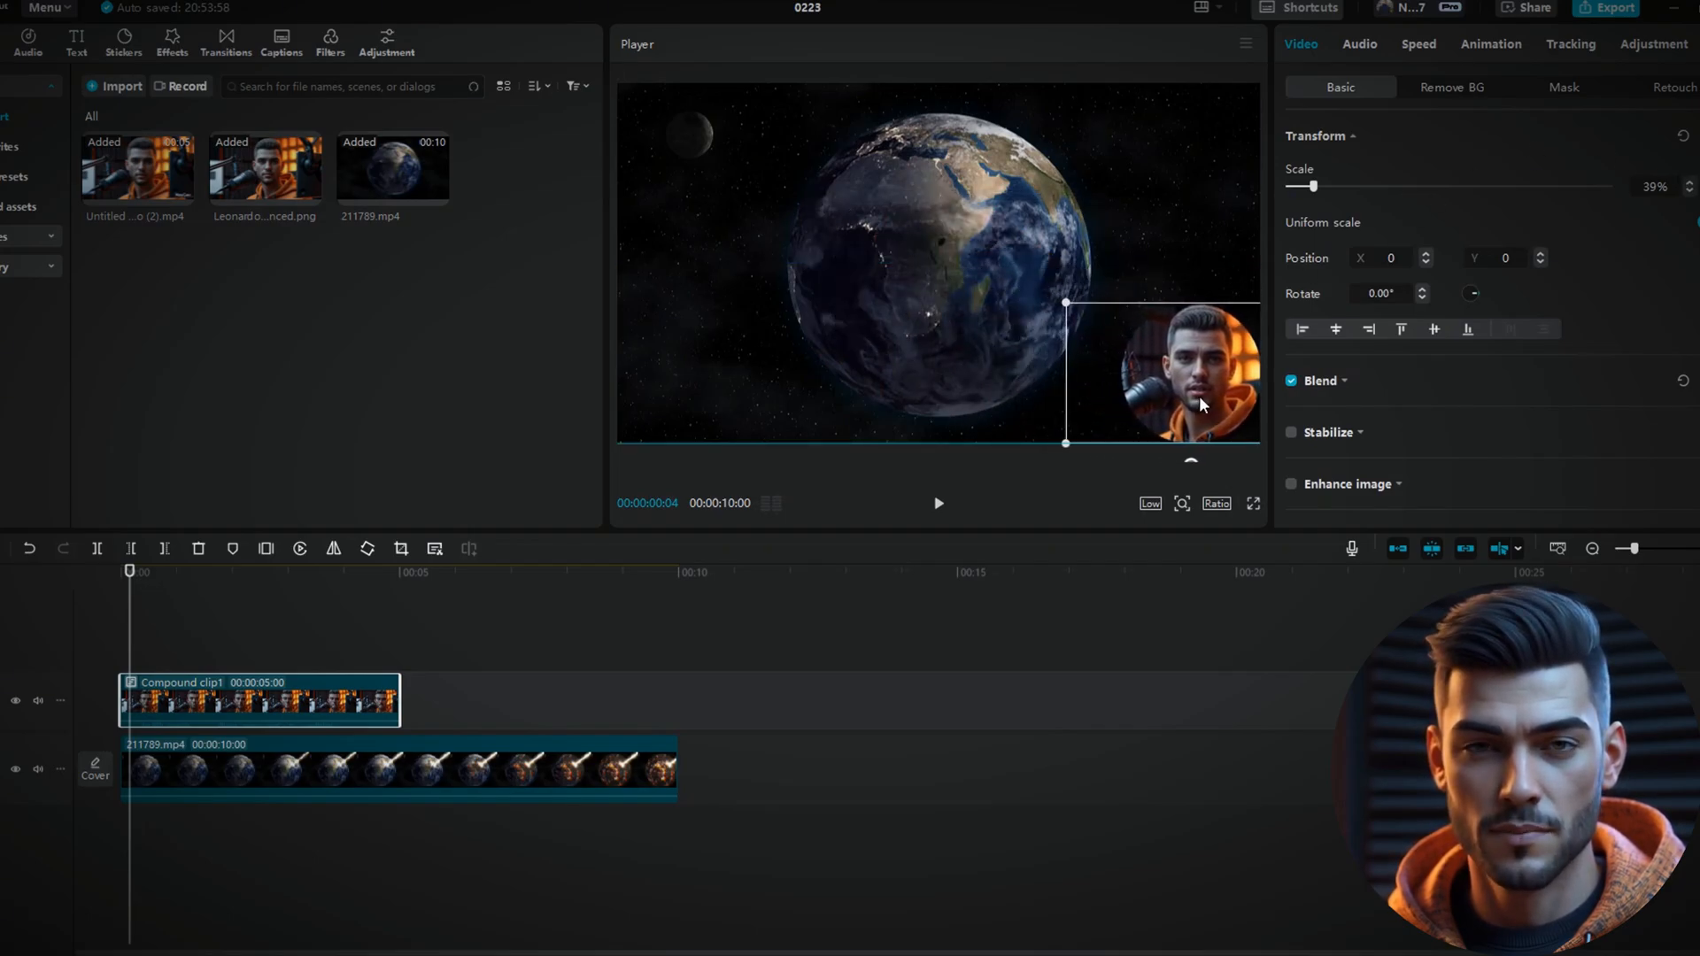
left_click(485, 571)
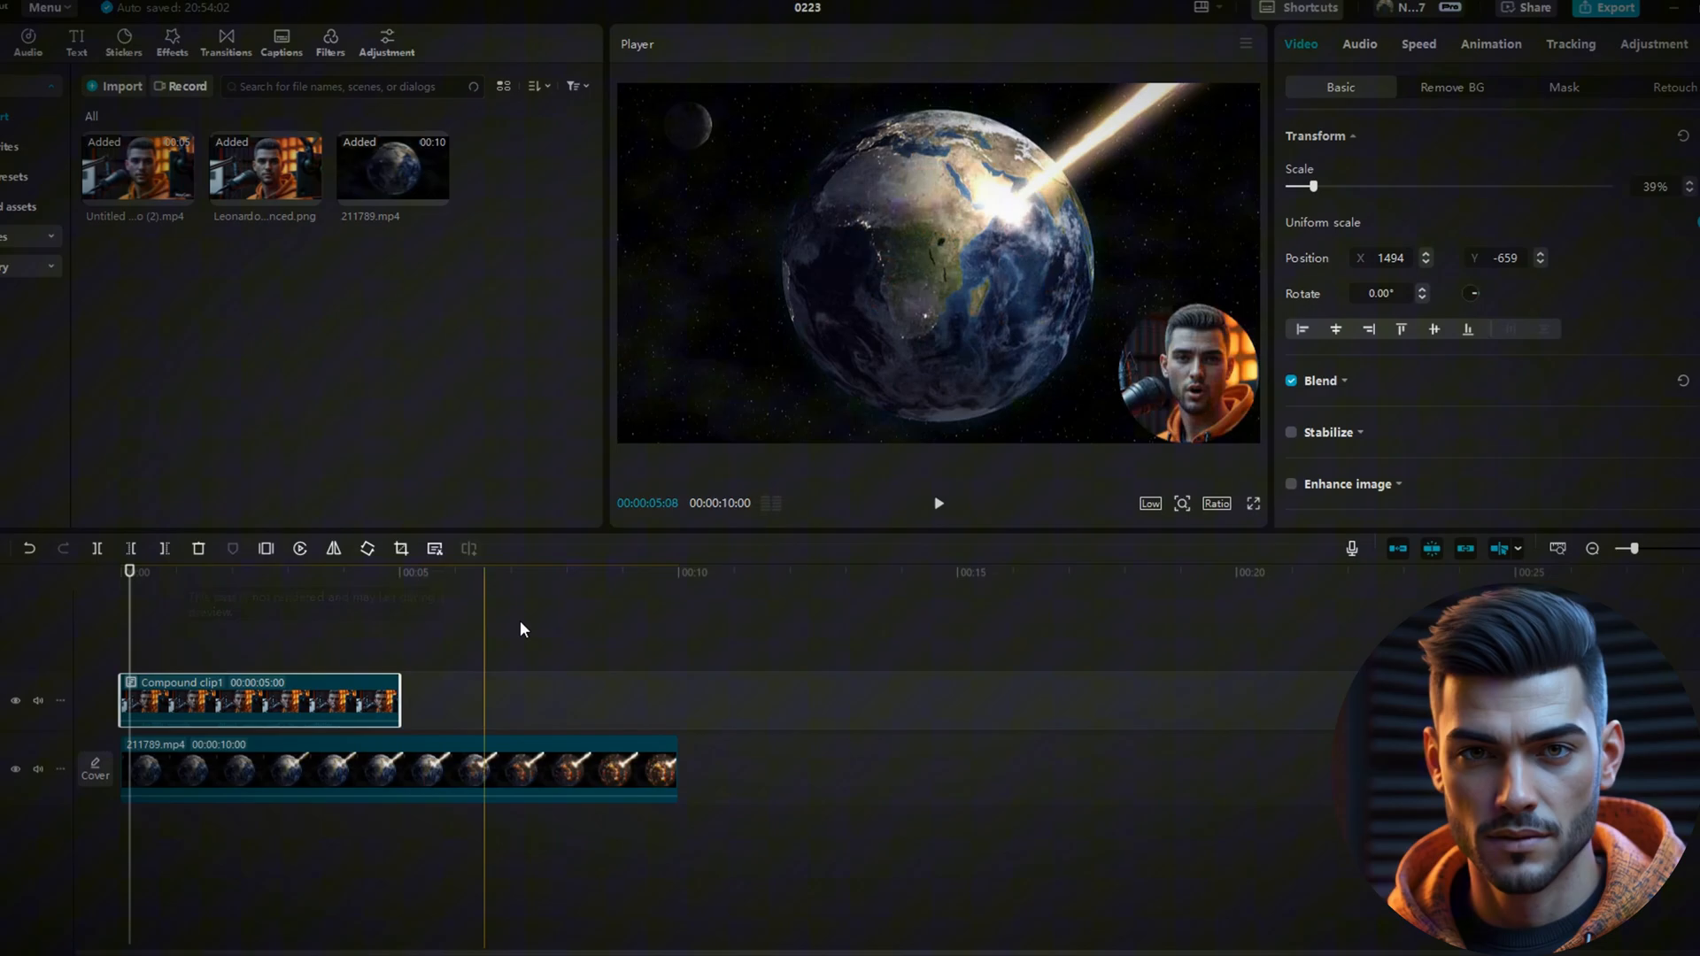
left_click(1615, 7)
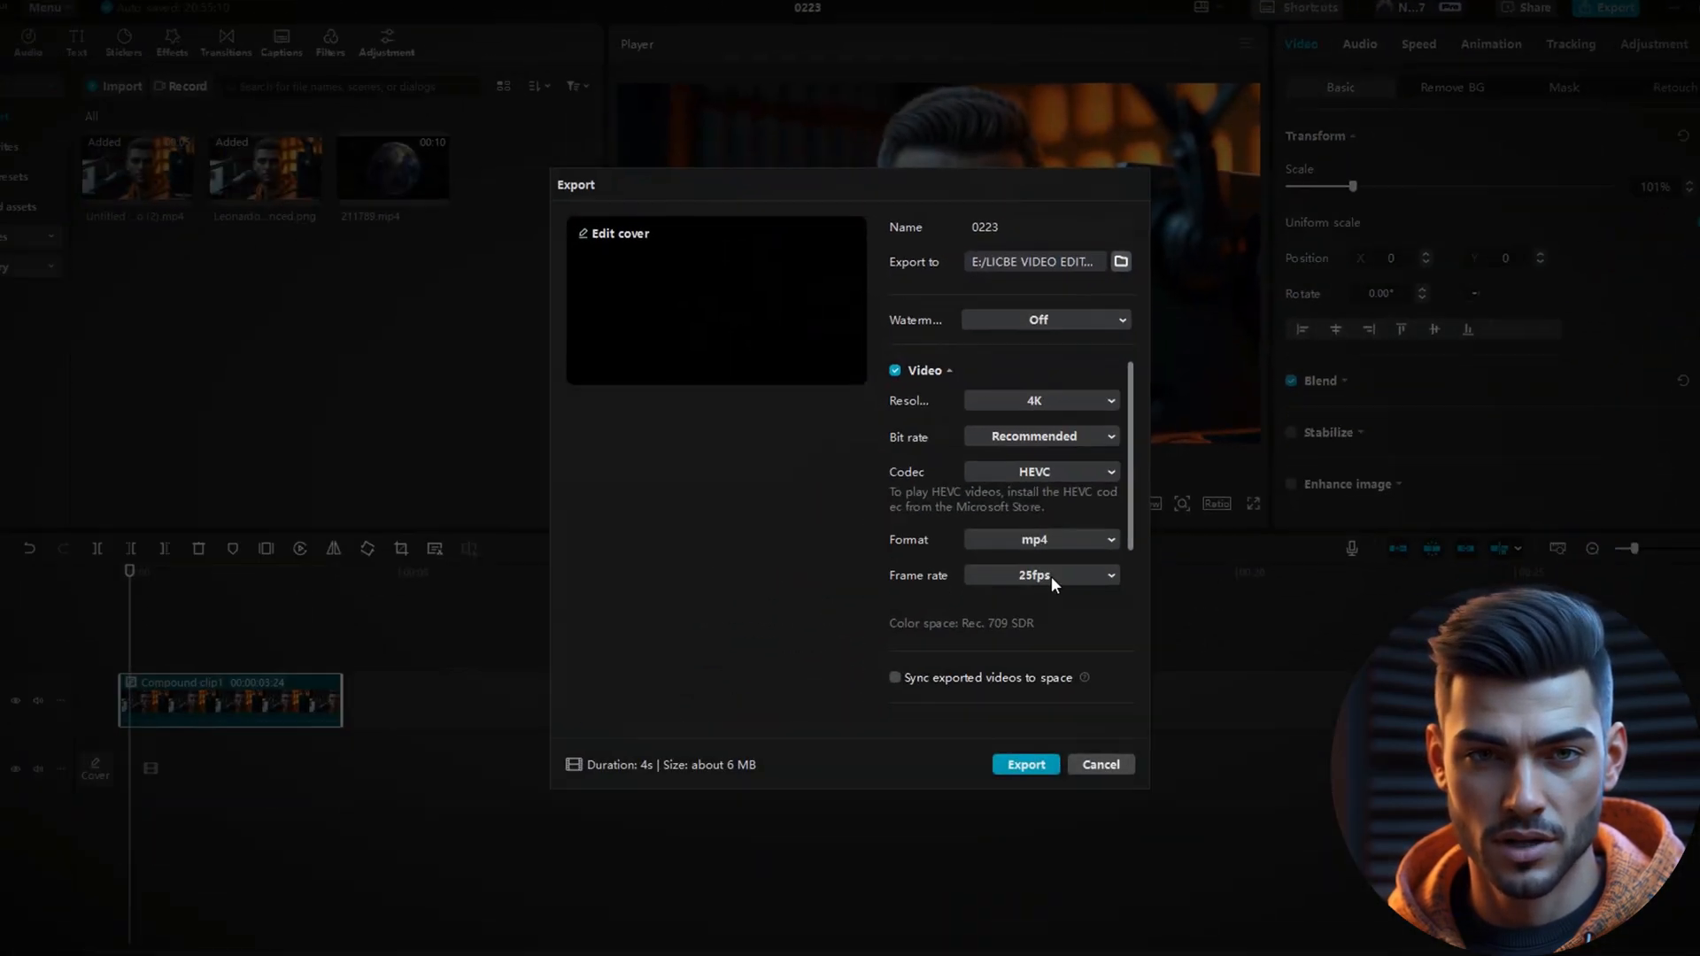